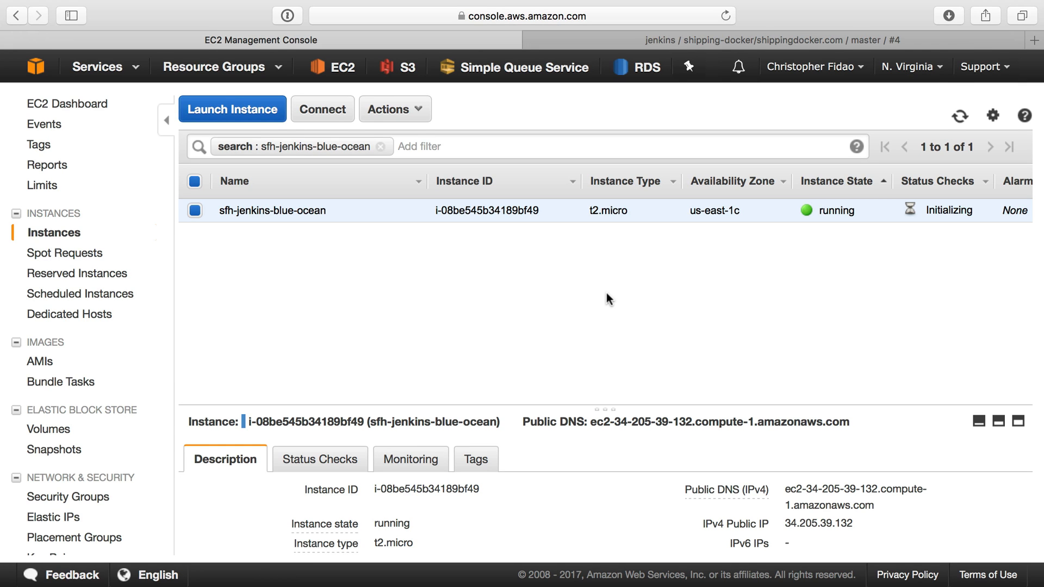
{"action": "mouse_move", "coordinate": [363, 214]}
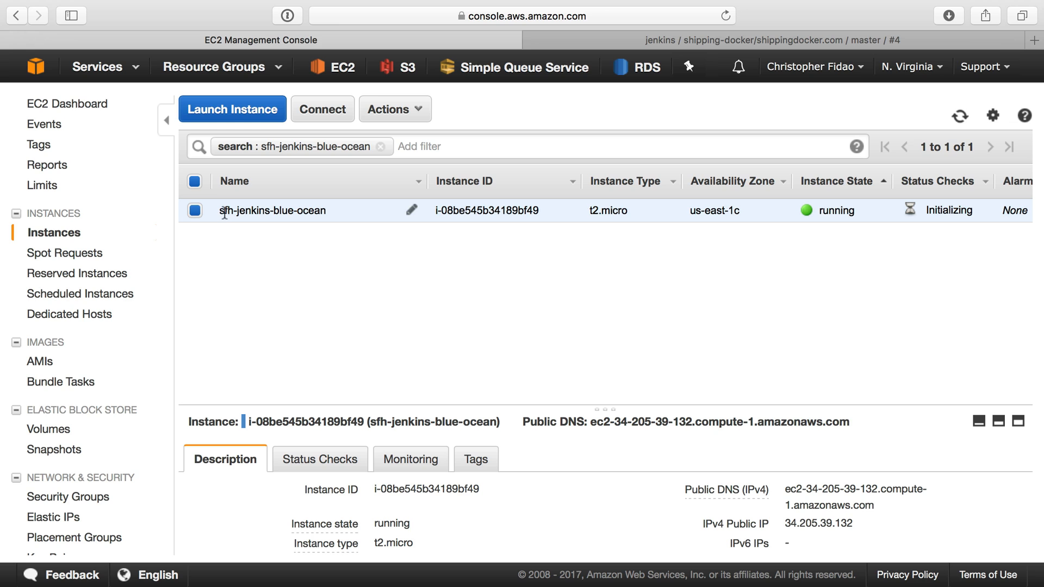
{"action": "mouse_move", "coordinate": [349, 248]}
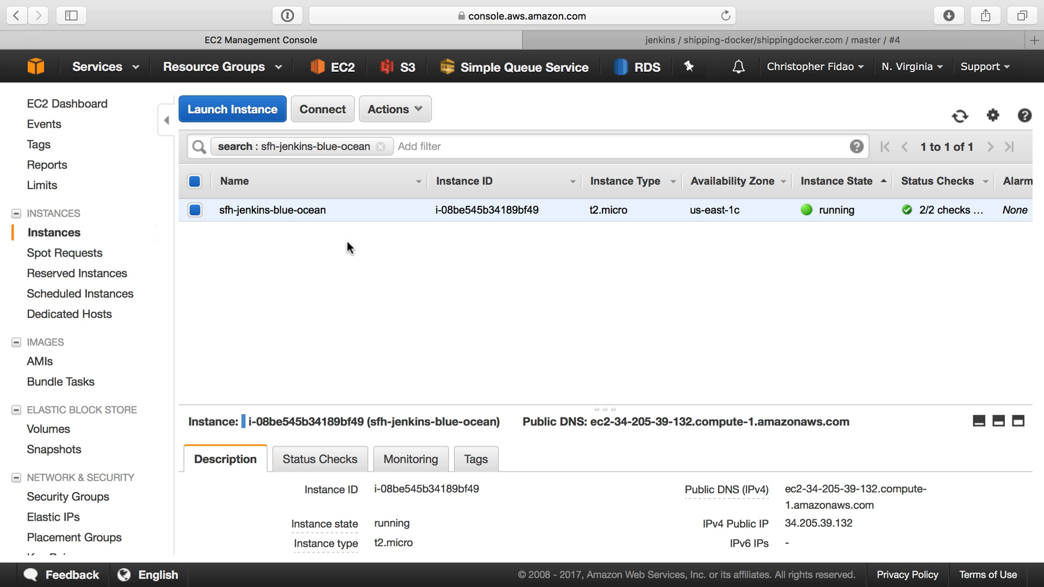
{"action": "mouse_move", "coordinate": [574, 388]}
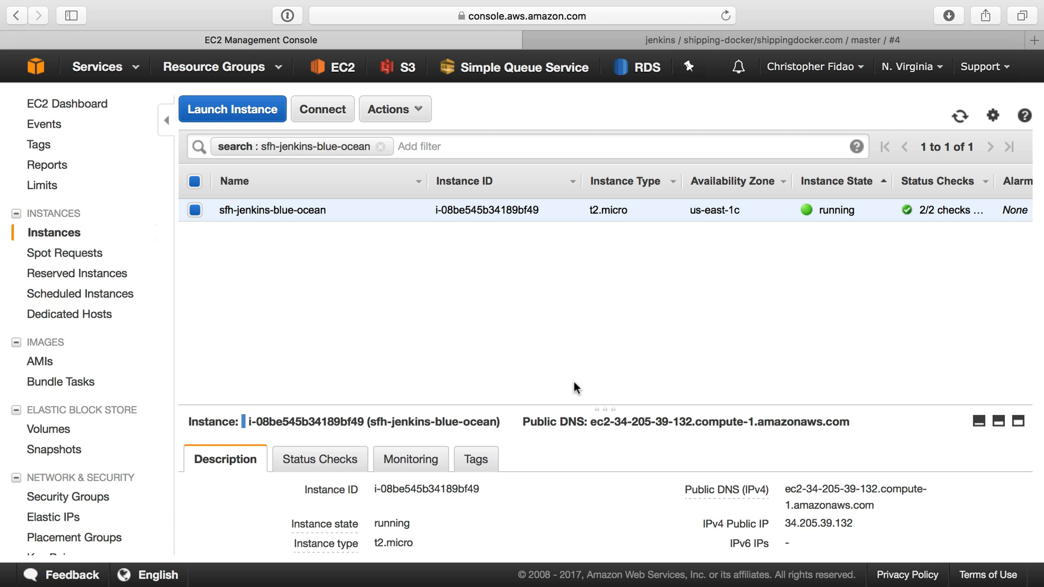
{"action": "mouse_move", "coordinate": [582, 363]}
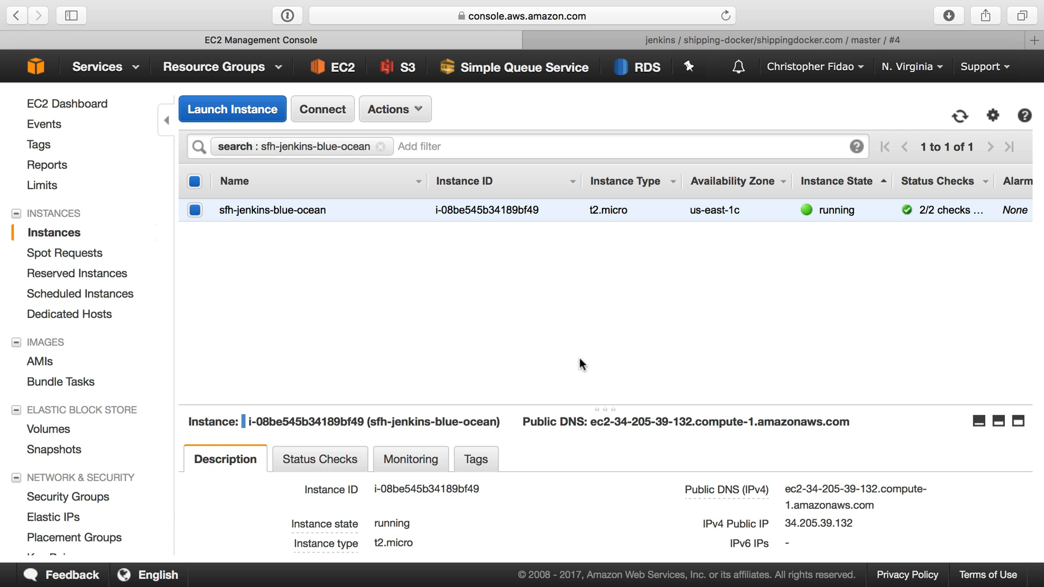
{"action": "mouse_move", "coordinate": [620, 275]}
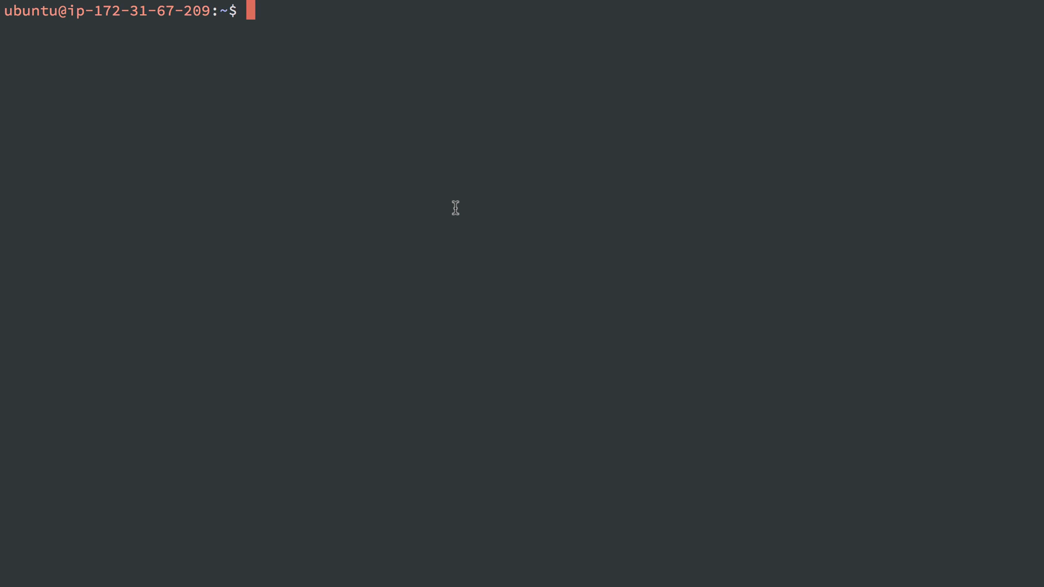
Refresh package lists and install vim, curl, wget, tmux, unzip, htop, ntp and software-properties-common.
{"action": "type", "text": "sudo apt-"}
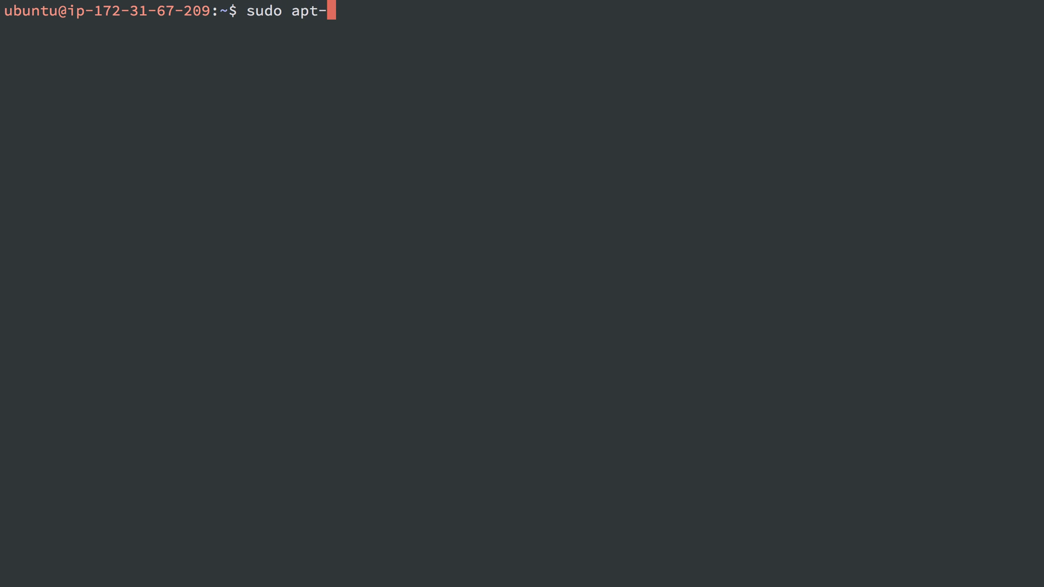
{"action": "key", "text": "Return"}
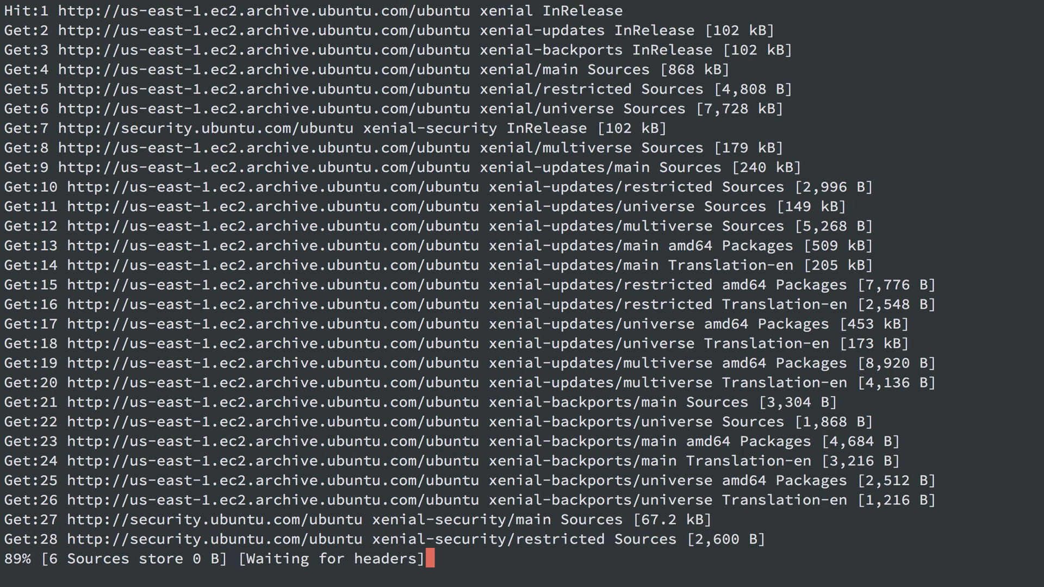
{"action": "type", "text": "sudo apt-get install -y vim curl wget tmux unzip htop ntp software-properties-common"}
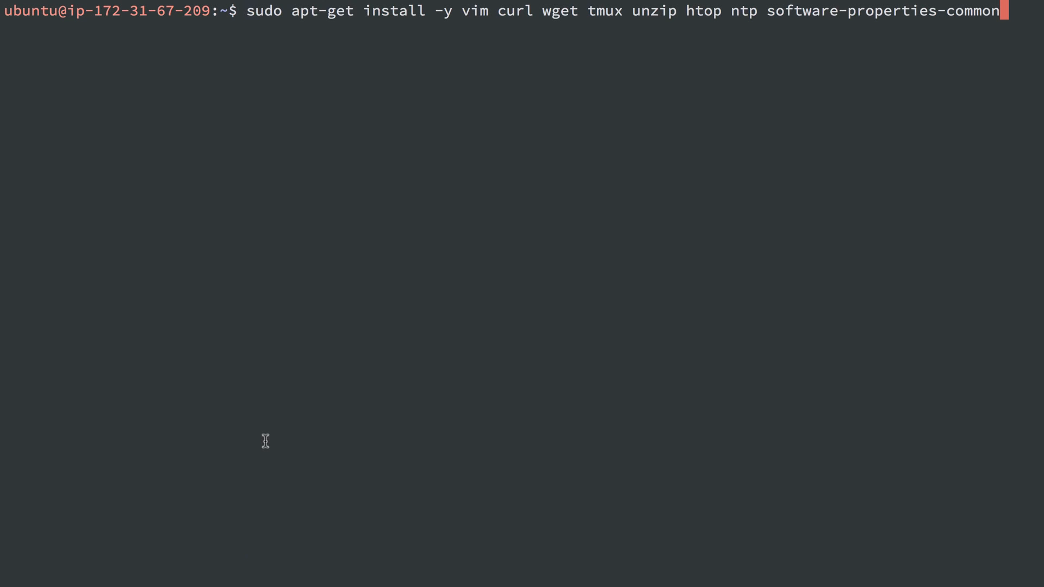
{"action": "mouse_move", "coordinate": [477, 70]}
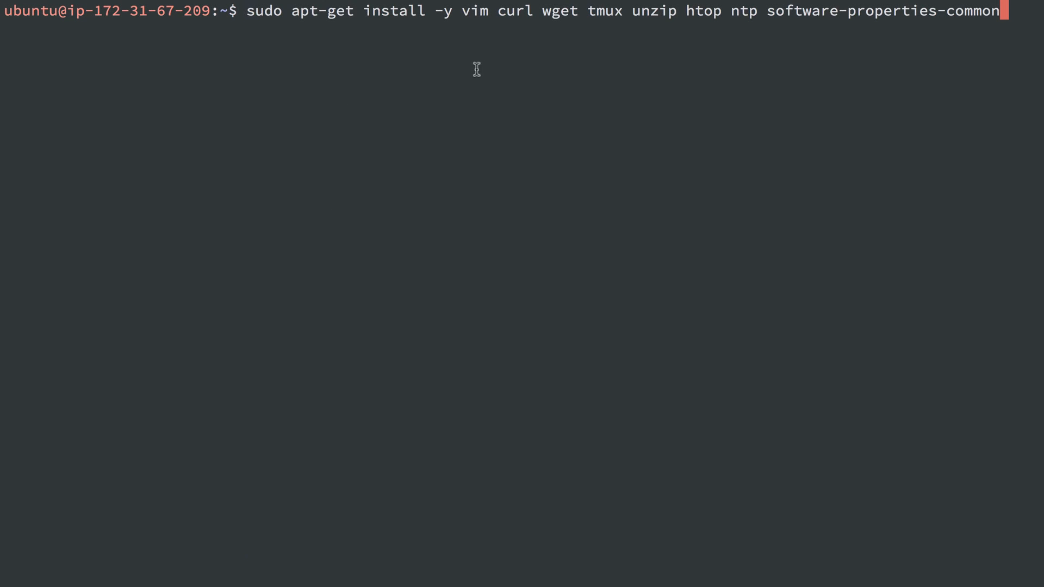
{"action": "mouse_move", "coordinate": [683, 32]}
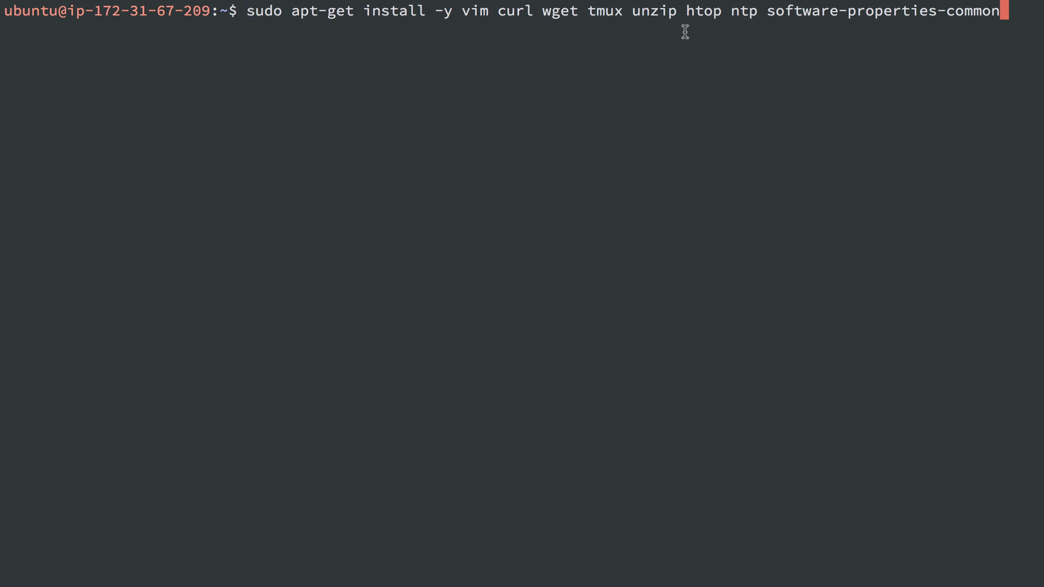
{"action": "key", "text": "Return"}
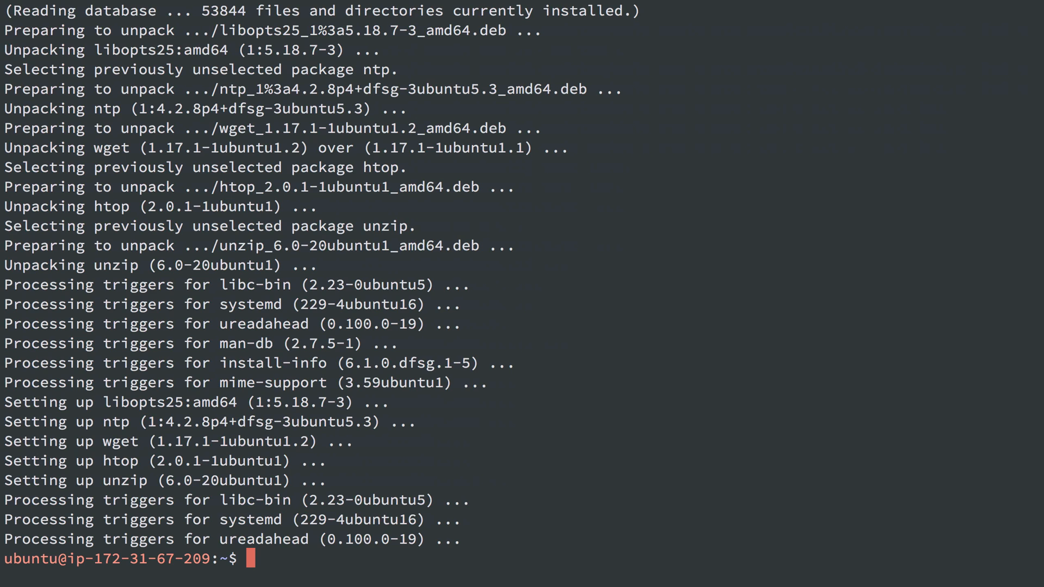
{"action": "mouse_move", "coordinate": [365, 382]}
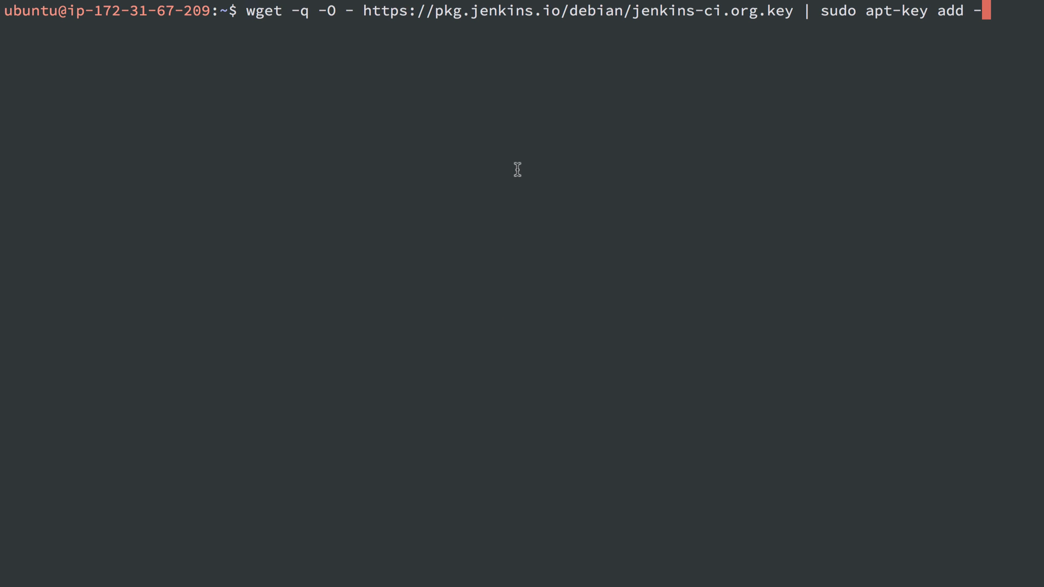
{"action": "mouse_move", "coordinate": [744, 16]}
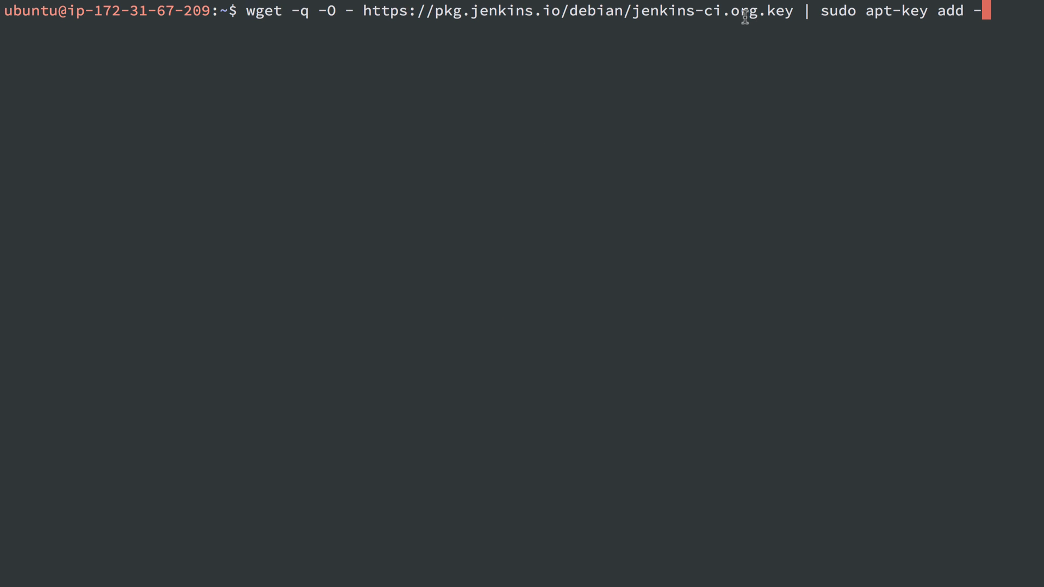
{"action": "mouse_move", "coordinate": [940, 23]}
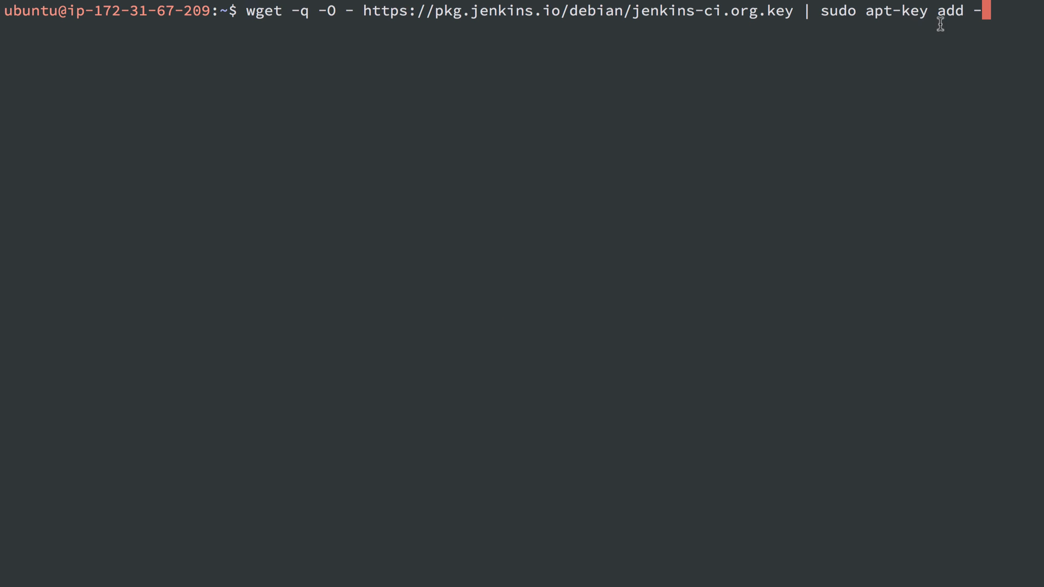
Trust the Jenkins signing key and write the debian-stable repo into /etc/apt/sources.list.d/jenkins.list.
{"action": "key", "text": "Return"}
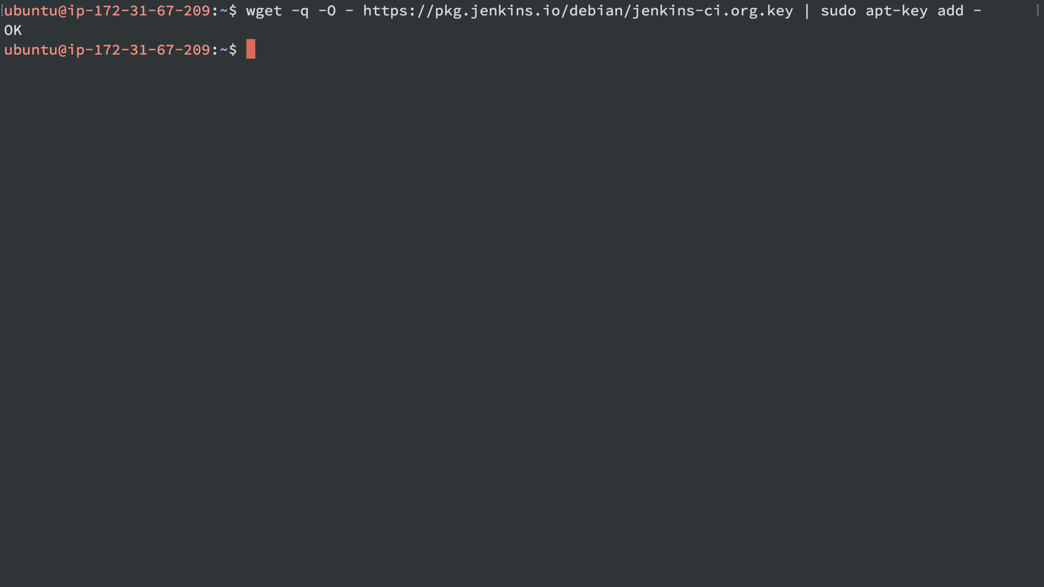
{"action": "mouse_move", "coordinate": [475, 279]}
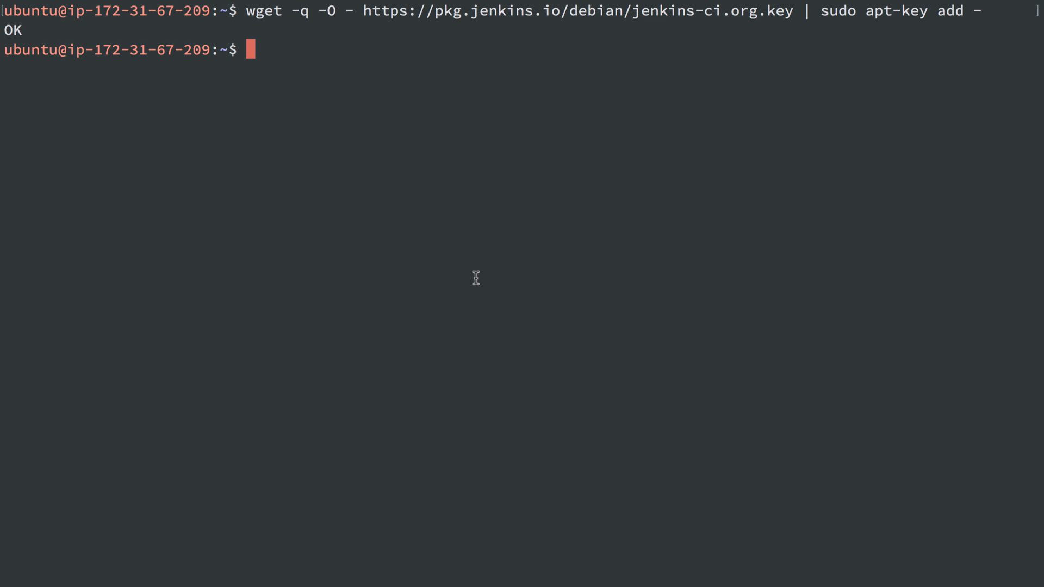
{"action": "type", "text": "echo 'deb http://pkg.jenkins.io/debian-stable binary/' | sudo tee /etc/apt/sources.list.d/jenkins.list"}
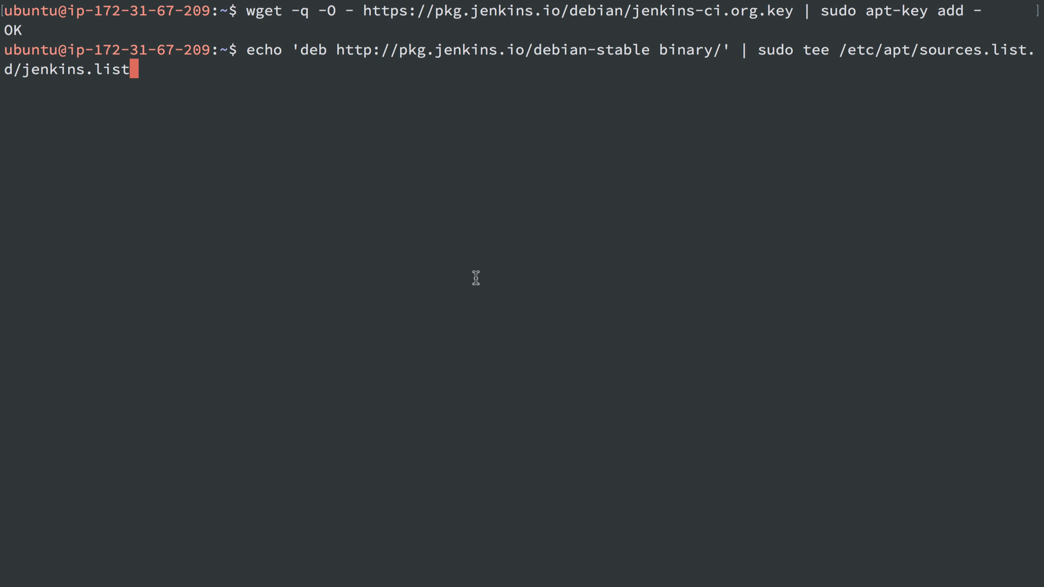
{"action": "mouse_move", "coordinate": [304, 51]}
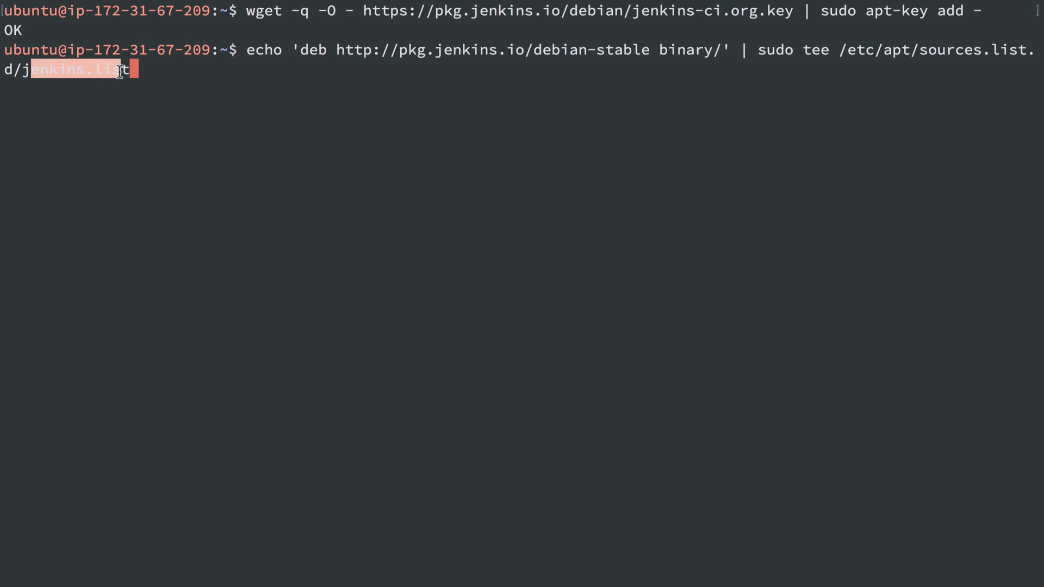
{"action": "key", "text": "Return"}
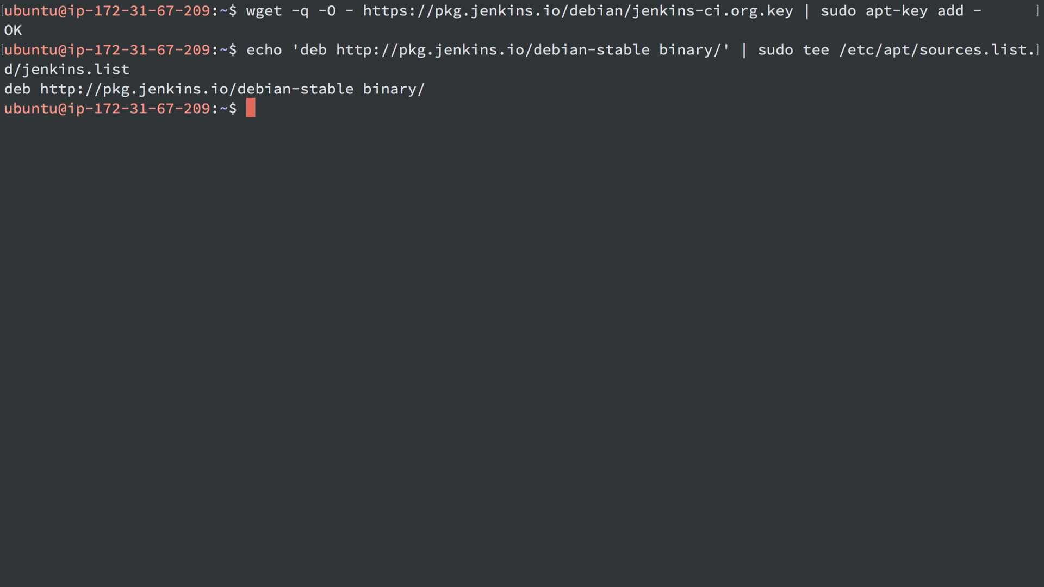
Refresh the package lists so the Jenkins repository is included.
{"action": "type", "text": "s"}
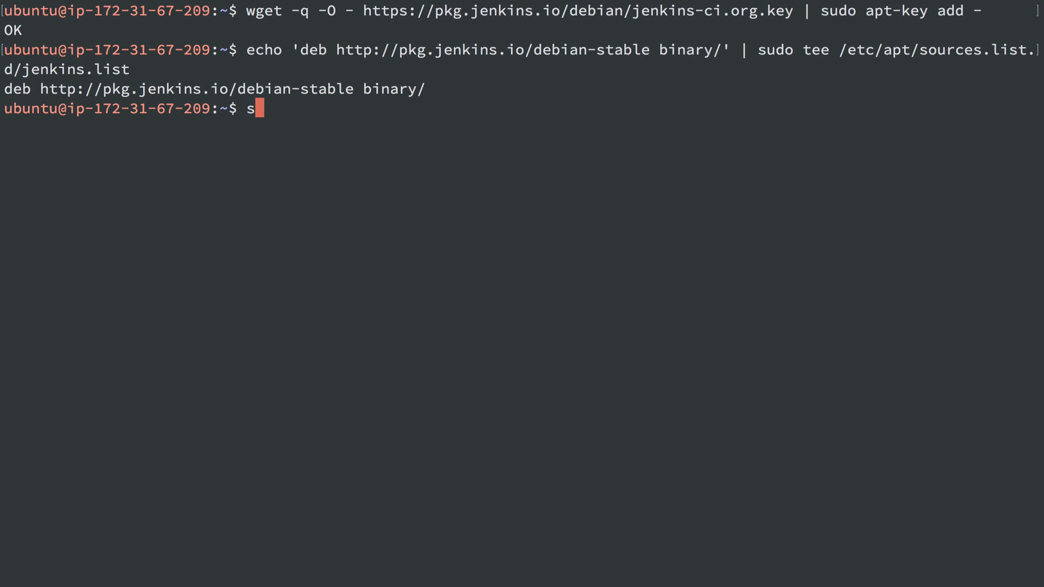
{"action": "type", "text": "udo apt-get update"}
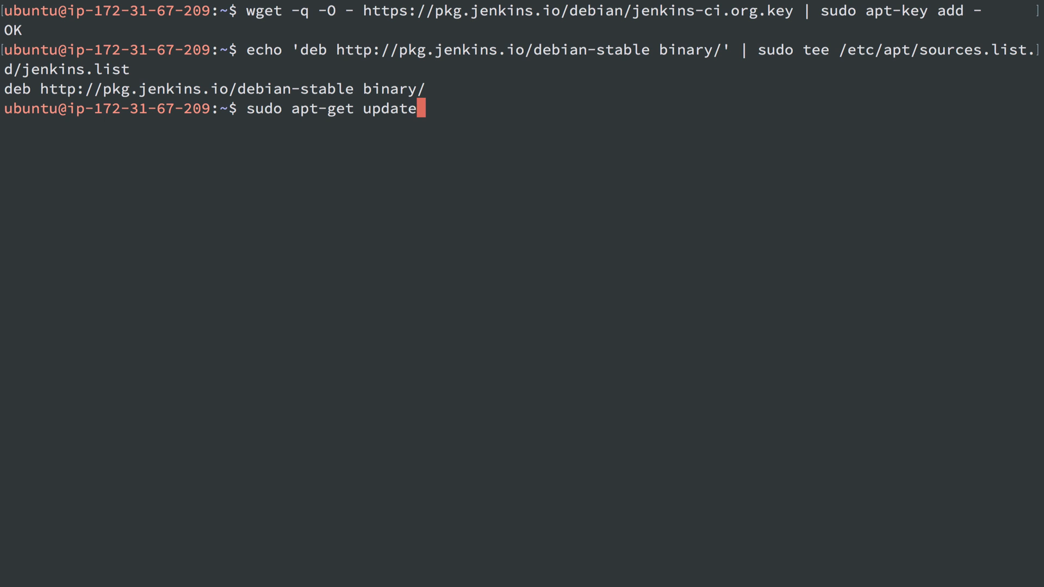
{"action": "key", "text": "Return"}
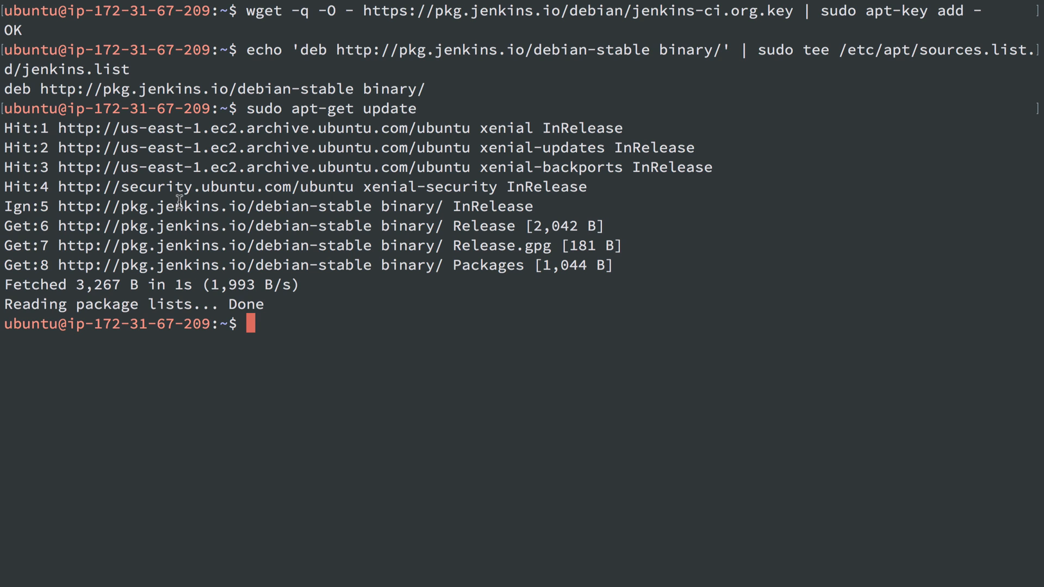
{"action": "mouse_move", "coordinate": [298, 323]}
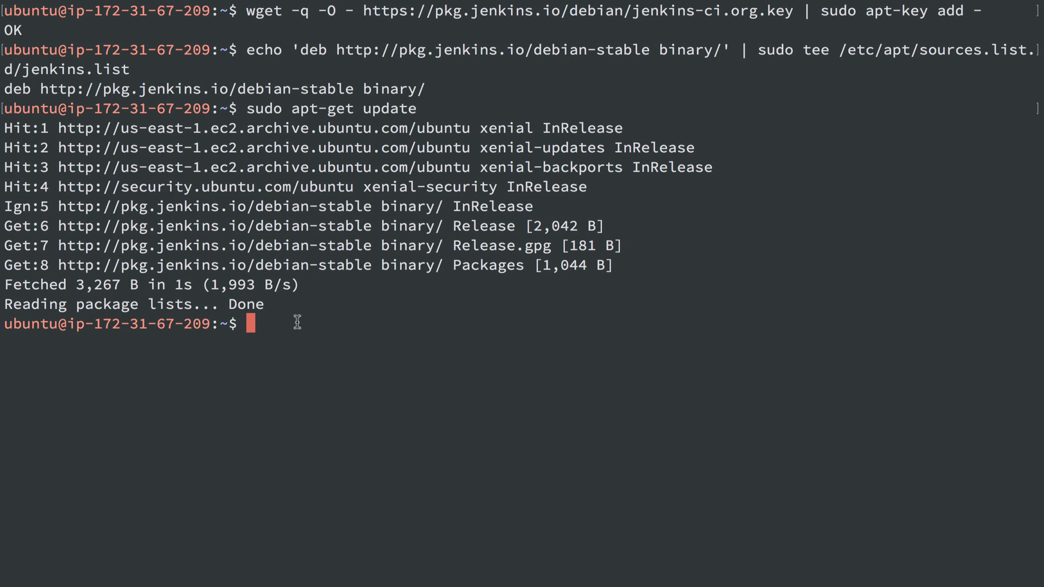
{"action": "type", "text": "sudo apt-"}
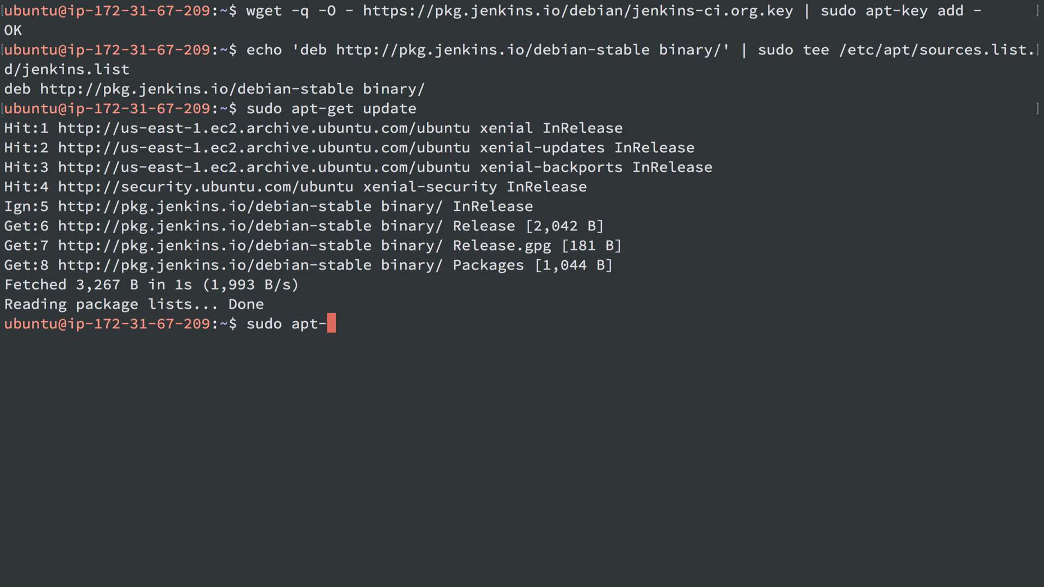
Install the jenkins package with apt-get.
{"action": "type", "text": "get install -y jenk"}
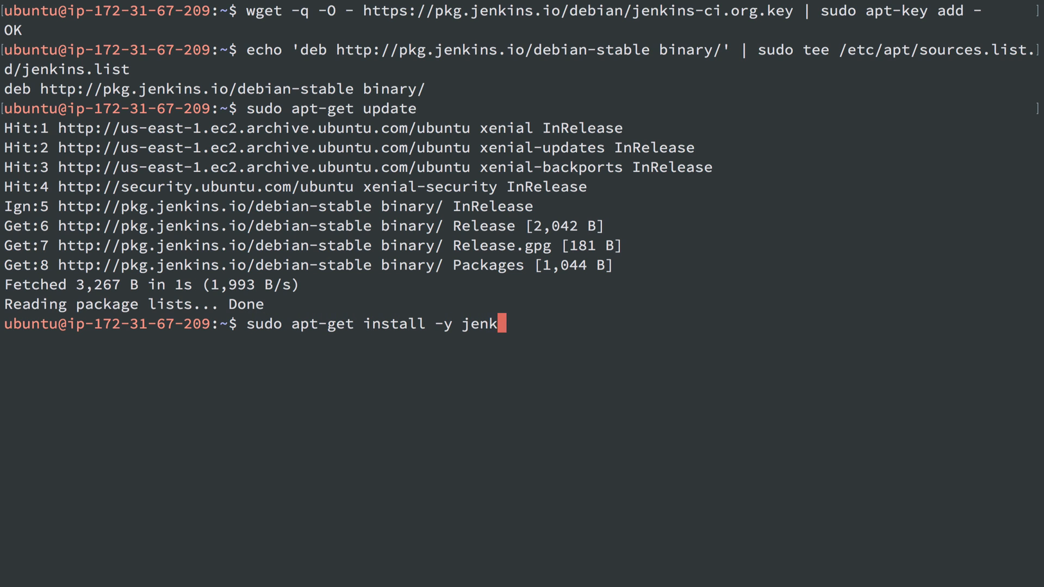
{"action": "key", "text": "Return"}
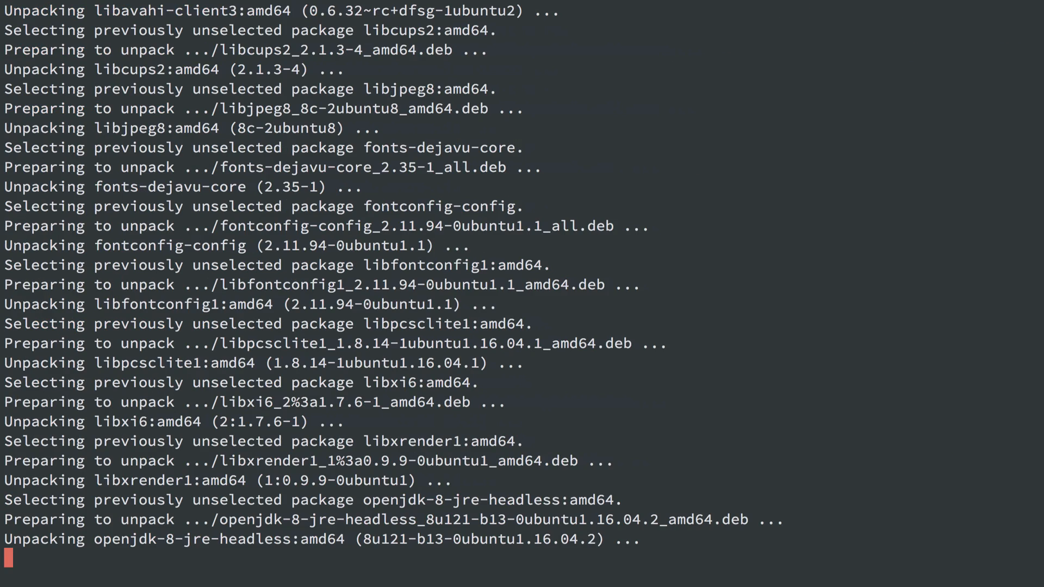
{"action": "scroll", "scroll_direction": "down", "scroll_amount": 3}
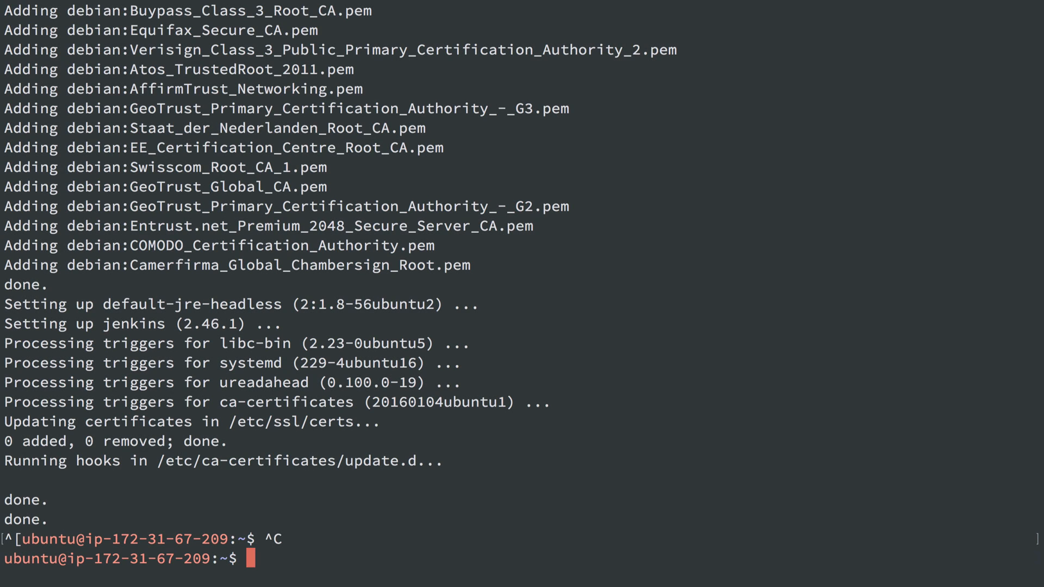
Curl localhost:8080 to confirm Jenkins answers with its authentication-required page.
{"action": "type", "text": "curl localhost"}
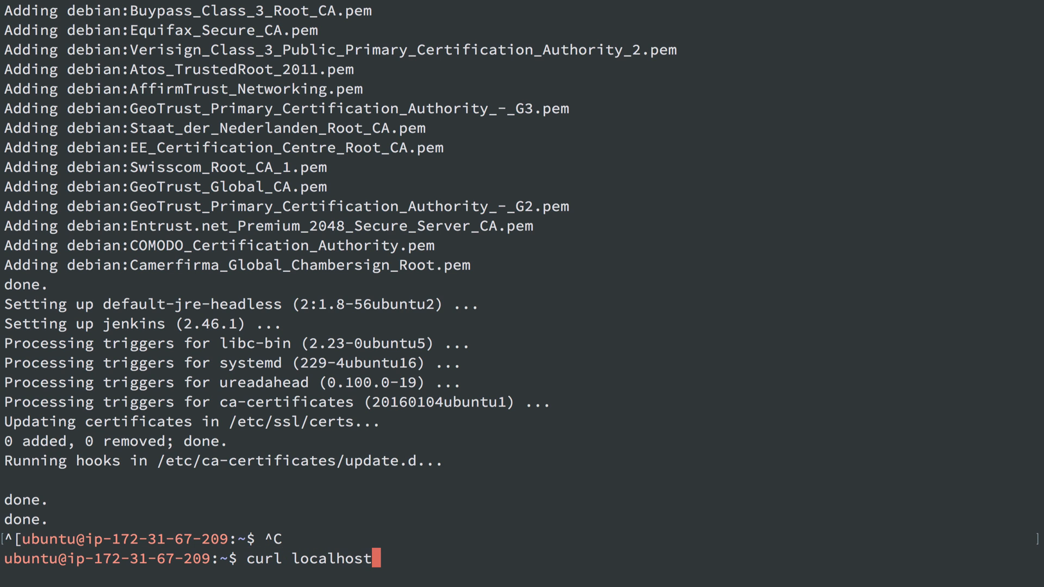
{"action": "type", "text": "8080"}
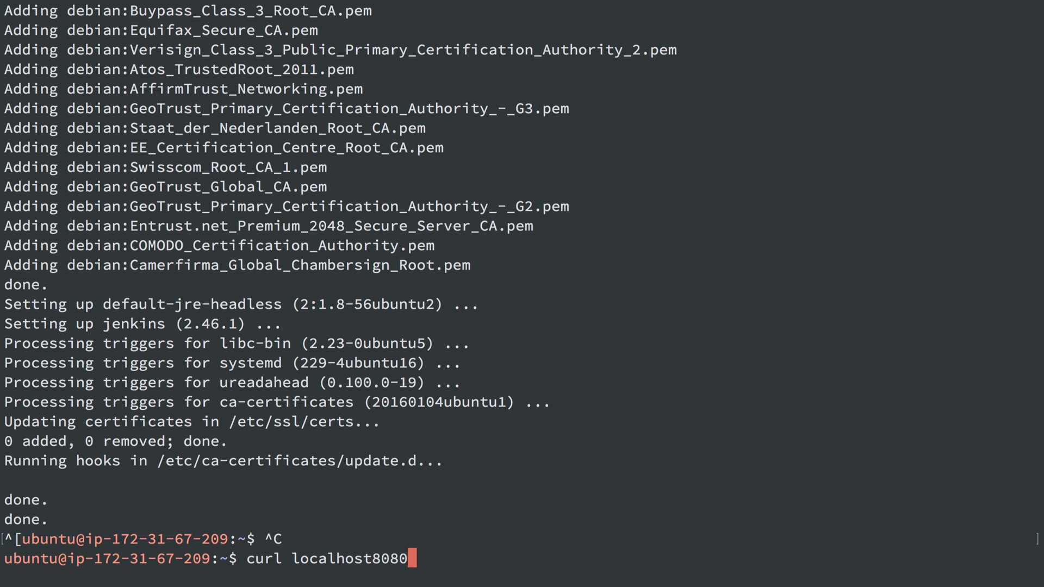
{"action": "type", "text": ":"}
{"action": "key", "text": "Return"}
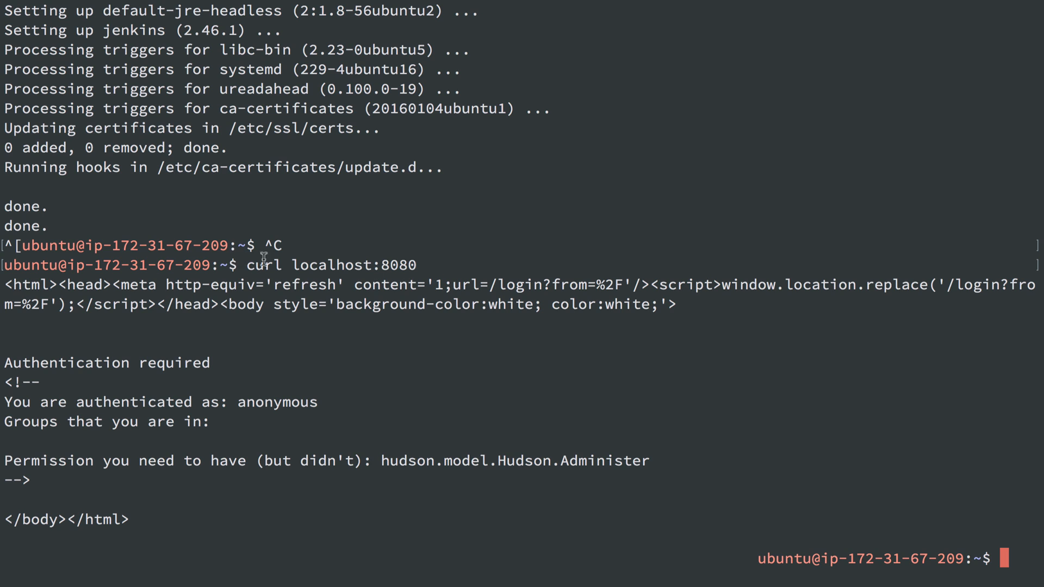
{"action": "mouse_move", "coordinate": [256, 384]}
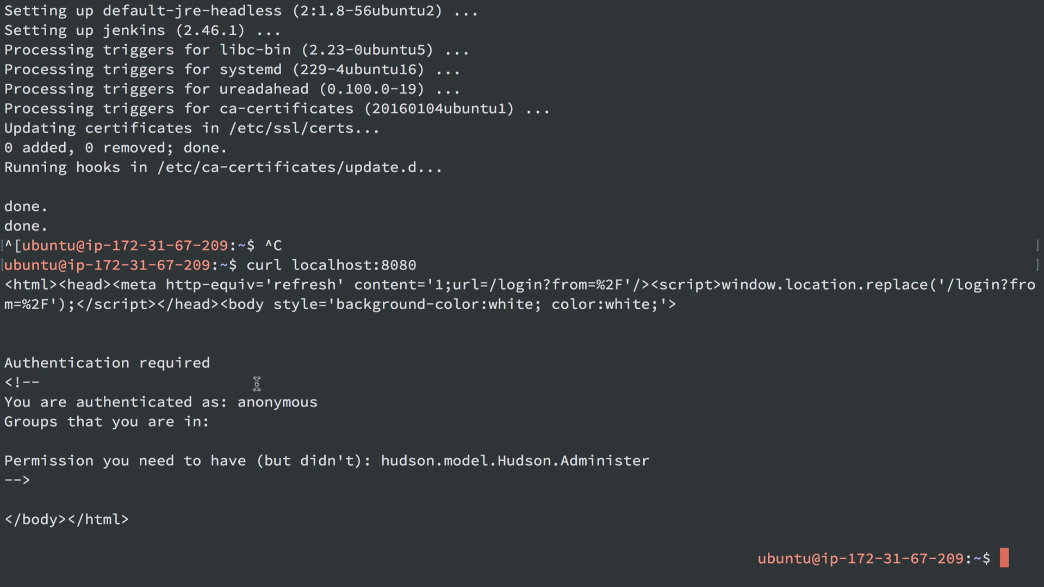
{"action": "mouse_move", "coordinate": [192, 468]}
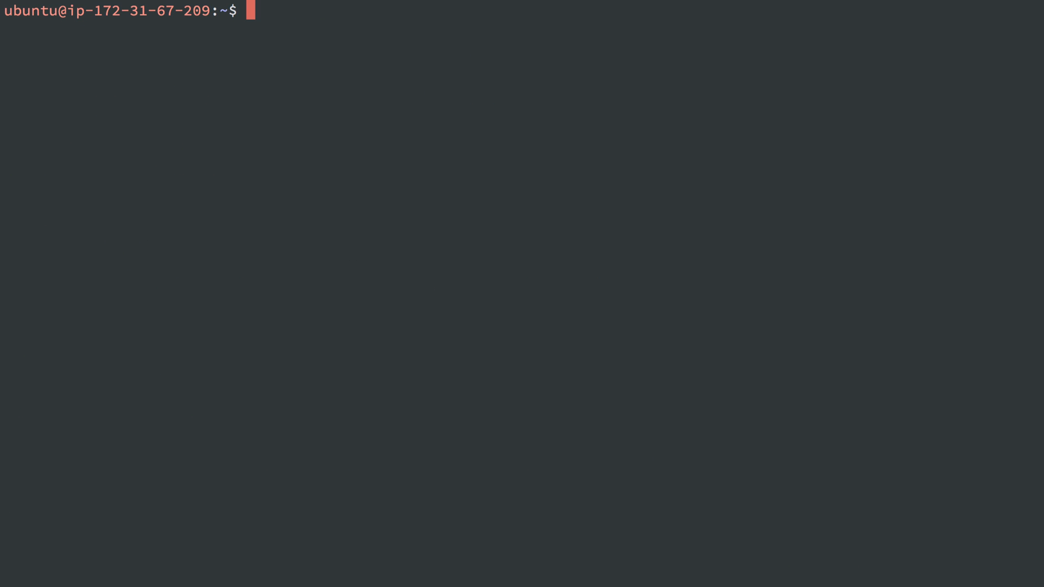
Add the ppa:nginx/stable package repository.
{"action": "type", "text": "curl localhost:8080"}
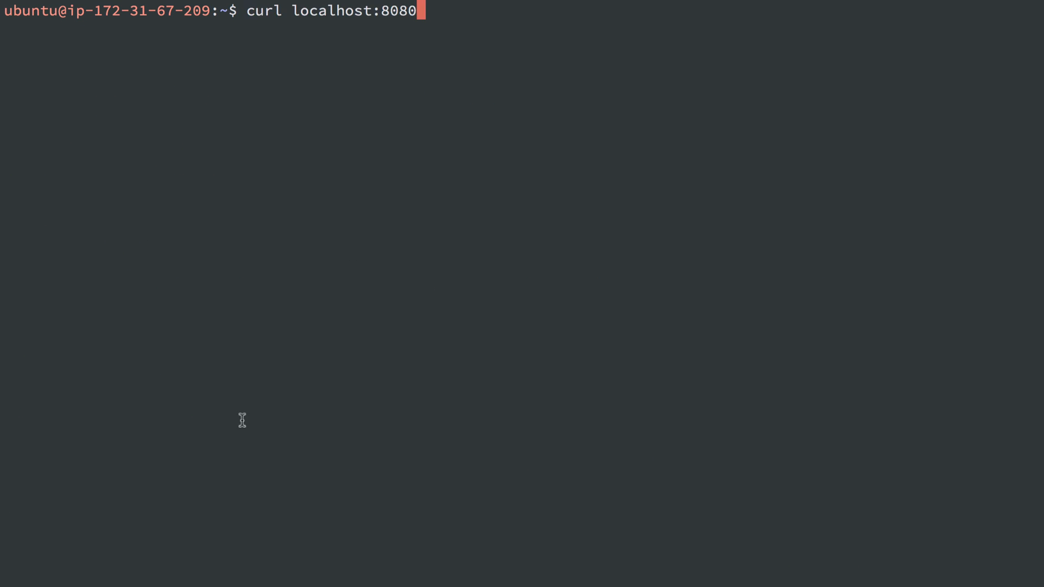
{"action": "mouse_move", "coordinate": [401, 87]}
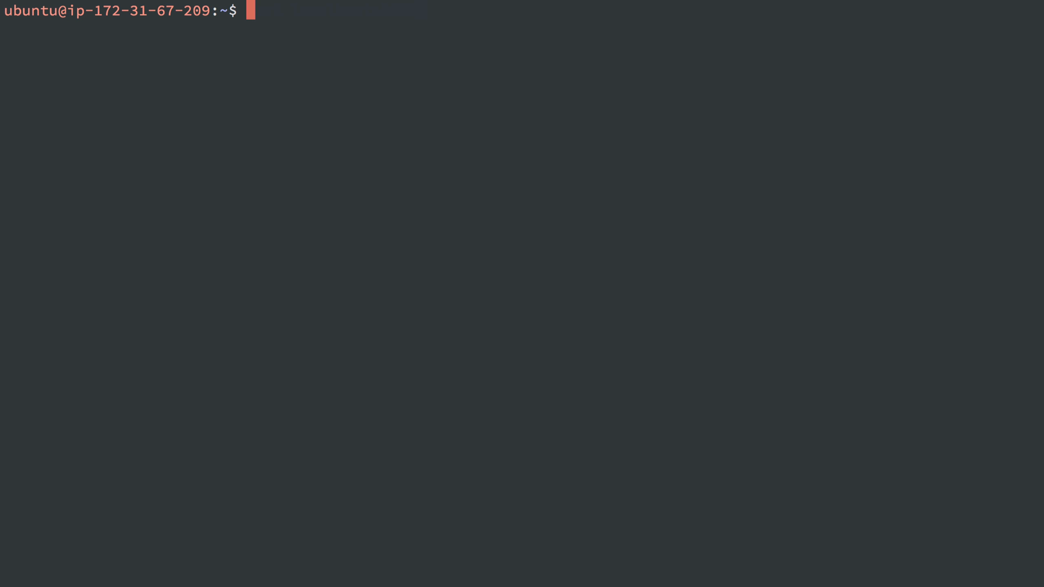
{"action": "type", "text": "sudo"}
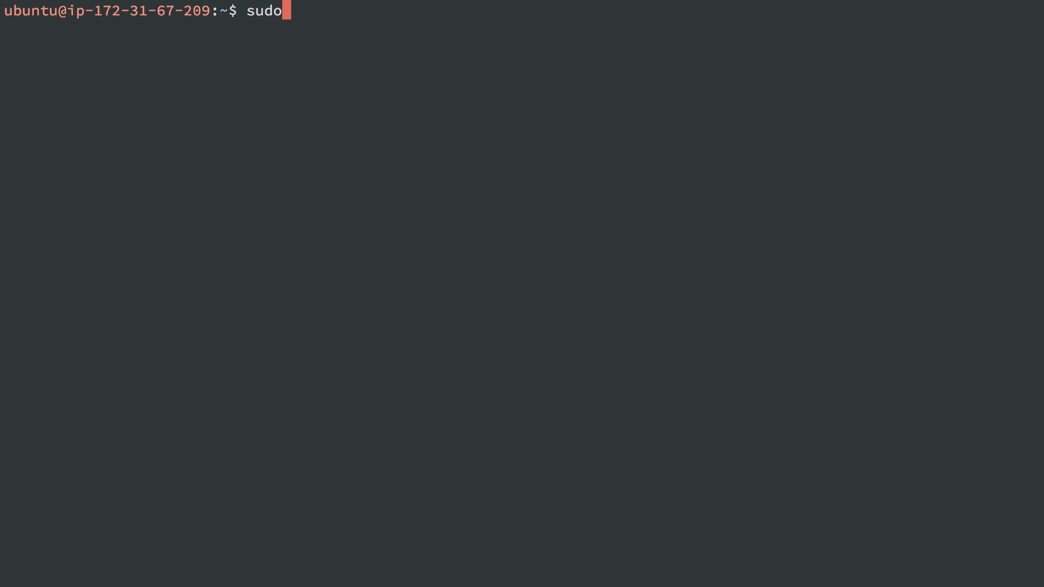
{"action": "type", "text": "apt-get"}
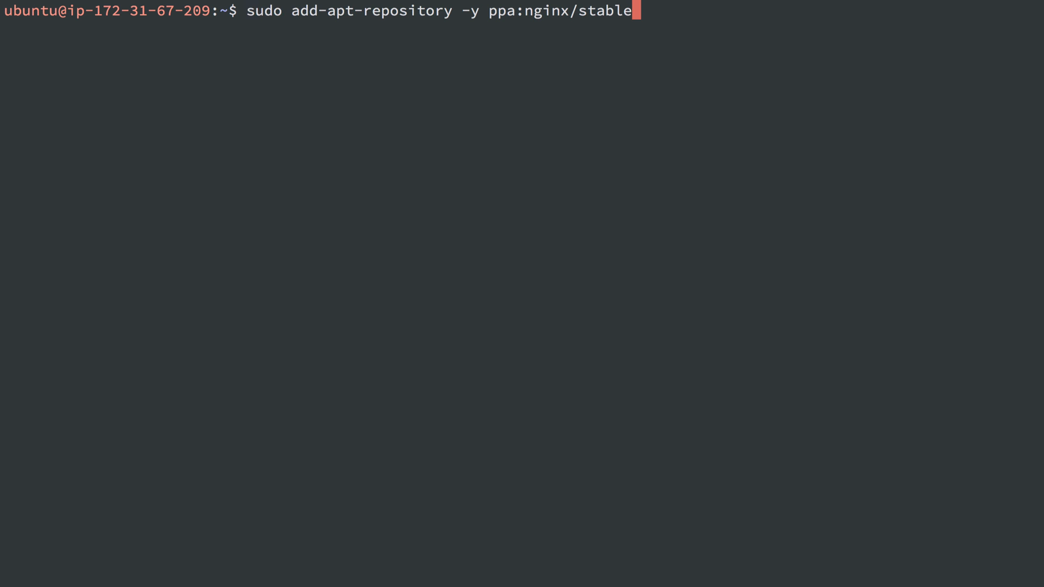
{"action": "mouse_move", "coordinate": [539, 18]}
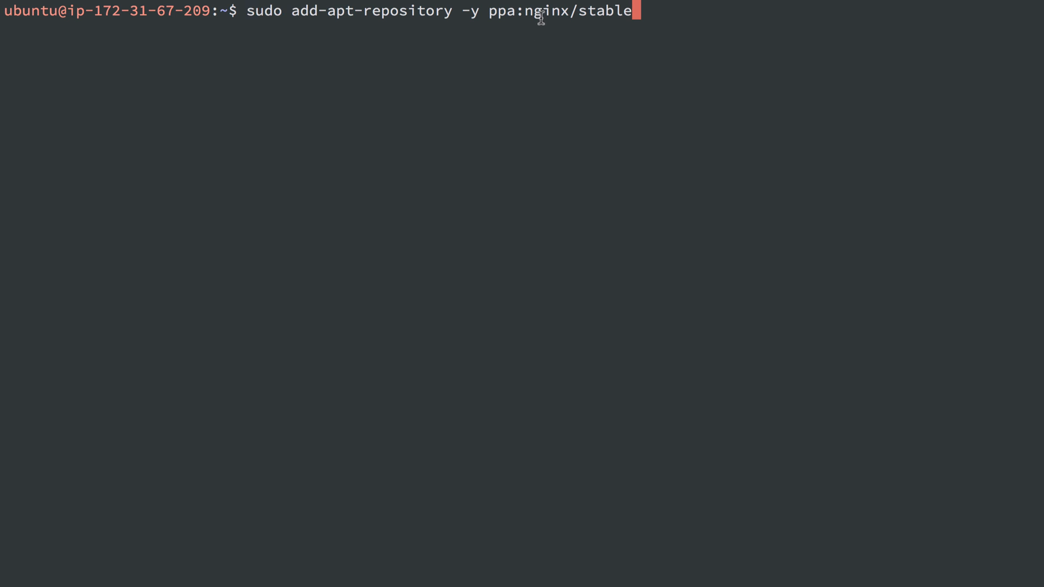
{"action": "key", "text": "Return"}
{"action": "type", "text": "sudo apt-get update"}
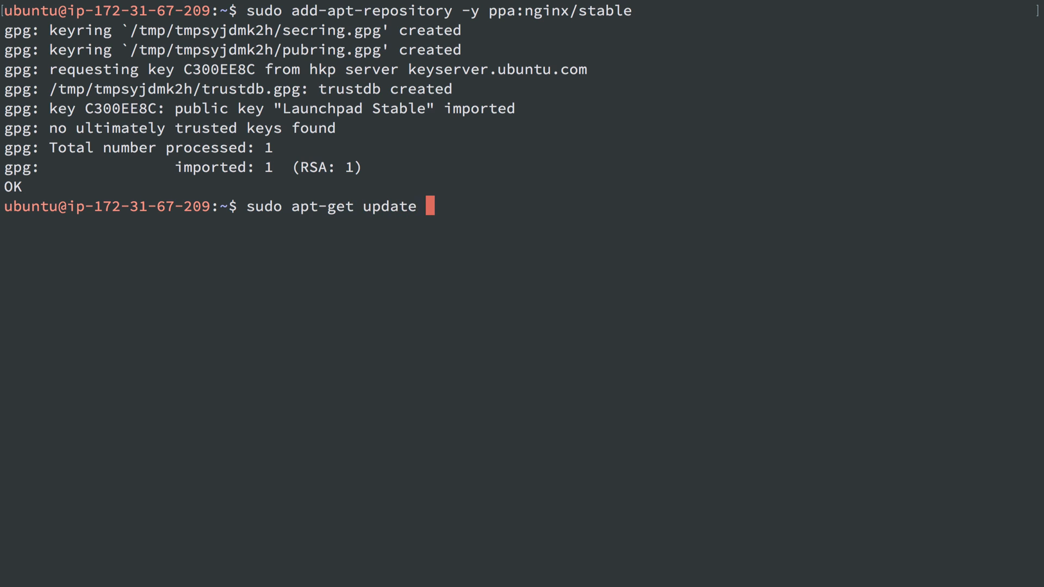
Refresh package lists and install nginx.
{"action": "type", "text": "&& sudo at-"}
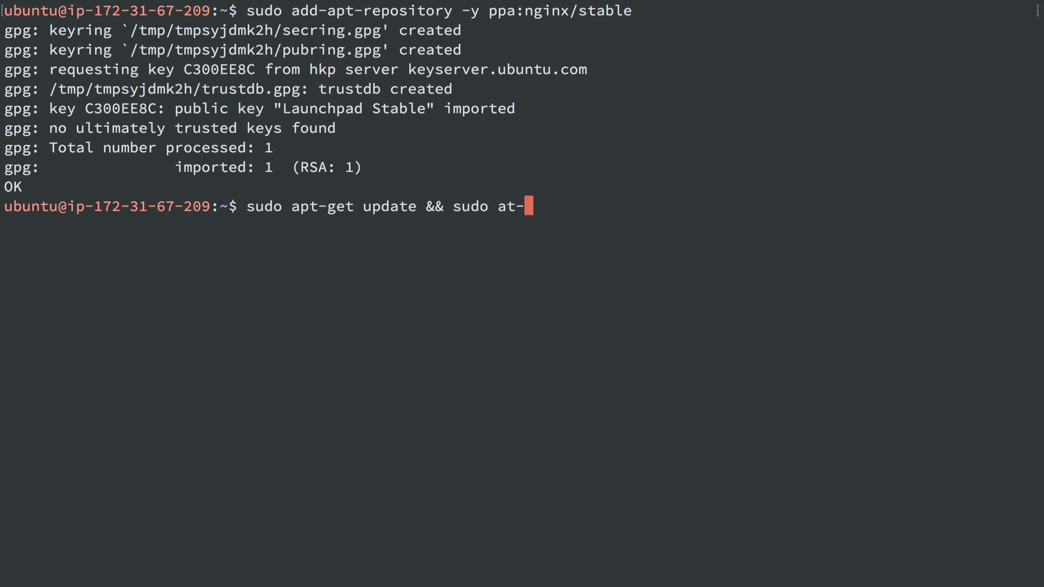
{"action": "type", "text": "pt-get install -ynginx"}
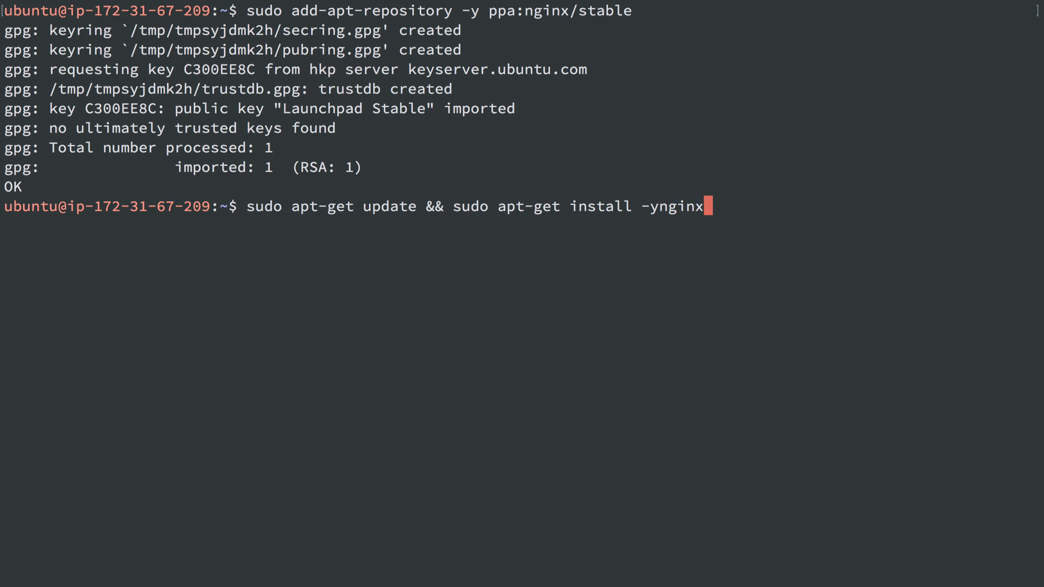
{"action": "key", "text": "Return"}
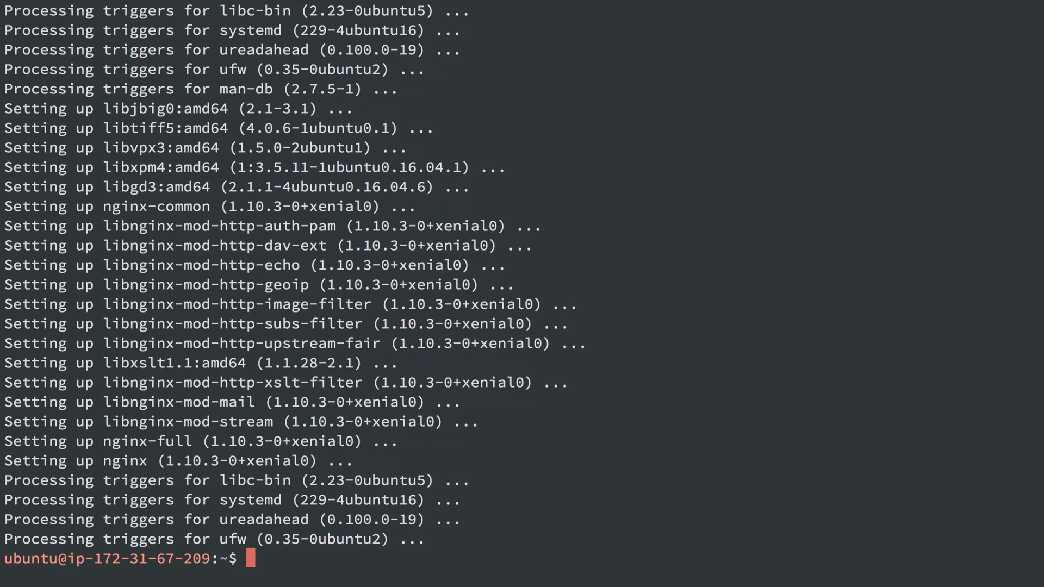
Remove nginx's default site from /etc/nginx/sites-enabled.
{"action": "type", "text": "sudo rm /etc/nginx/sites-enabled/default"}
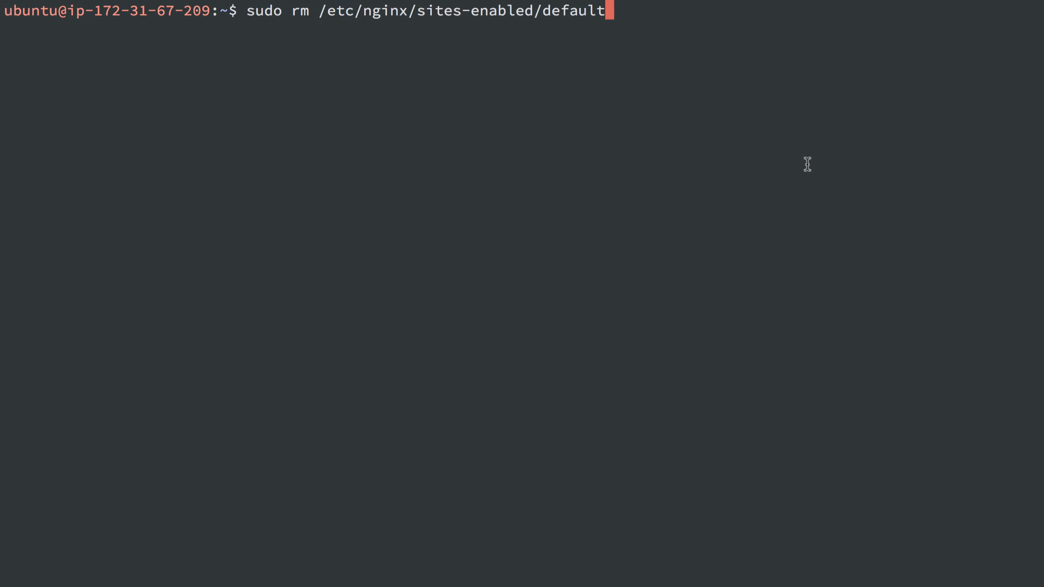
{"action": "double_click", "coordinate": [574, 11]}
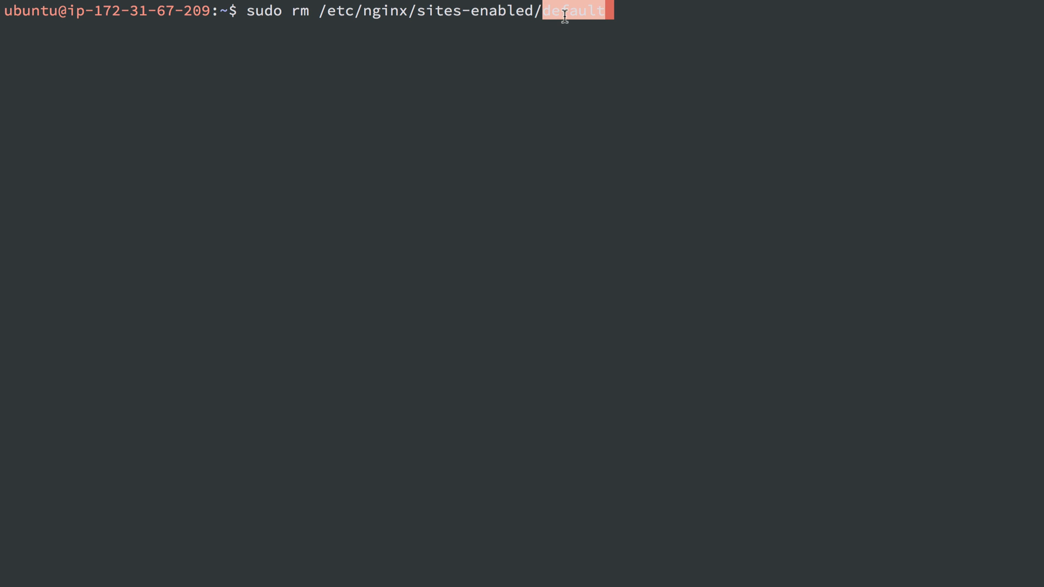
{"action": "mouse_move", "coordinate": [499, 35]}
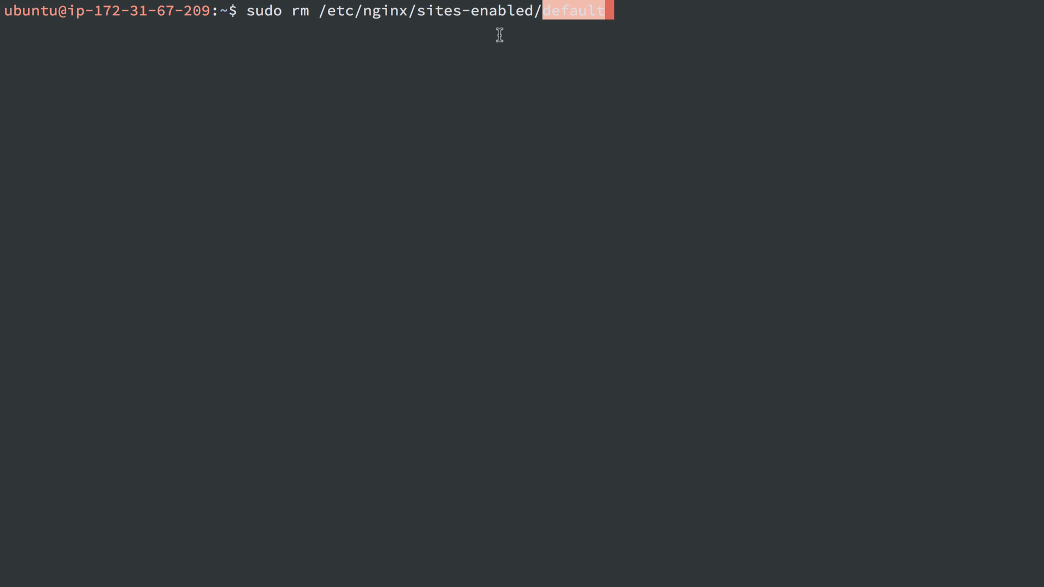
{"action": "key", "text": "Return"}
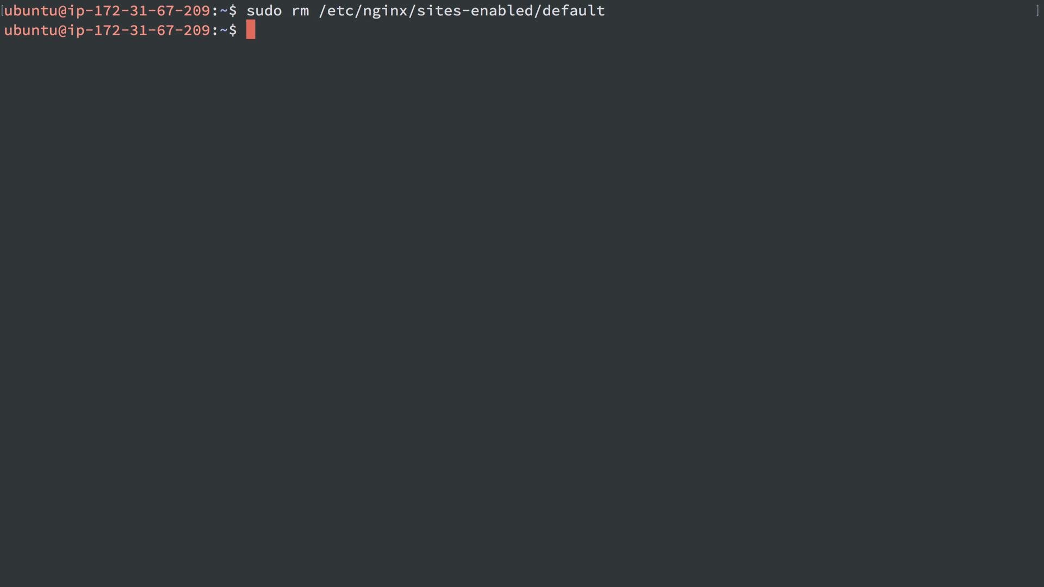
Start a vim edit of /etc/nginx/sites-available/jenkins.
{"action": "type", "text": "sudo v"}
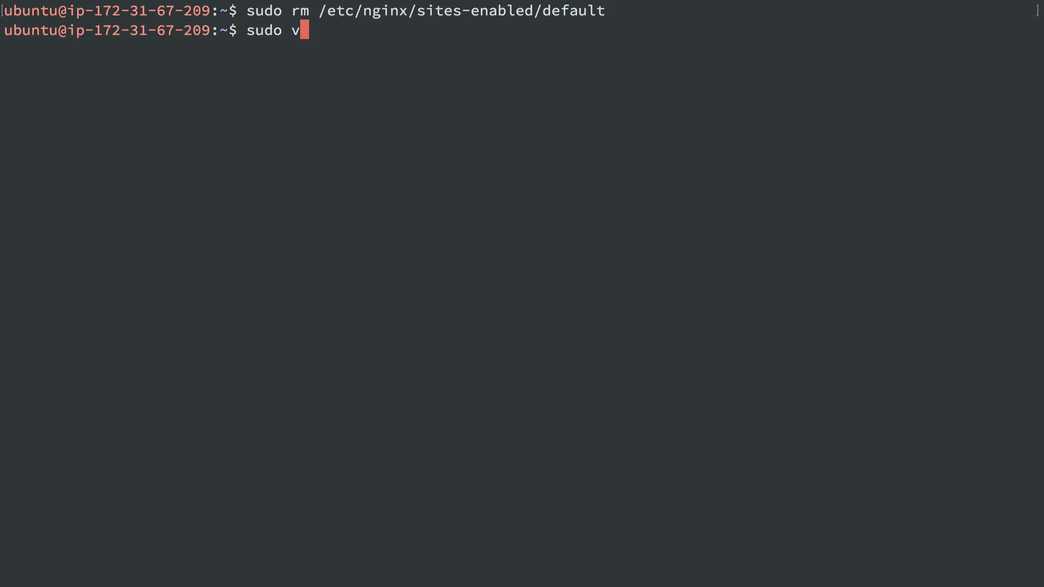
{"action": "type", "text": "im /etc/nginx/"}
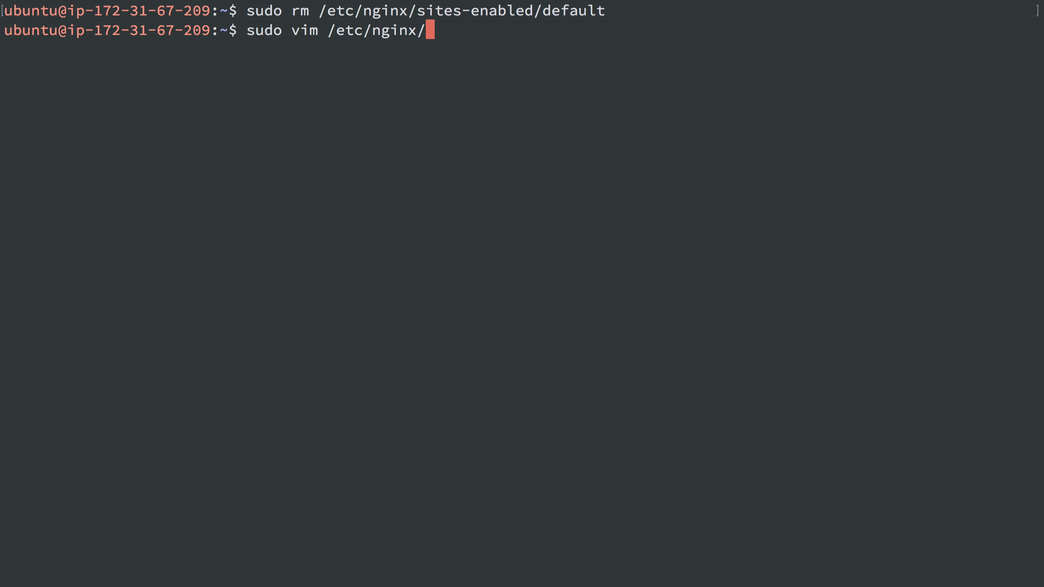
{"action": "type", "text": "sites-av"}
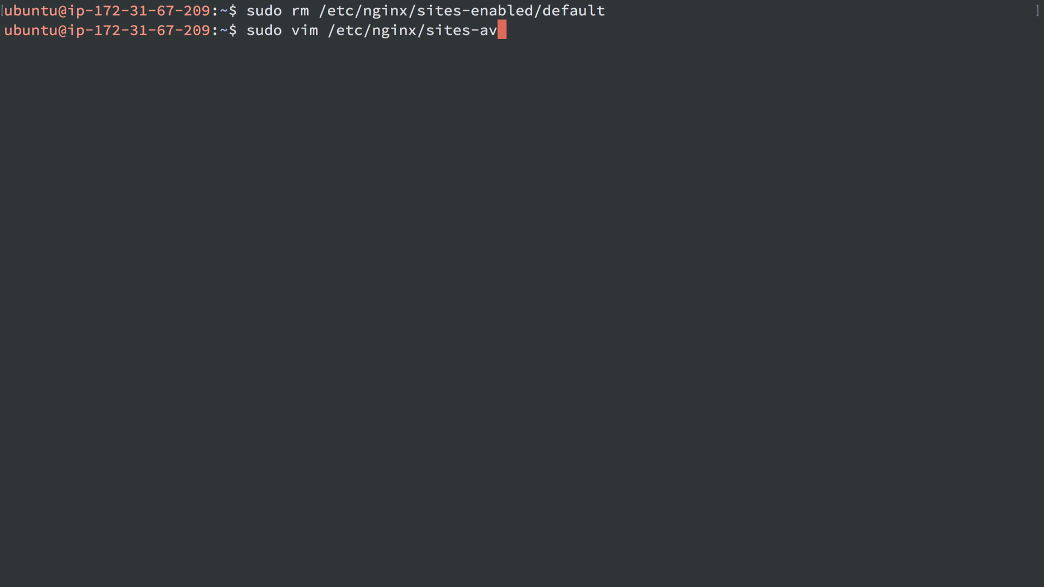
{"action": "type", "text": "ailable/"}
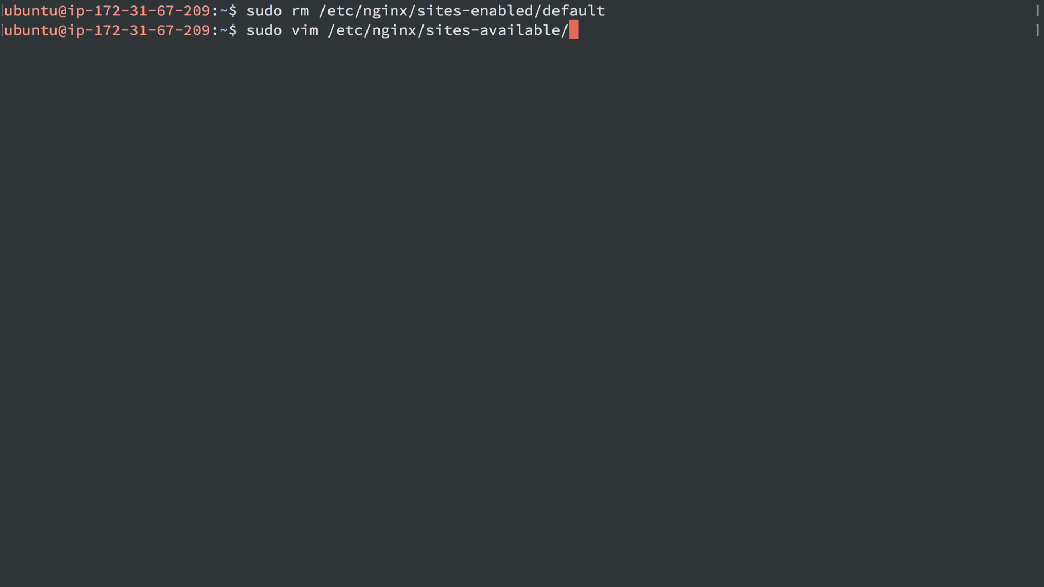
{"action": "type", "text": "jenkins"}
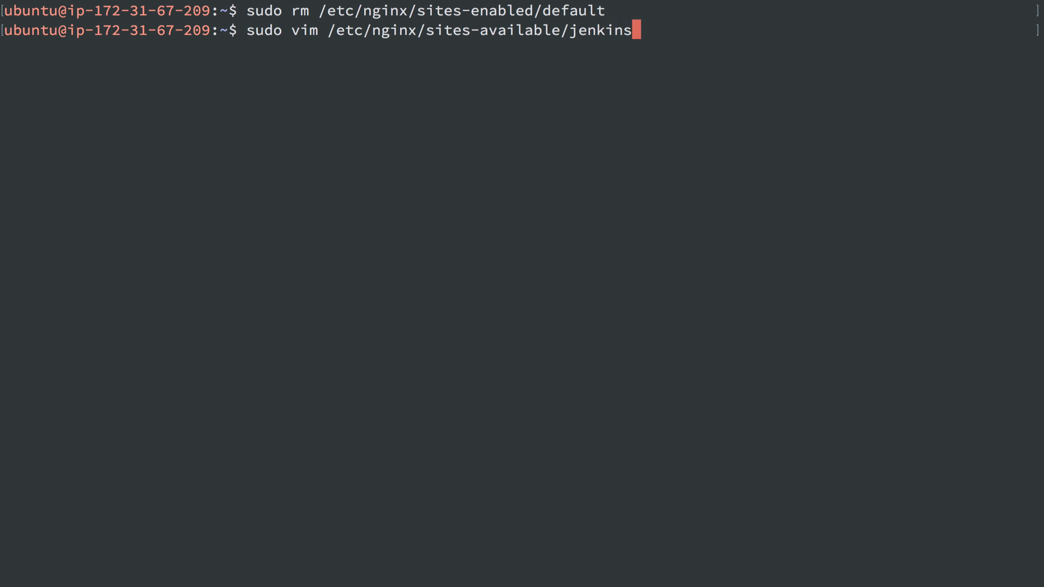
Write the jenkins nginx config proxying to localhost:8080 with server_name _ and save it.
{"action": "key", "text": "Return"}
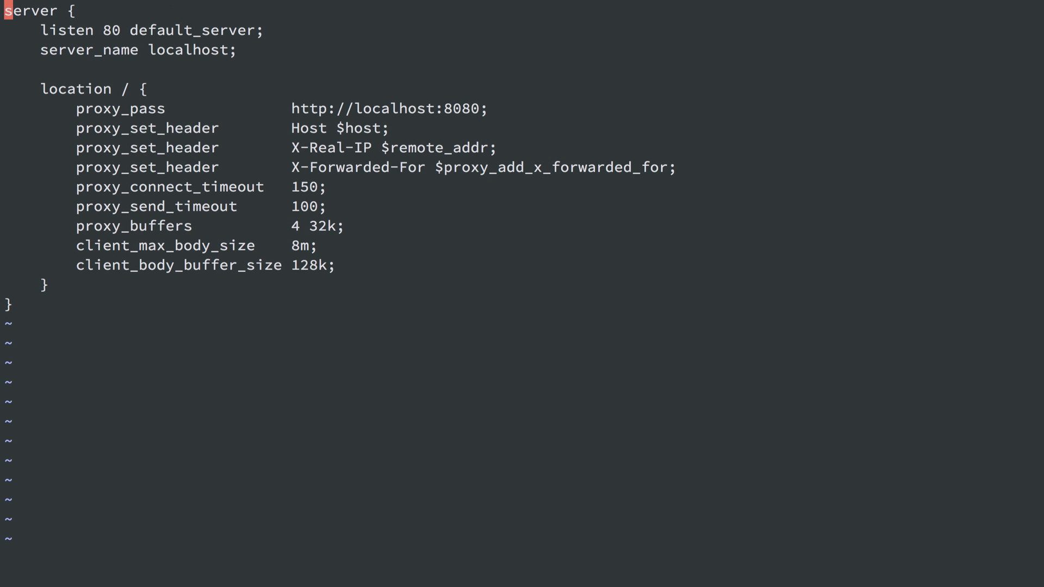
{"action": "mouse_move", "coordinate": [111, 32]}
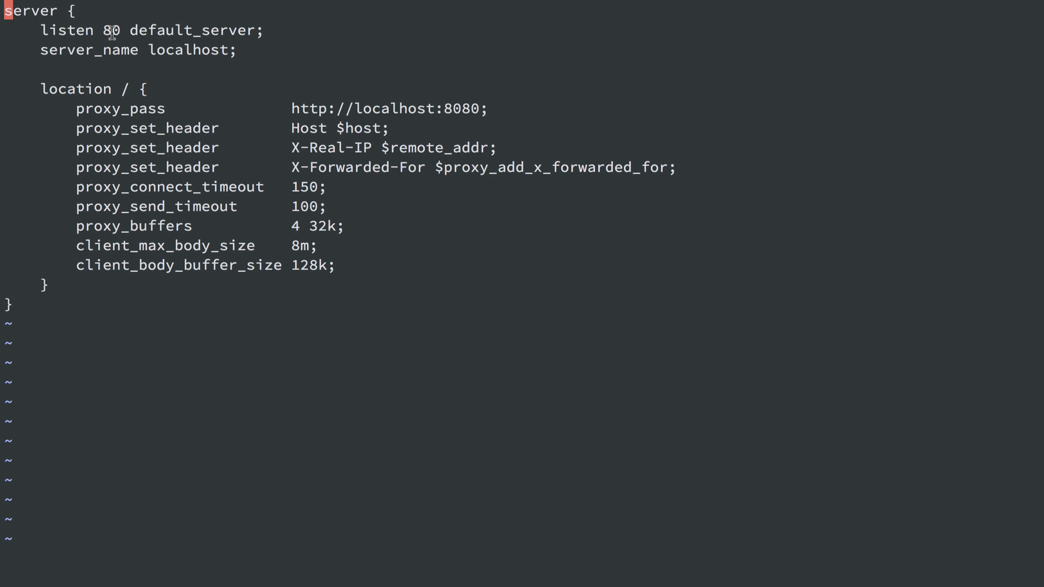
{"action": "mouse_move", "coordinate": [129, 68]}
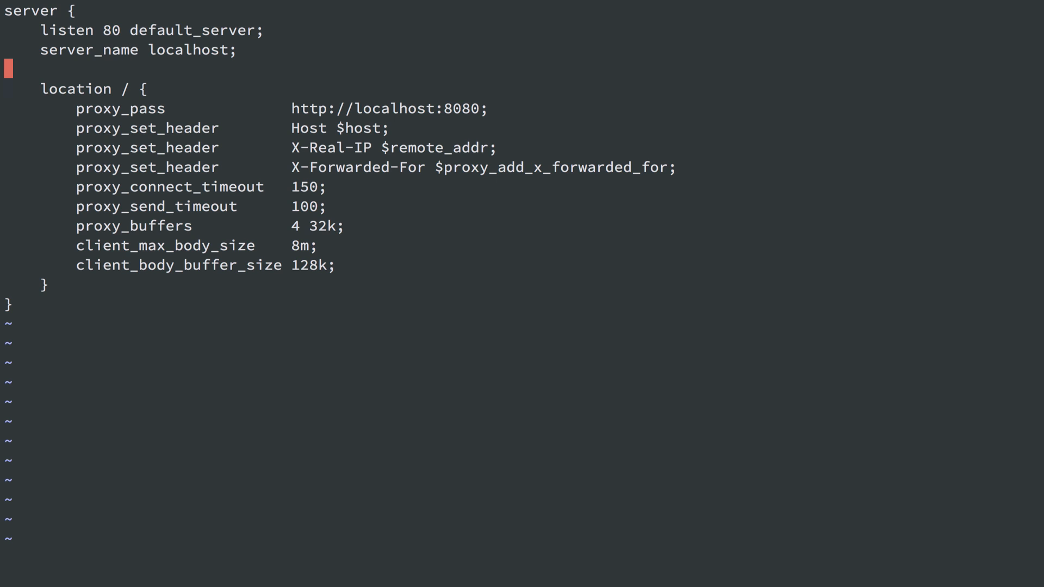
{"action": "mouse_move", "coordinate": [159, 56]}
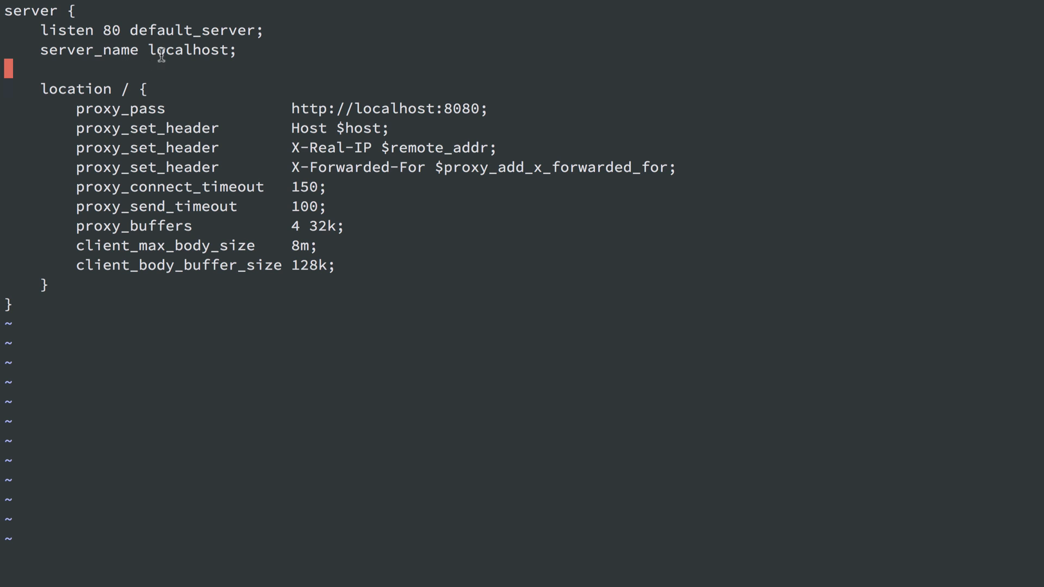
{"action": "double_click", "coordinate": [185, 49]}
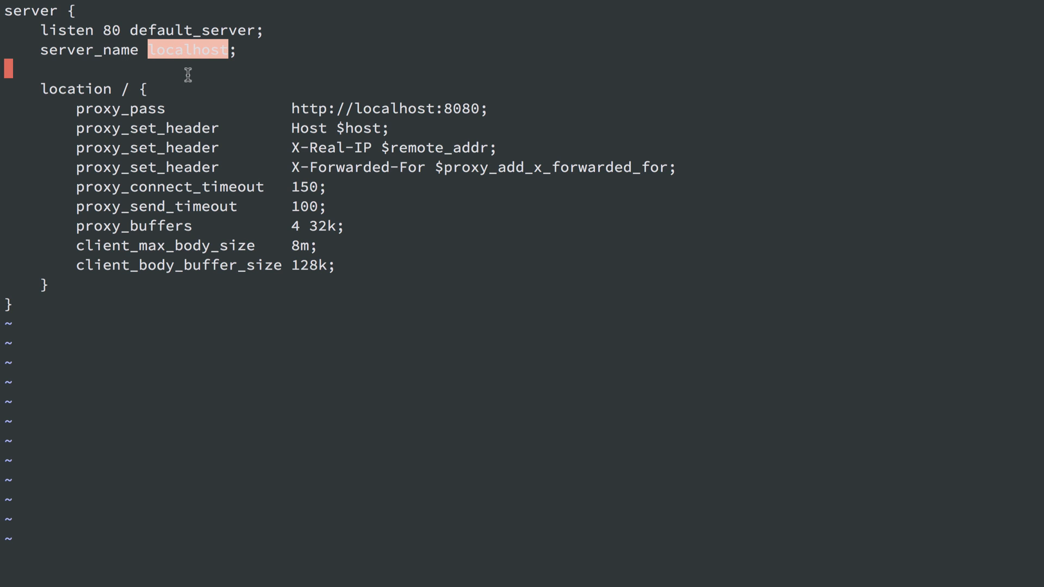
{"action": "mouse_move", "coordinate": [183, 50]}
{"action": "type", "text": "_"}
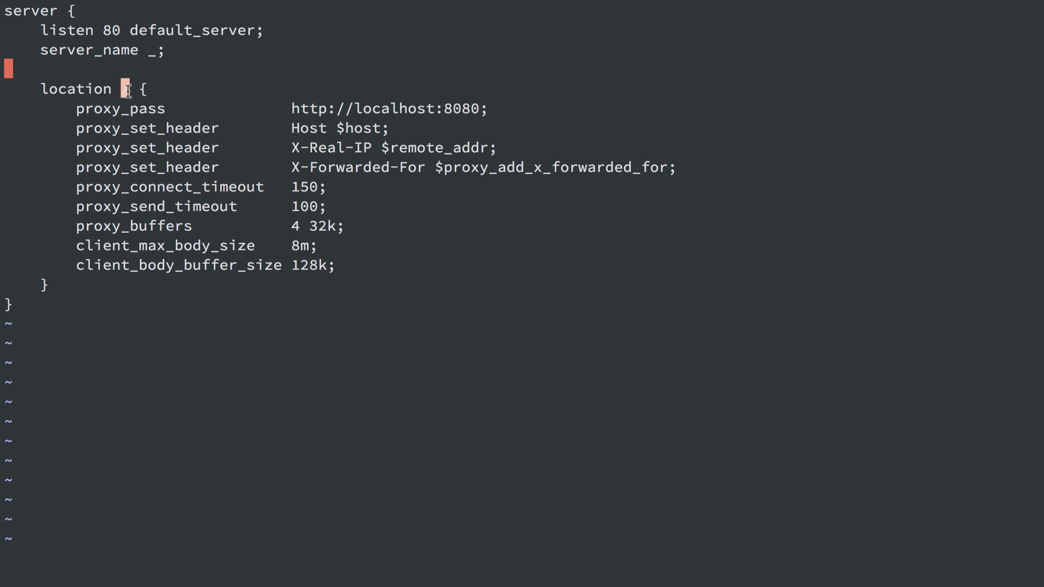
{"action": "type", "text": "/"}
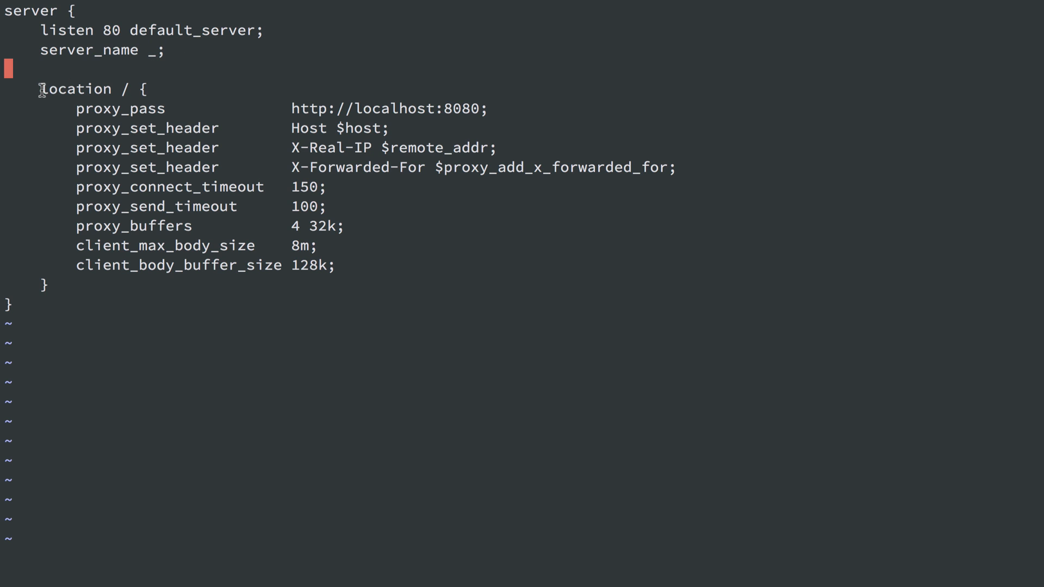
{"action": "mouse_move", "coordinate": [286, 159]}
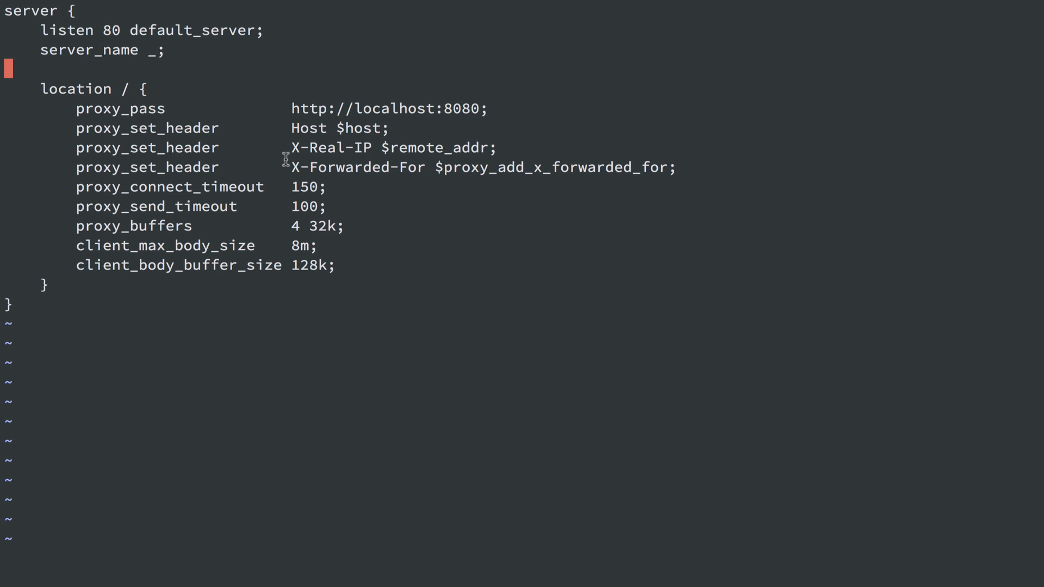
{"action": "mouse_move", "coordinate": [287, 108]}
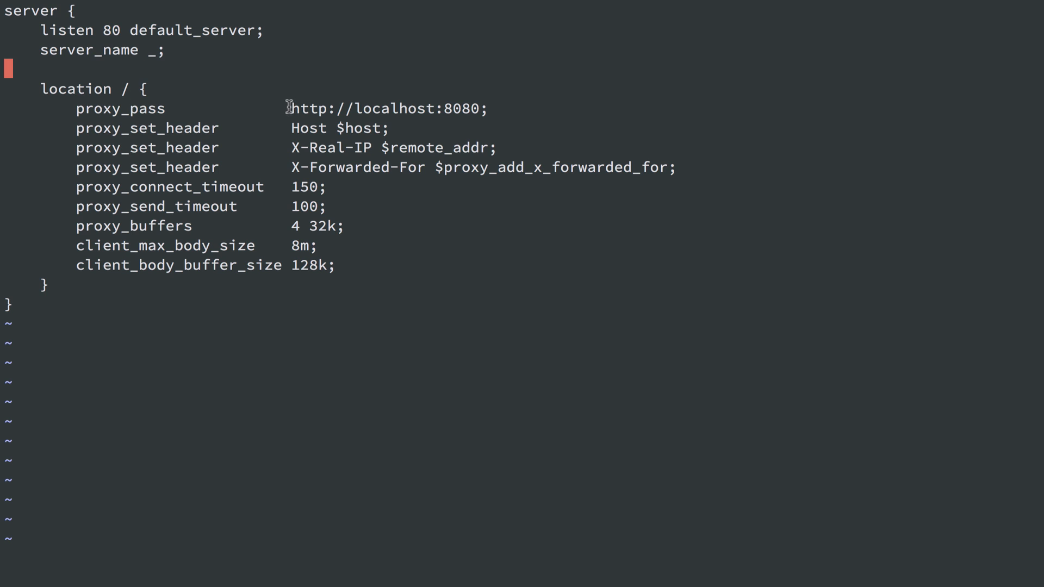
{"action": "mouse_move", "coordinate": [409, 111]}
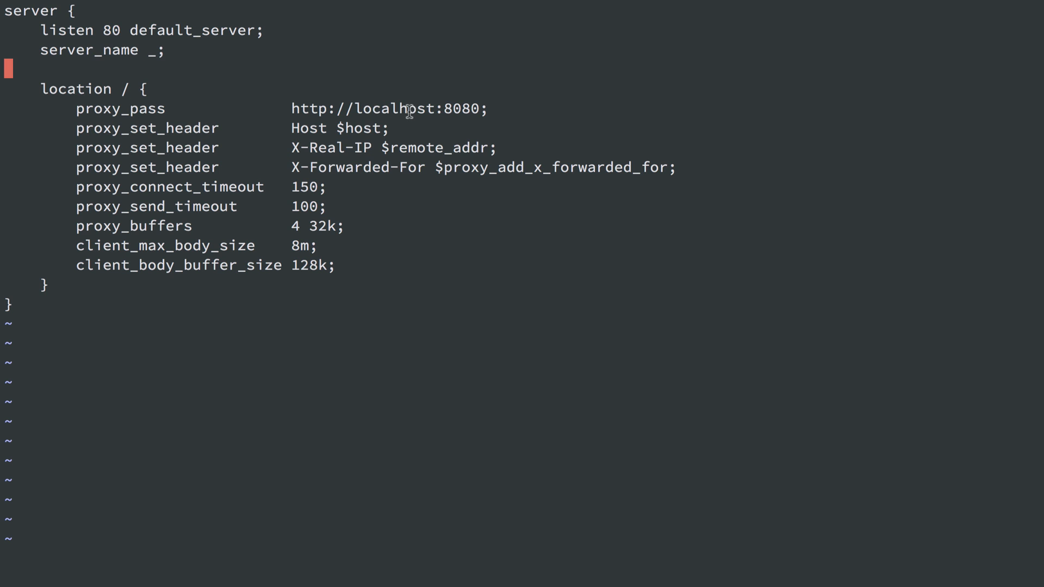
{"action": "double_click", "coordinate": [461, 109]}
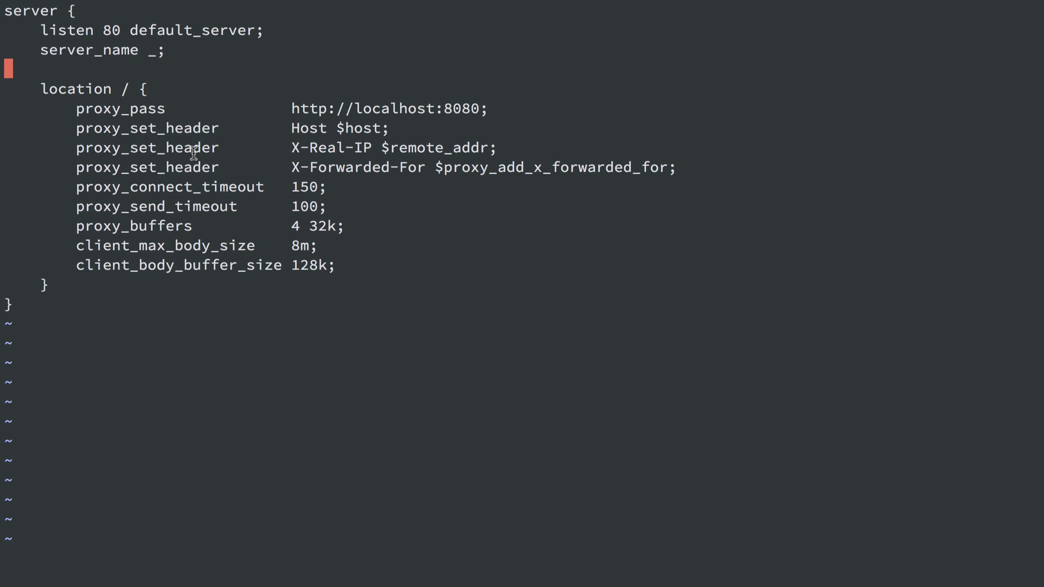
{"action": "mouse_move", "coordinate": [193, 127]}
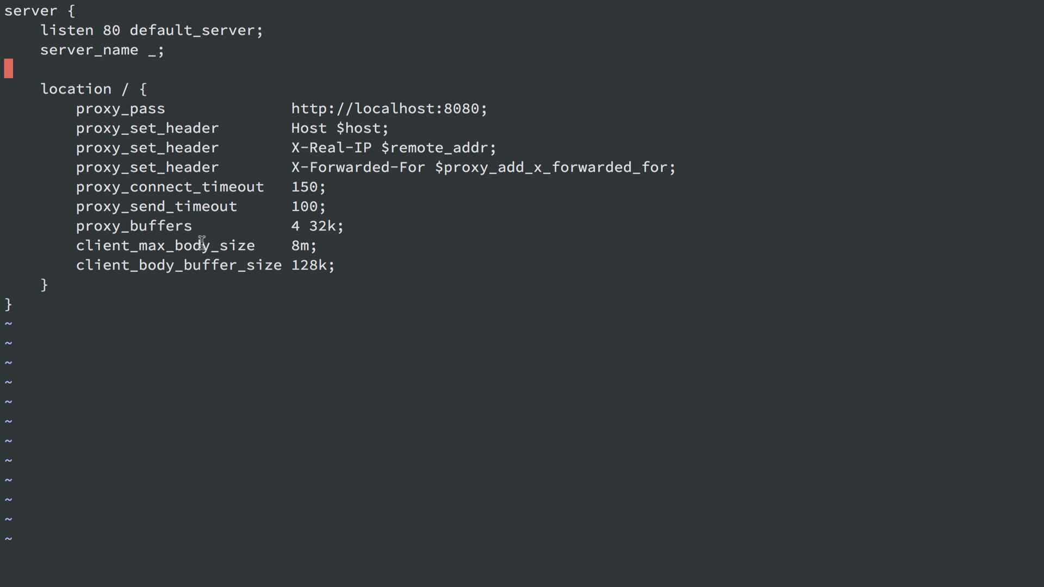
{"action": "mouse_move", "coordinate": [184, 264]}
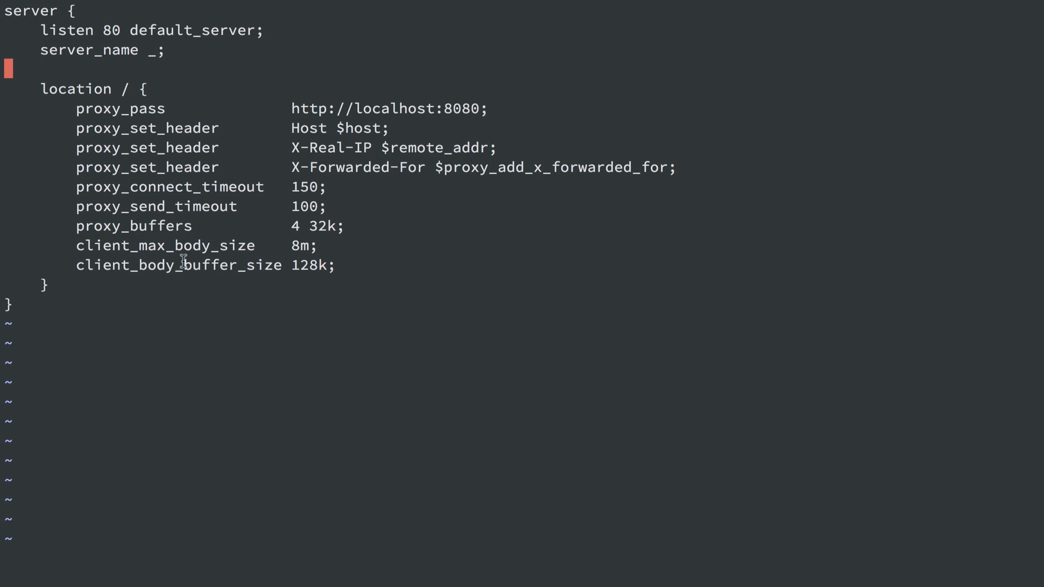
{"action": "type", "text": ":wq"}
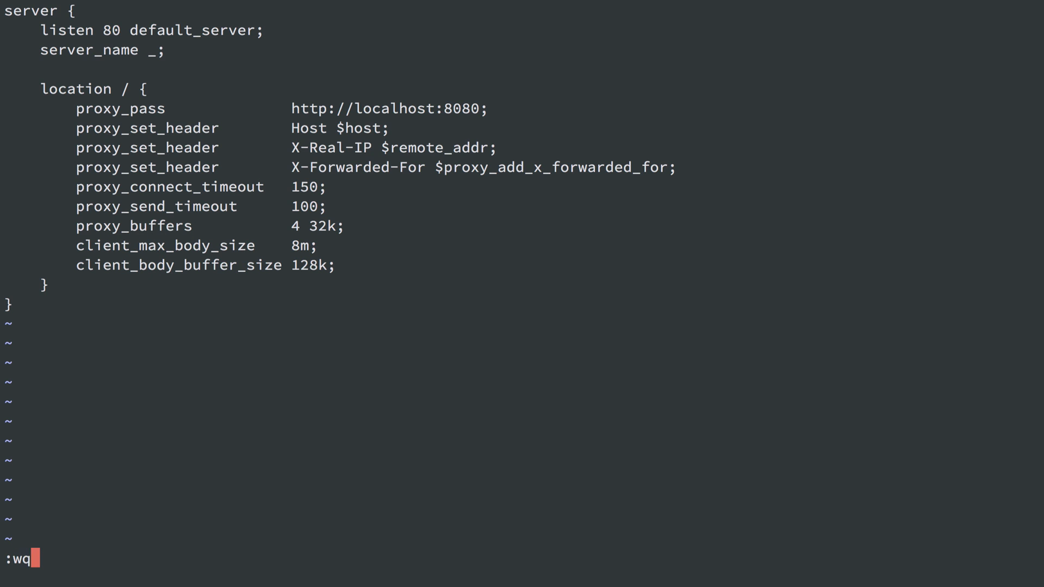
Leave the editor and list sites-available and sites-enabled to check the jenkins file.
{"action": "key", "text": "Return"}
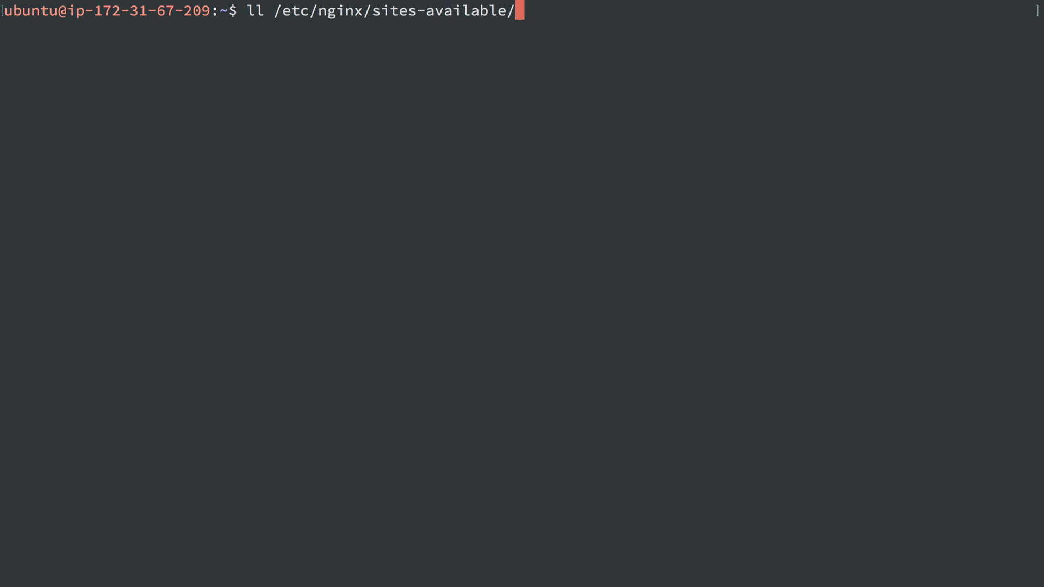
{"action": "key", "text": "Return"}
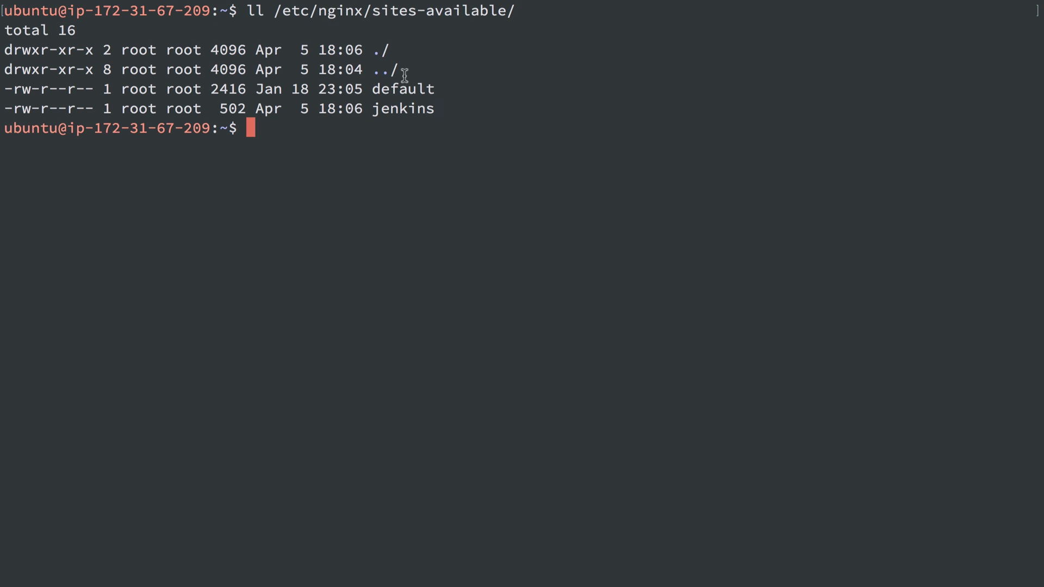
{"action": "double_click", "coordinate": [403, 108]}
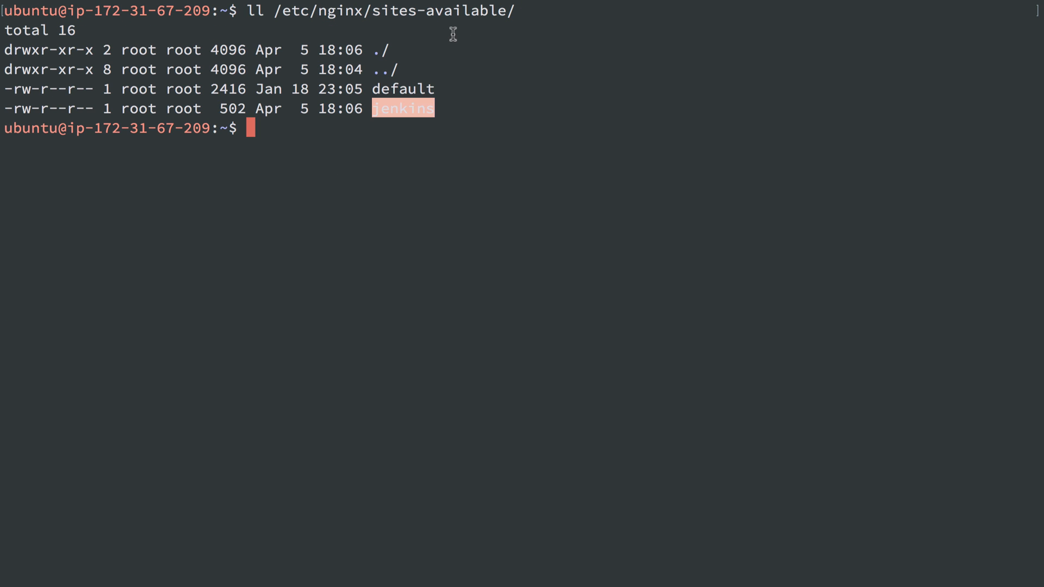
{"action": "type", "text": "ll /etc/nginx/sites-ena"}
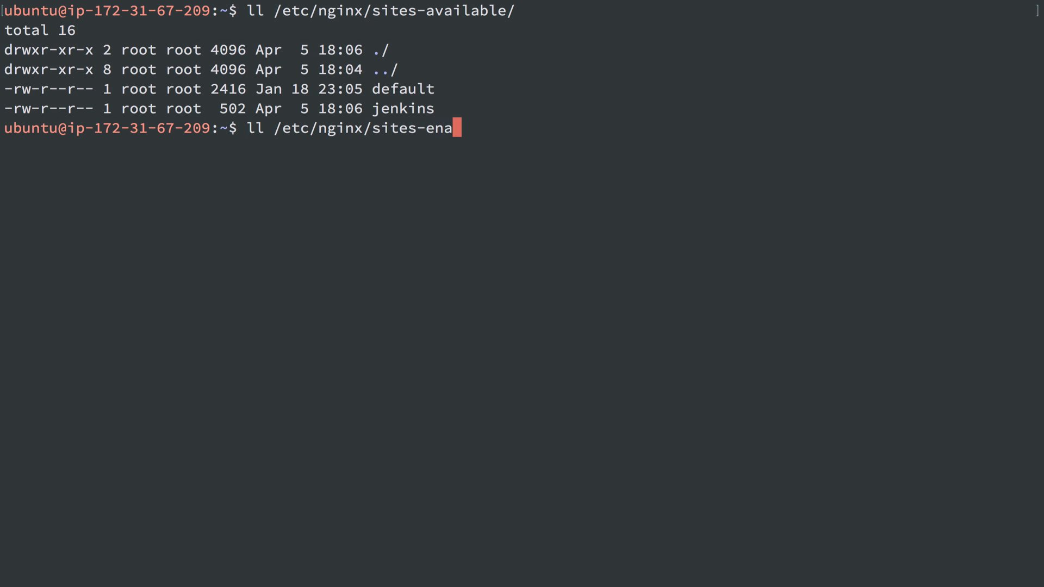
{"action": "key", "text": "Return"}
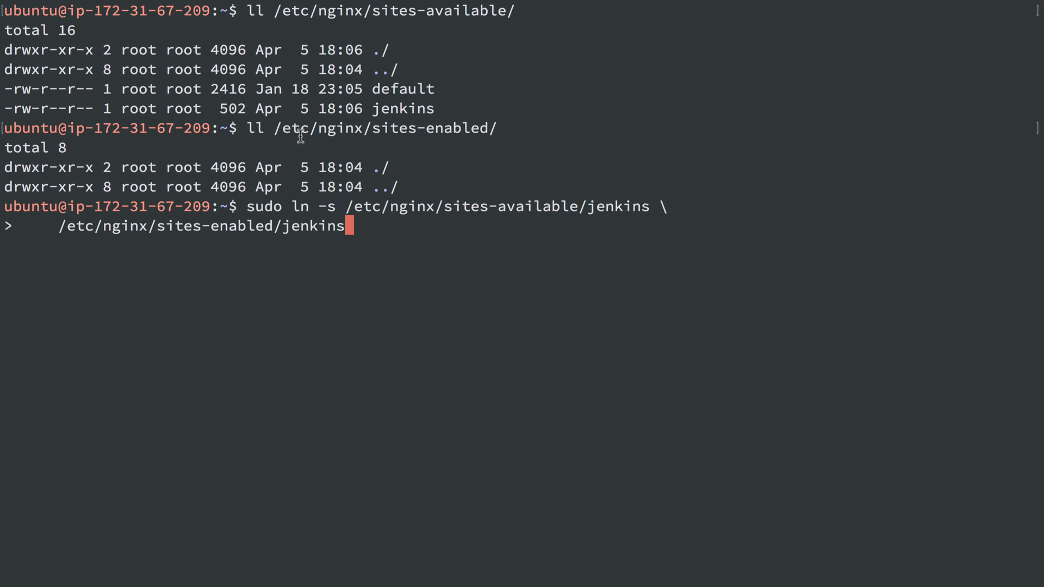
{"action": "mouse_move", "coordinate": [336, 200]}
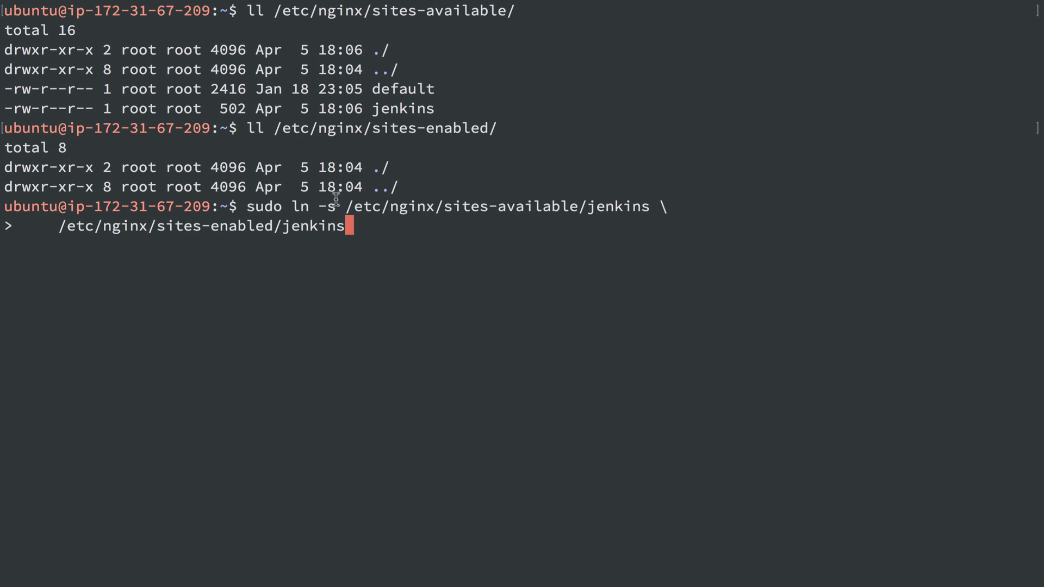
{"action": "mouse_move", "coordinate": [466, 226]}
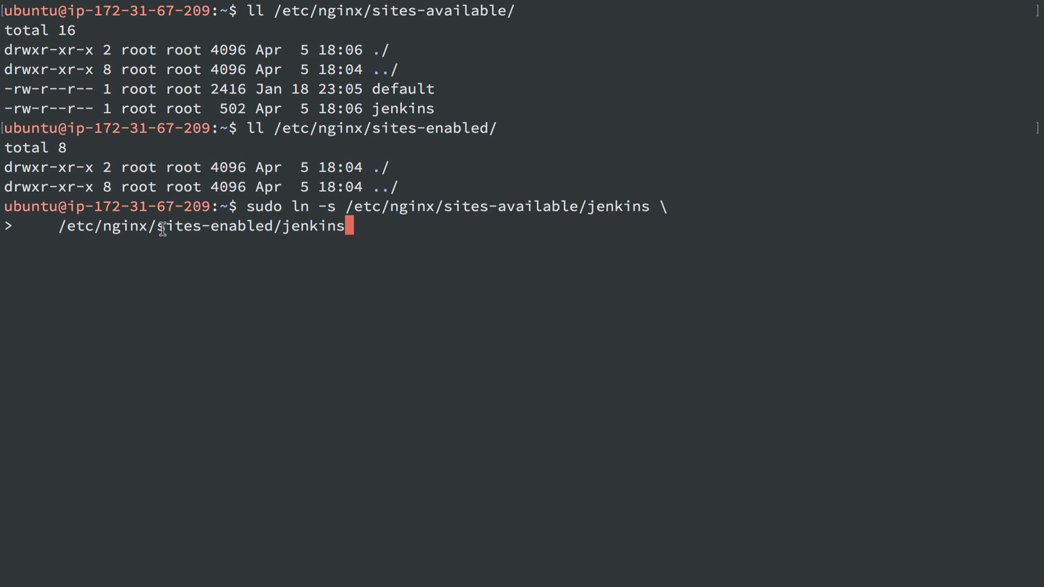
{"action": "mouse_move", "coordinate": [217, 227]}
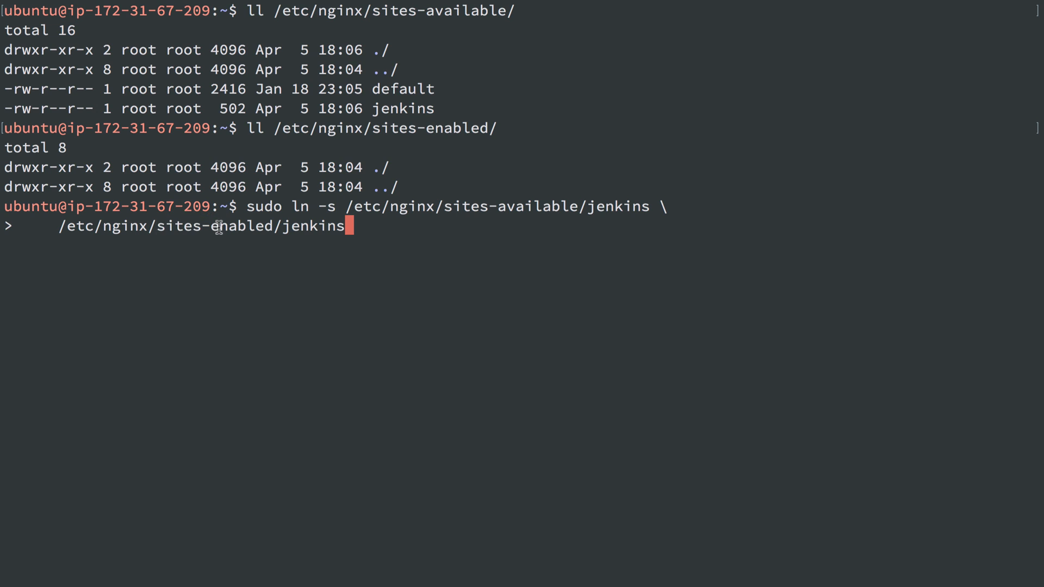
Symlink the jenkins site into sites-enabled and list it to confirm.
{"action": "key", "text": "Return"}
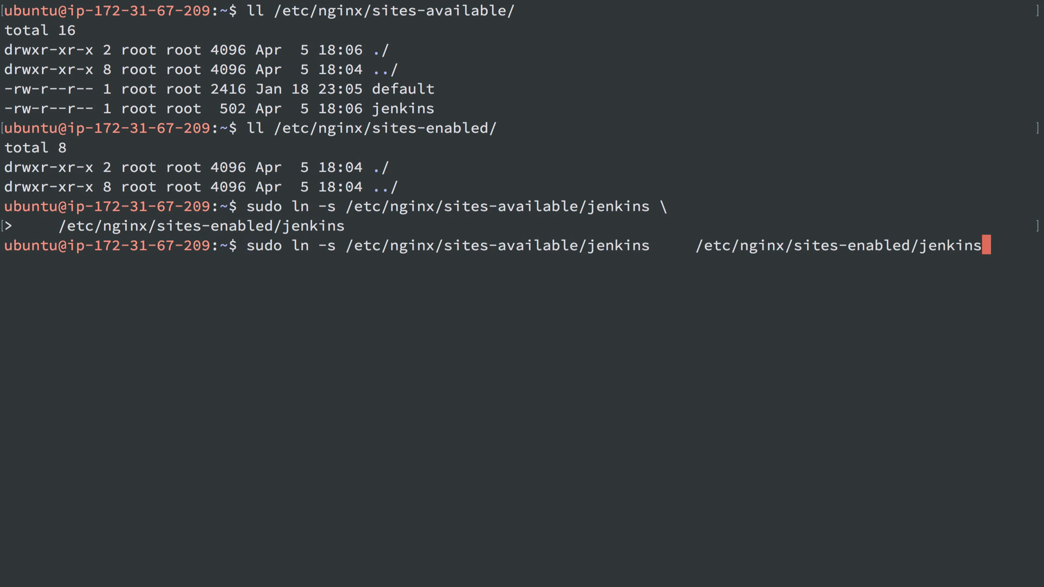
{"action": "key", "text": "Return"}
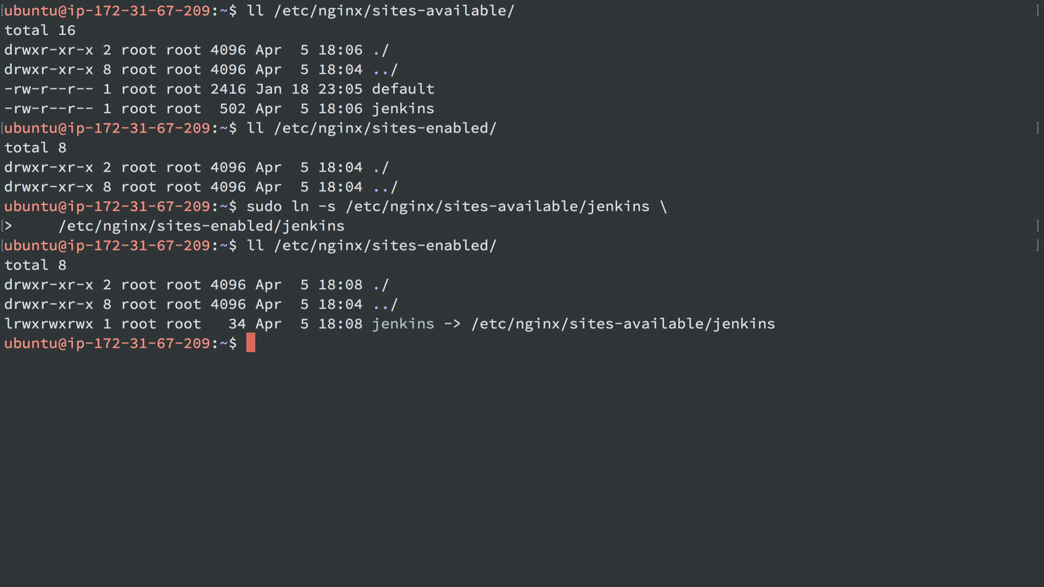
{"action": "mouse_move", "coordinate": [403, 297]}
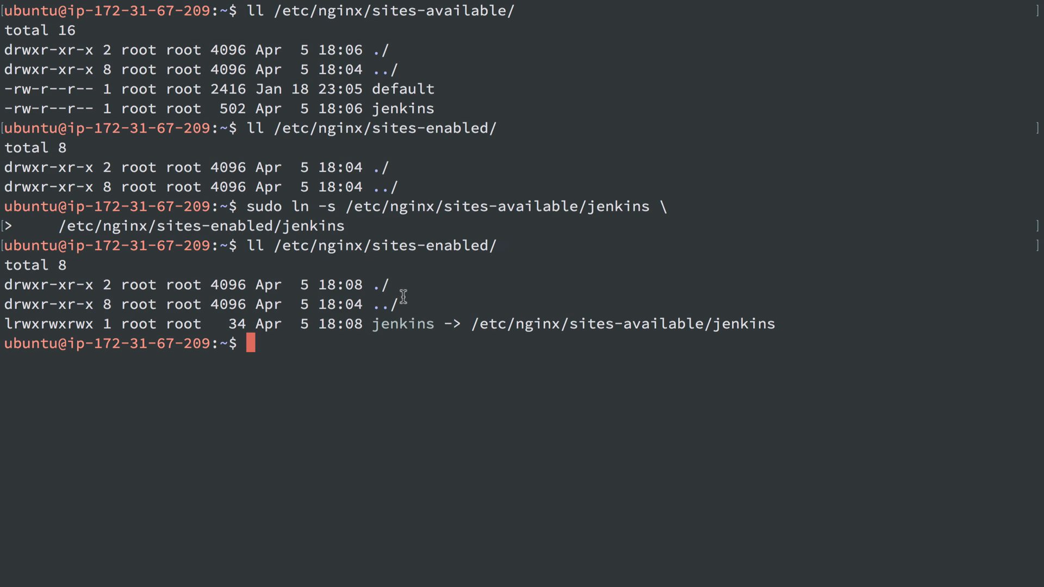
{"action": "mouse_move", "coordinate": [402, 295]}
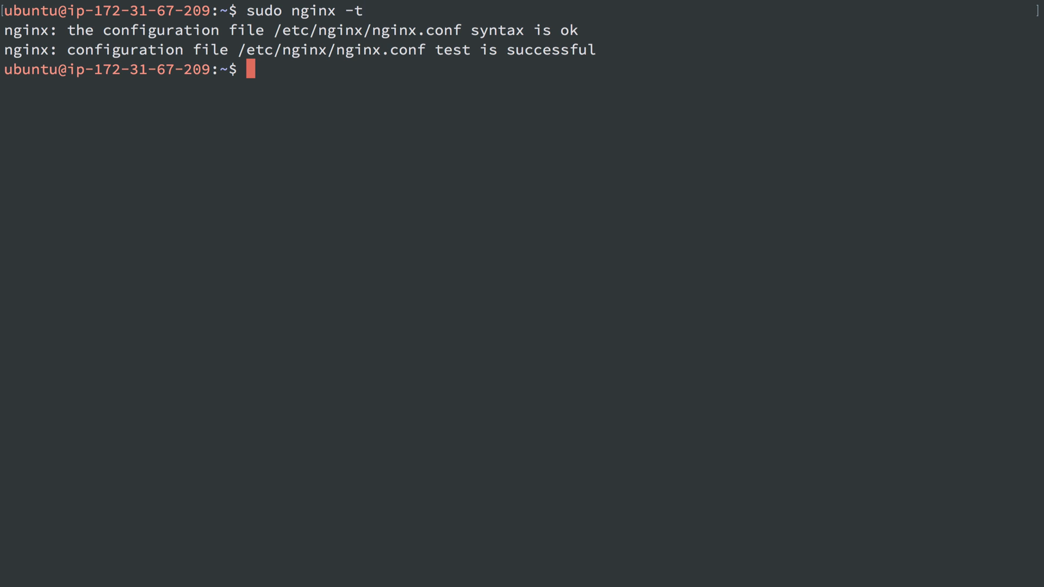
Run the nginx configuration test with sudo service nginx configtest.
{"action": "type", "text": "sudo serv"}
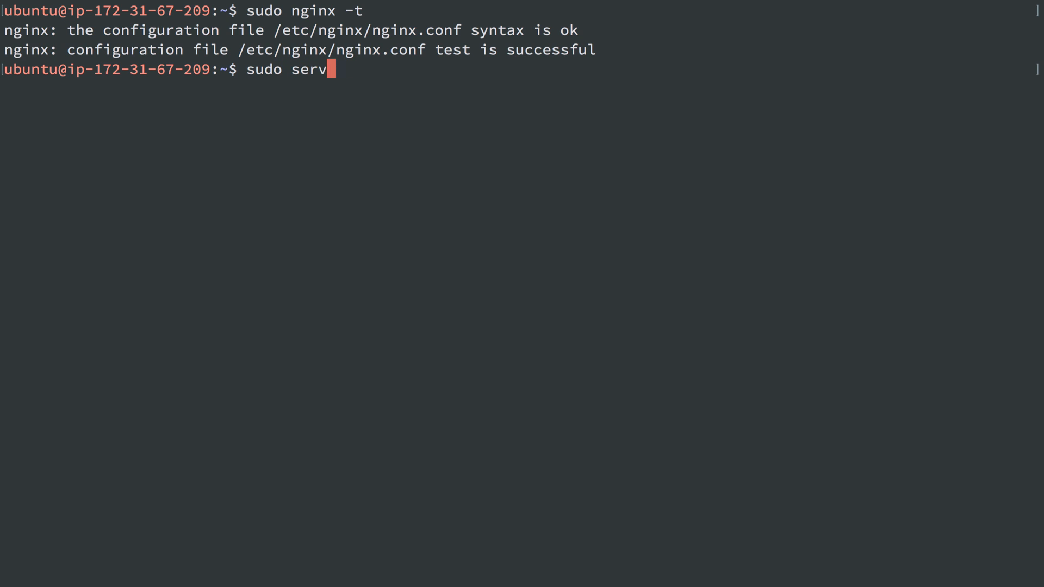
{"action": "type", "text": "ice  nginx config"}
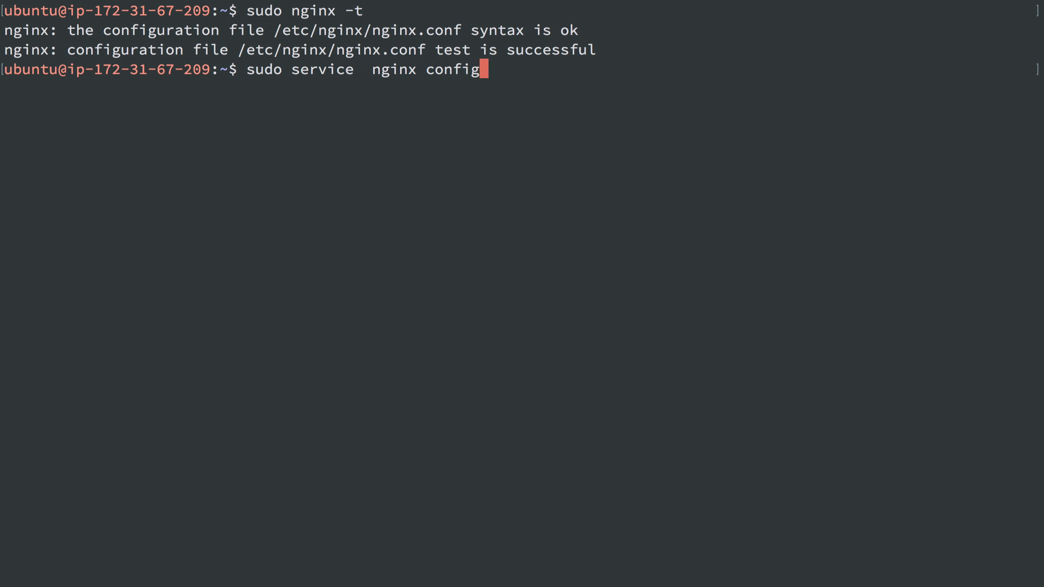
{"action": "key", "text": "Return"}
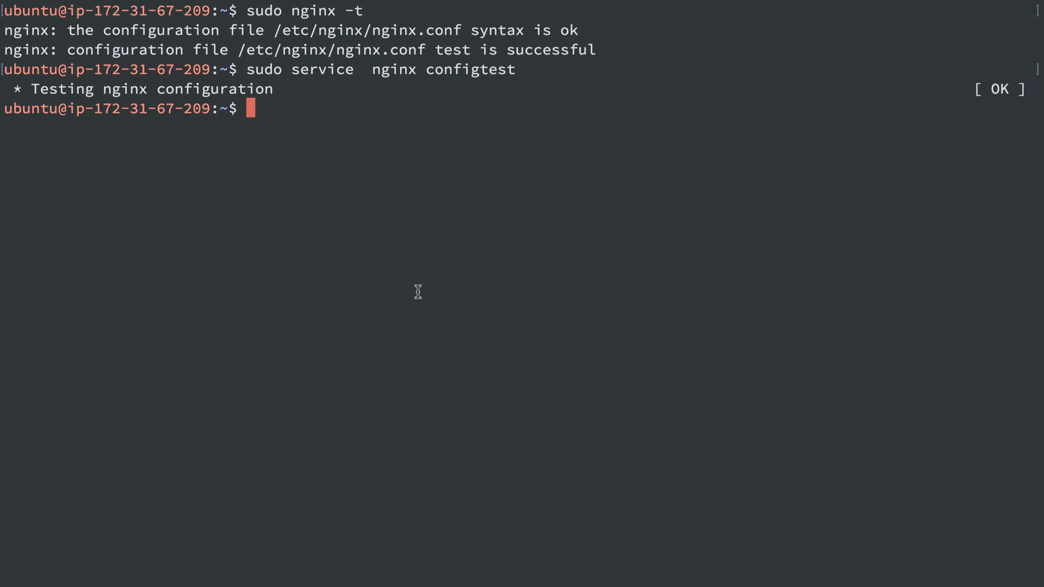
{"action": "mouse_move", "coordinate": [335, 98]}
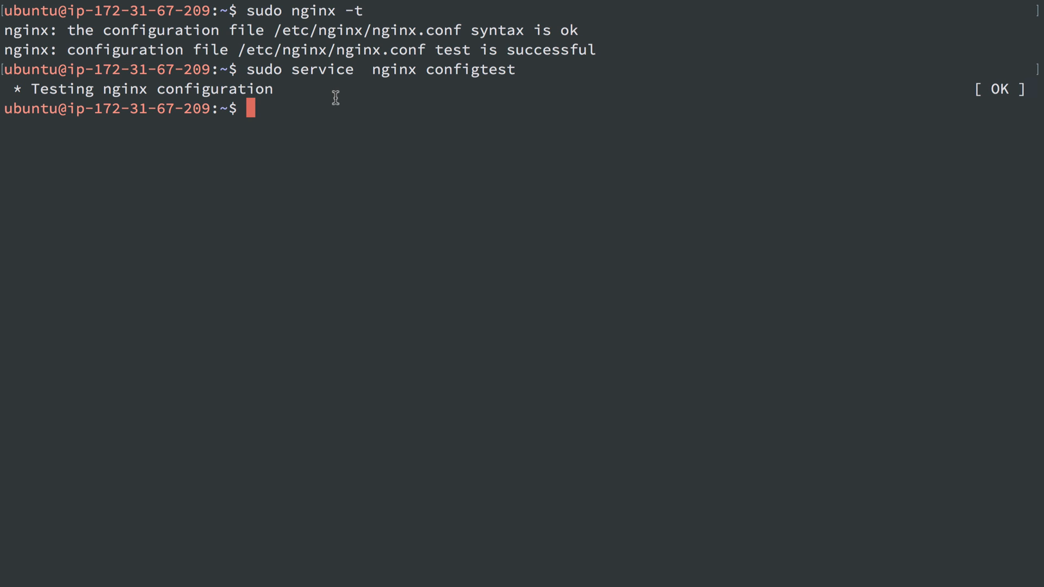
Reload nginx so the new jenkins site configuration takes effect.
{"action": "type", "text": "sudo serv"}
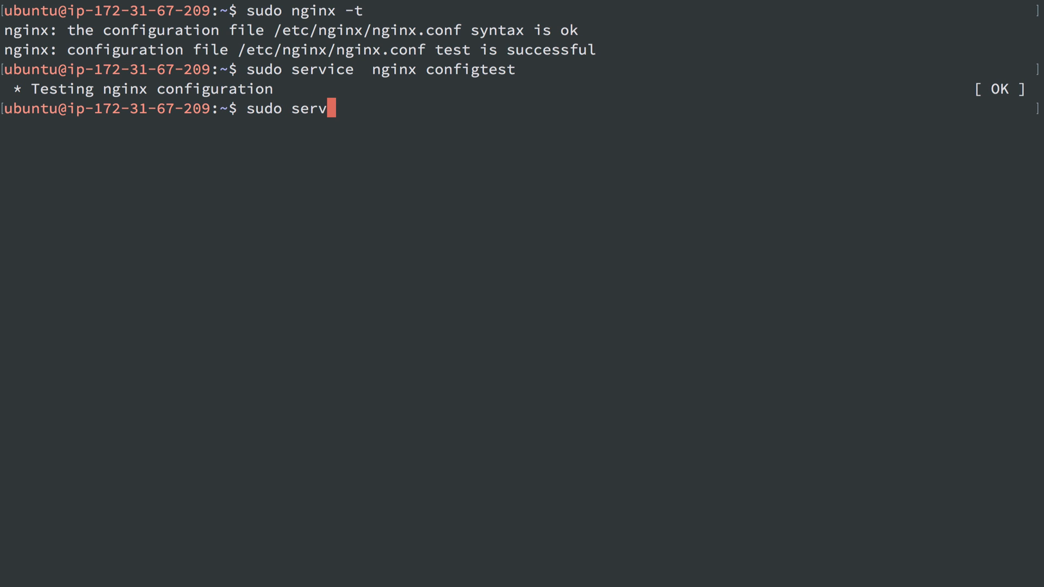
{"action": "type", "text": "ice nginx reload"}
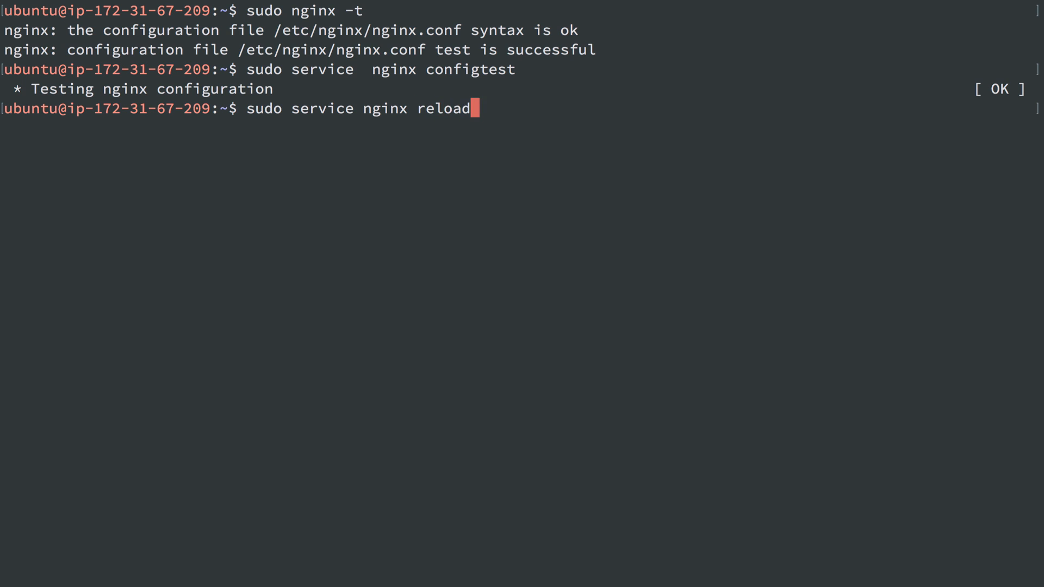
{"action": "key", "text": "Return"}
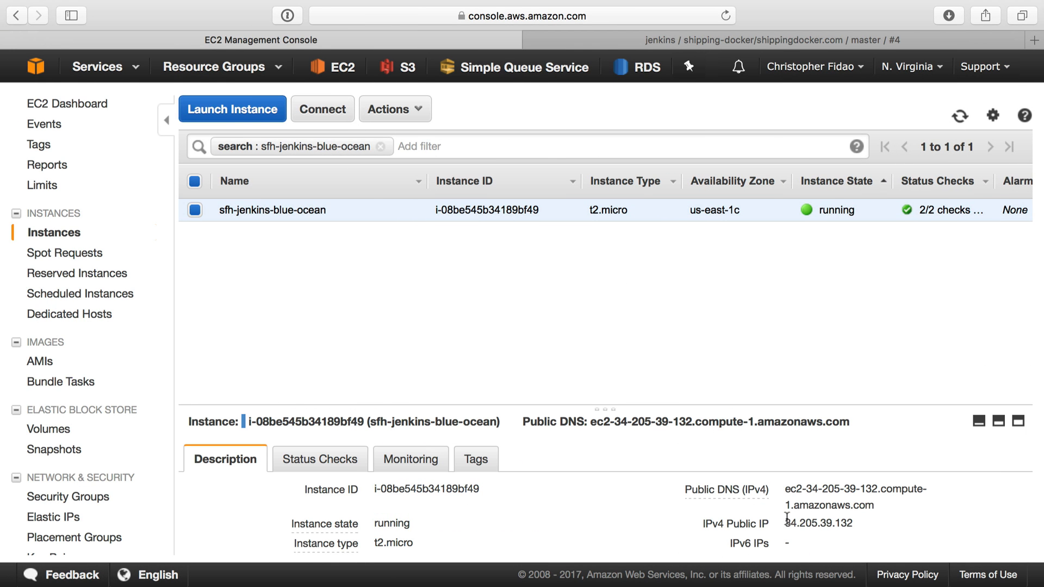
Load Jenkins at 34.205.39.132 and unlock it with the initial administrator password.
{"action": "type", "text": "34.205.39.132"}
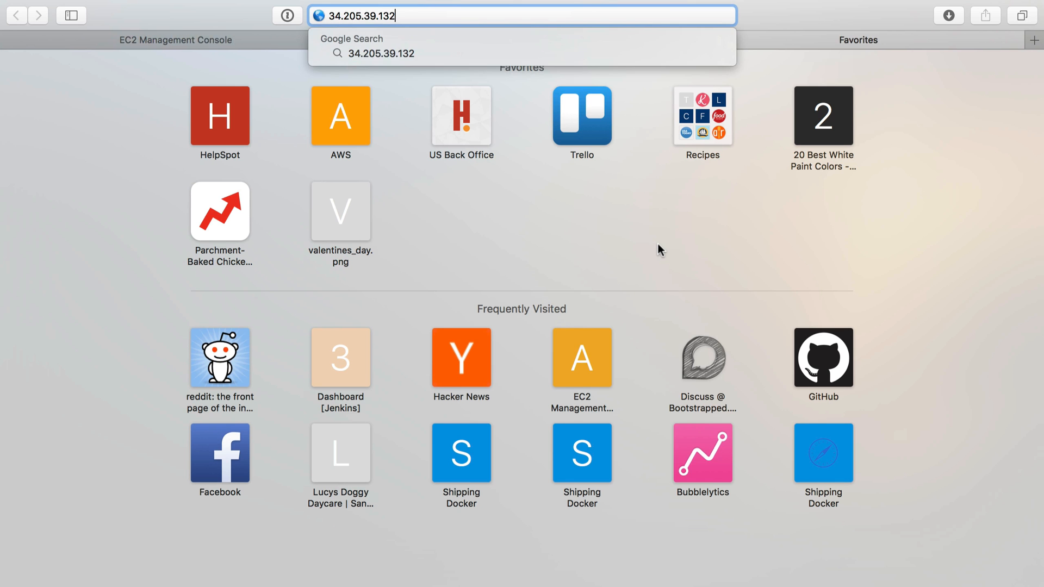
{"action": "key", "text": "Return"}
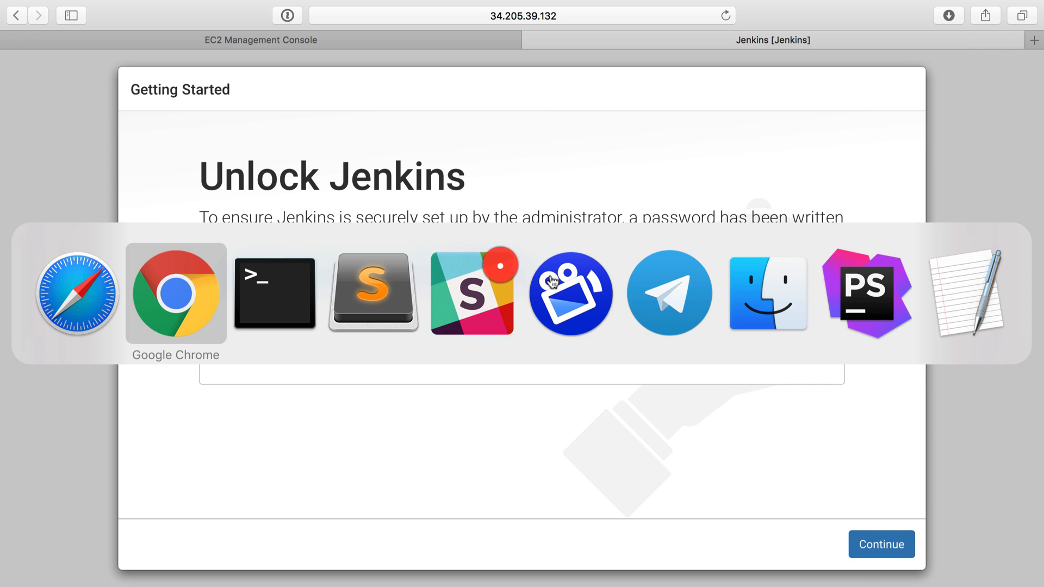
{"action": "left_click", "coordinate": [273, 292]}
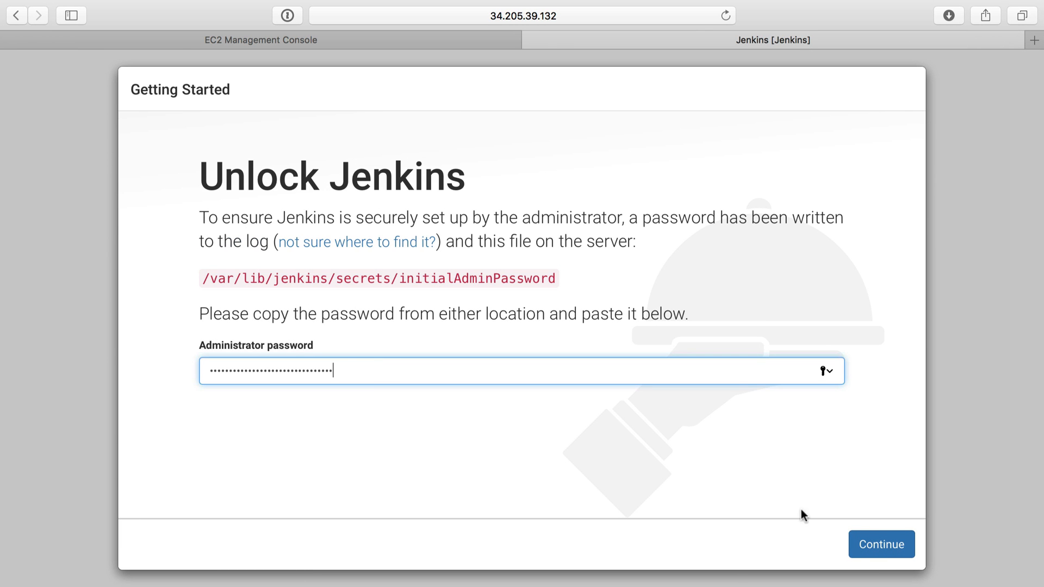
{"action": "left_click", "coordinate": [880, 543]}
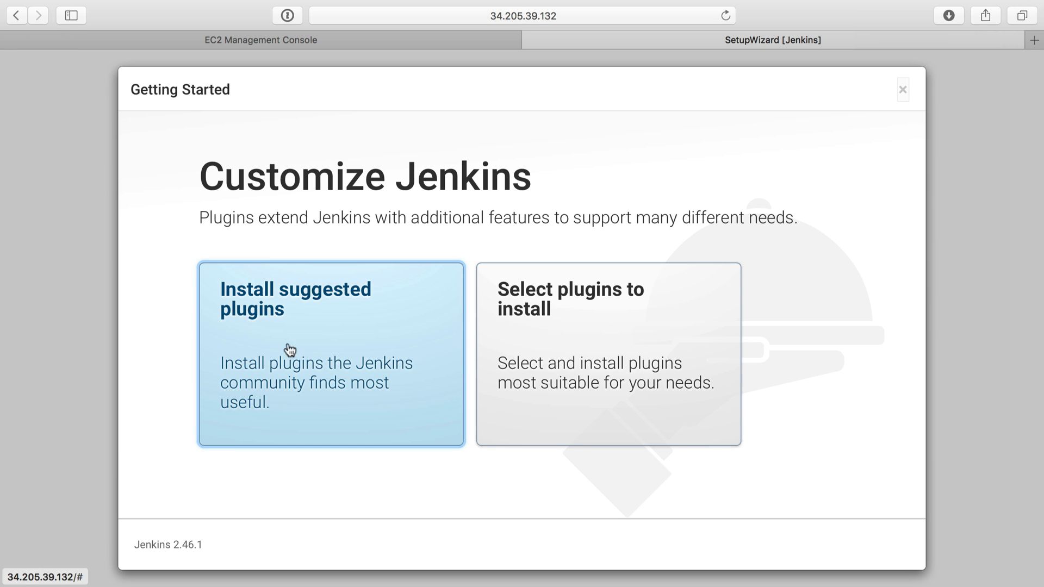
{"action": "mouse_move", "coordinate": [646, 360]}
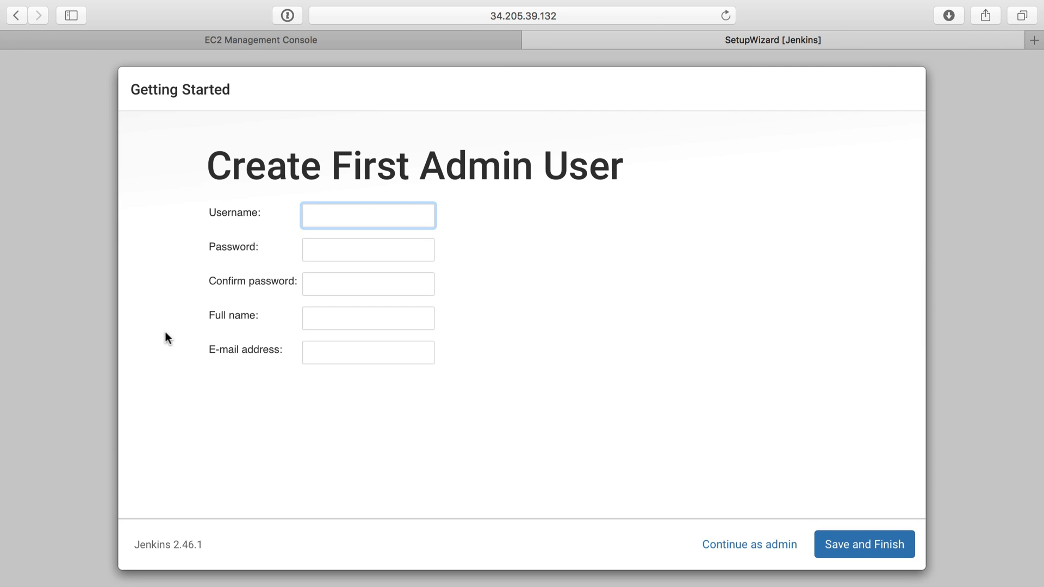
Create the admin user fideloper and save to finish the setup wizard.
{"action": "type", "text": "fideloper"}
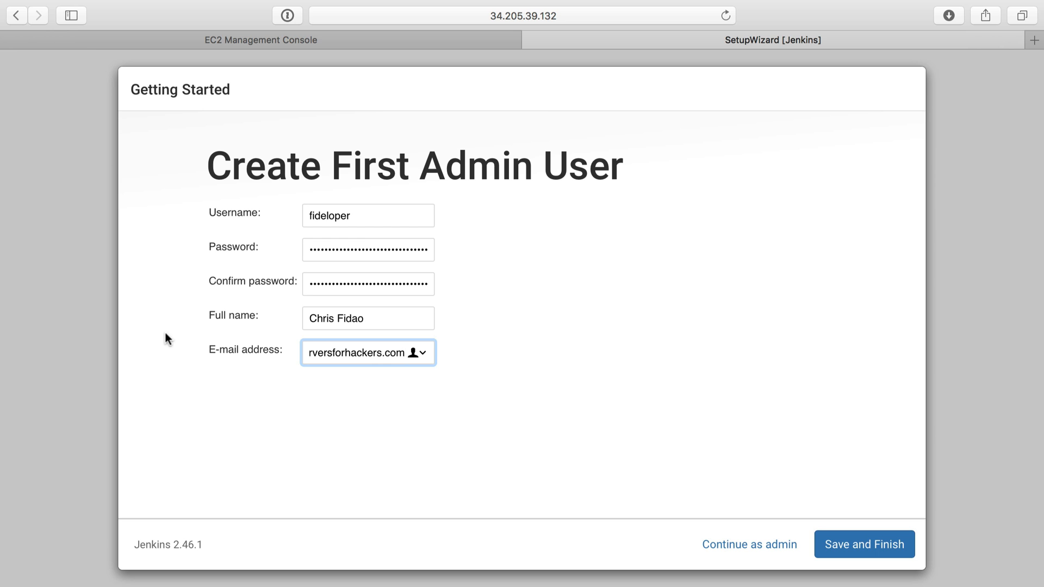
{"action": "mouse_move", "coordinate": [357, 226]}
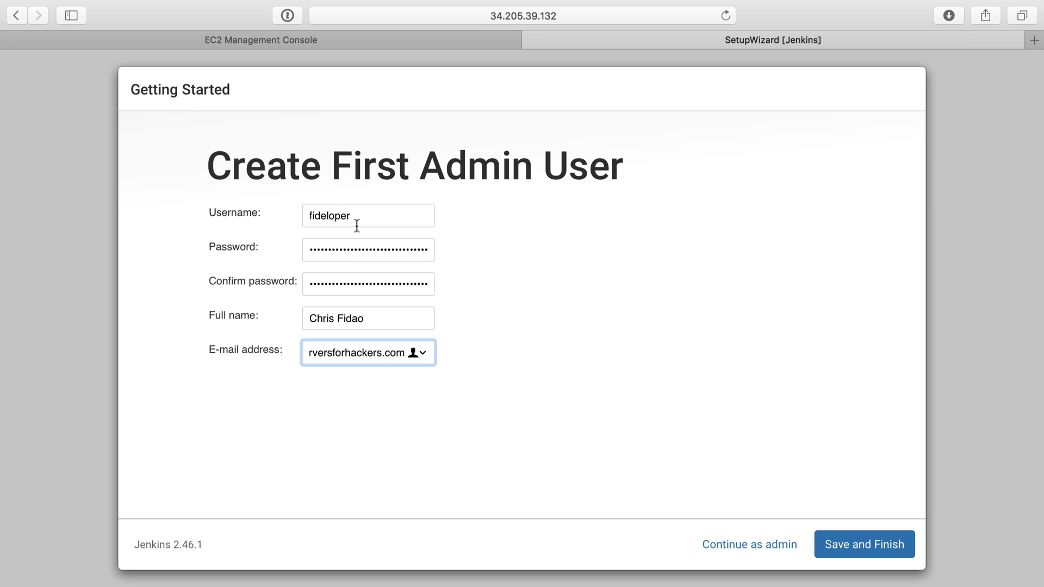
{"action": "mouse_move", "coordinate": [356, 216]}
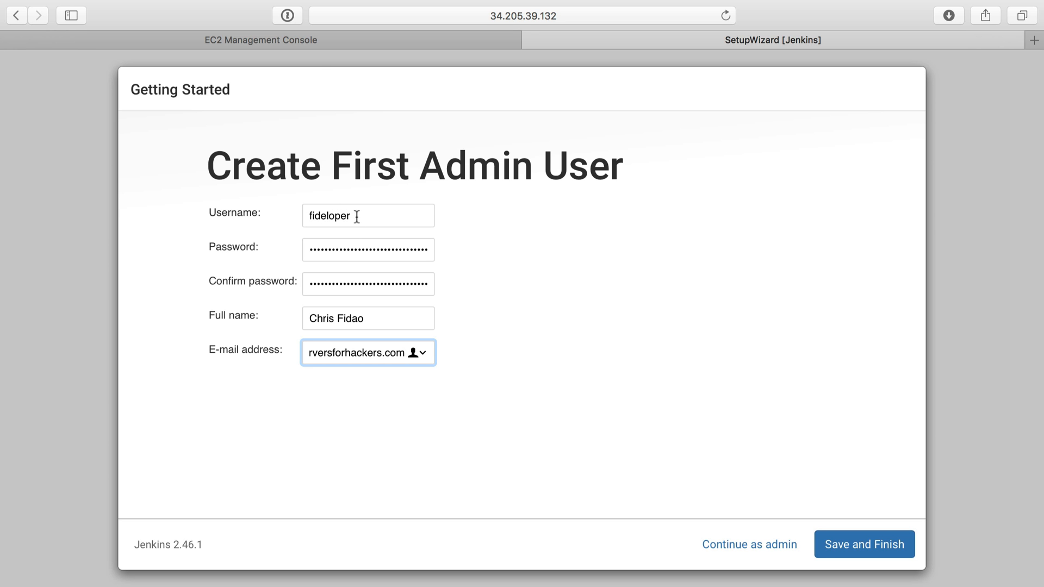
{"action": "mouse_move", "coordinate": [902, 548]}
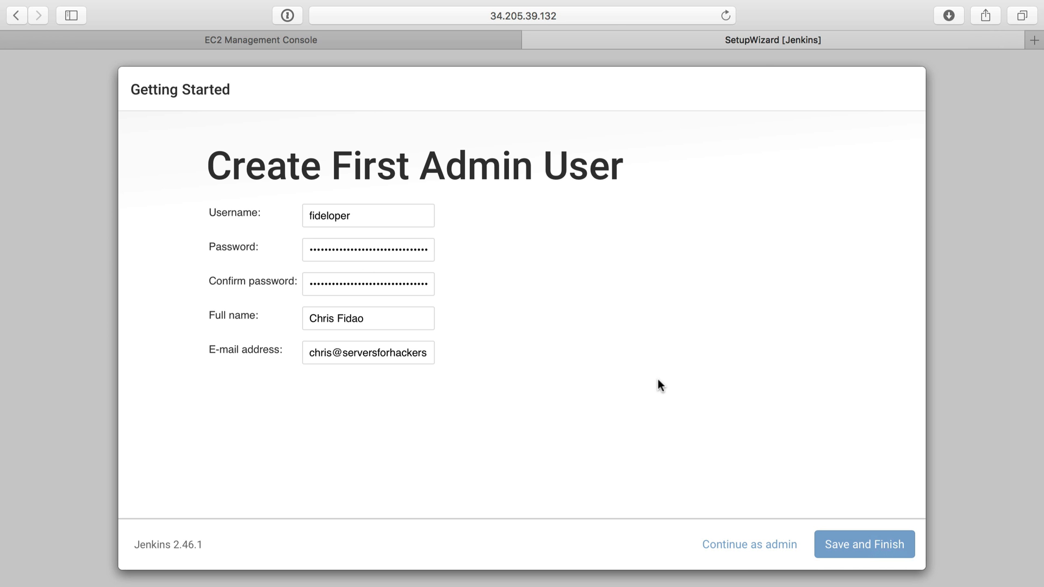
{"action": "left_click", "coordinate": [863, 543]}
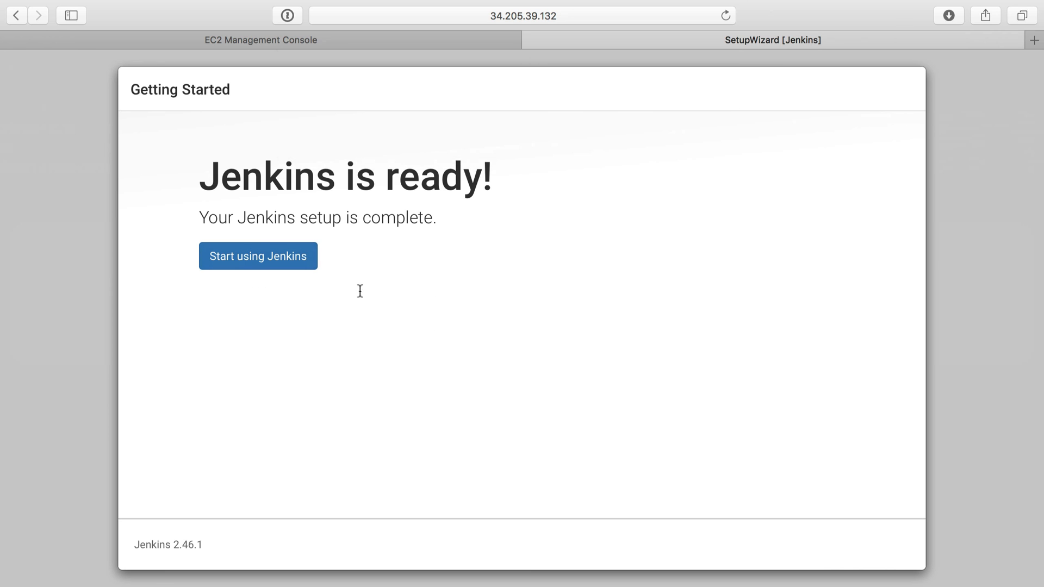
Start using Jenkins to reach the dashboard with its welcome message.
{"action": "left_click", "coordinate": [258, 255]}
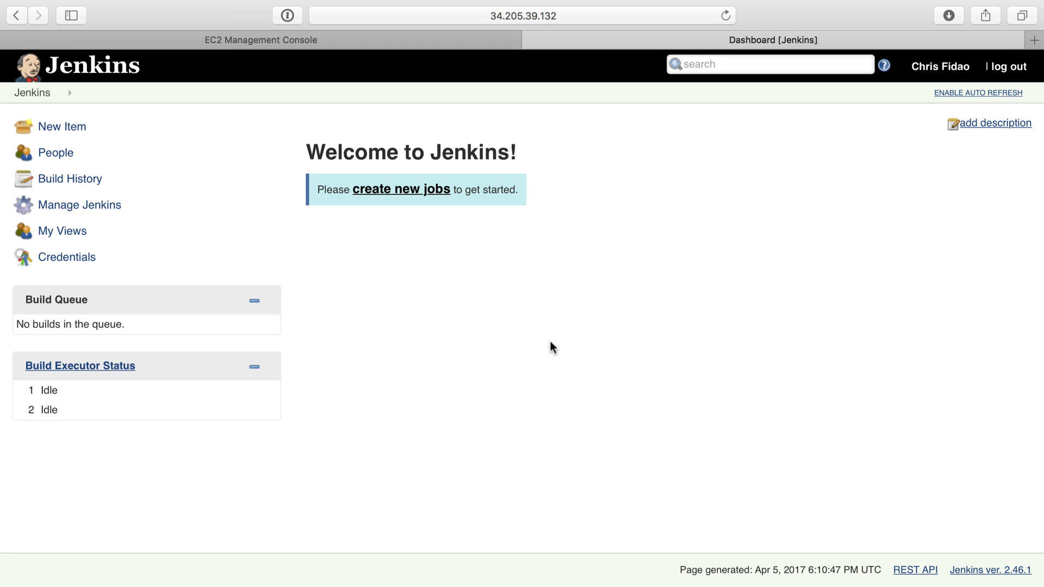
{"action": "mouse_move", "coordinate": [433, 292]}
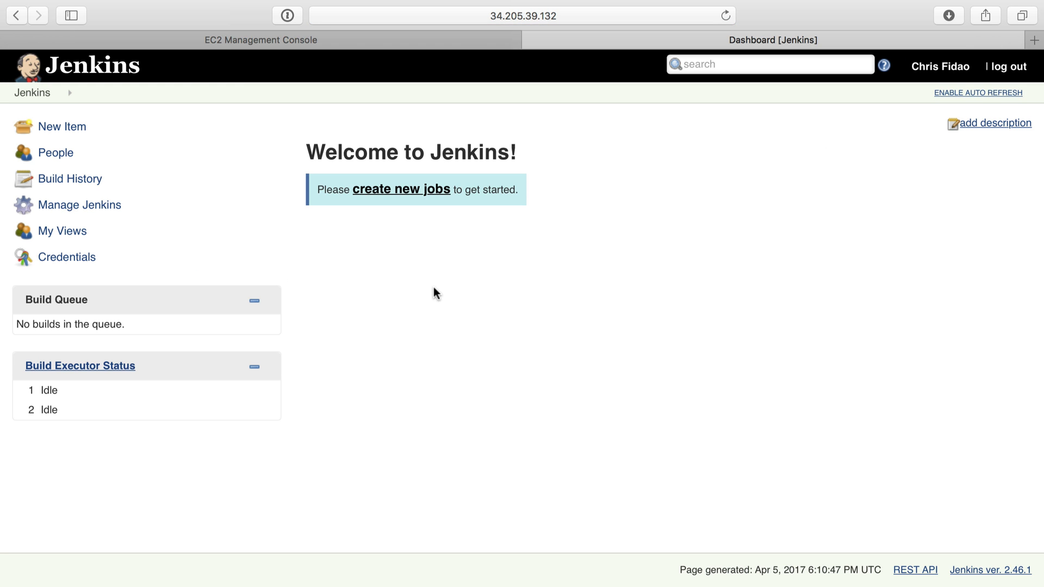
{"action": "mouse_move", "coordinate": [498, 262]}
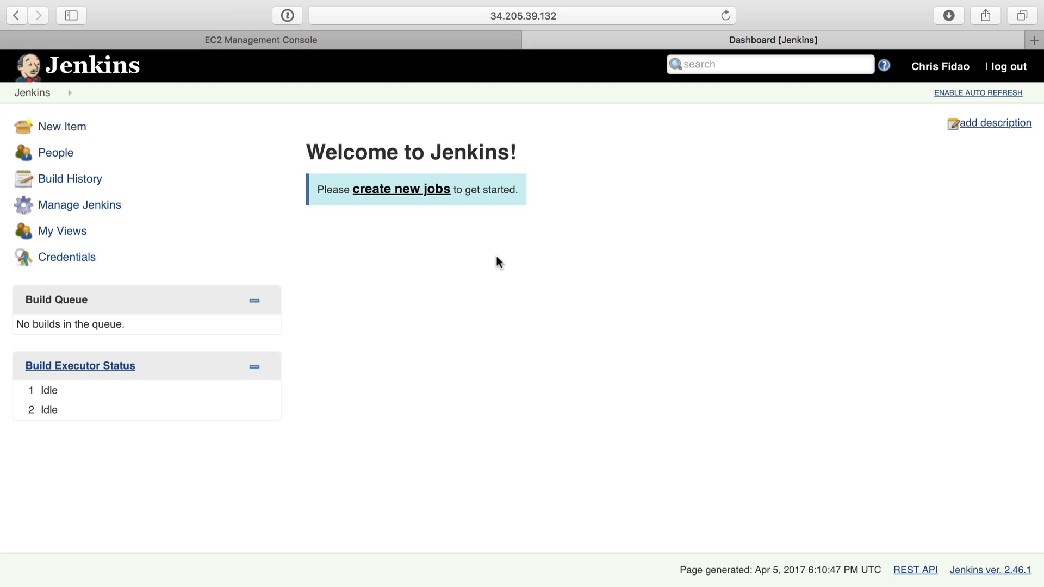
{"action": "mouse_move", "coordinate": [476, 310]}
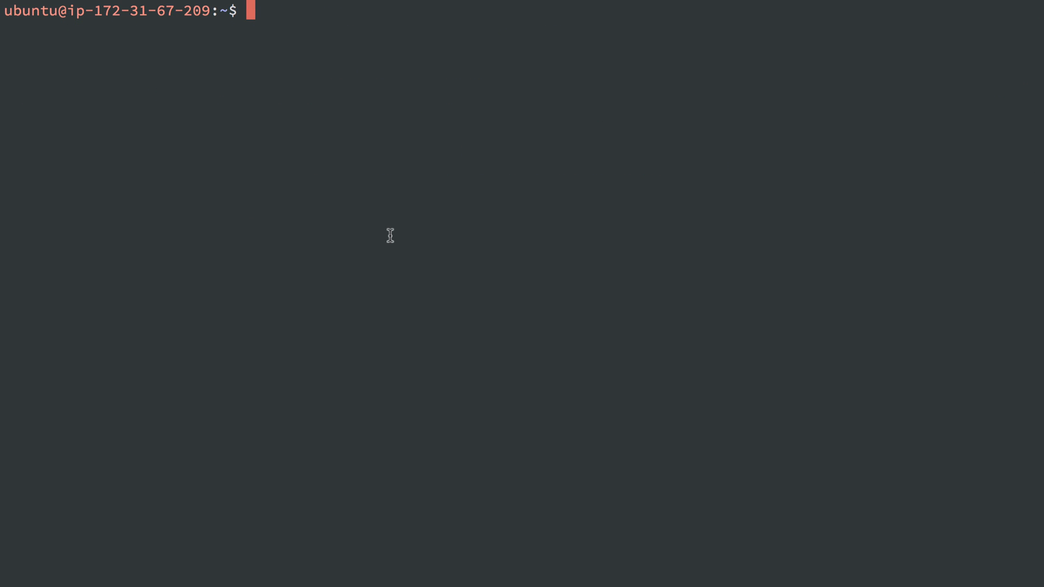
Install Docker via the get.docker.com script and review its non-root docker-group advice.
{"action": "type", "text": "curl -sSL https://get.docker.com/ | sudo sh"}
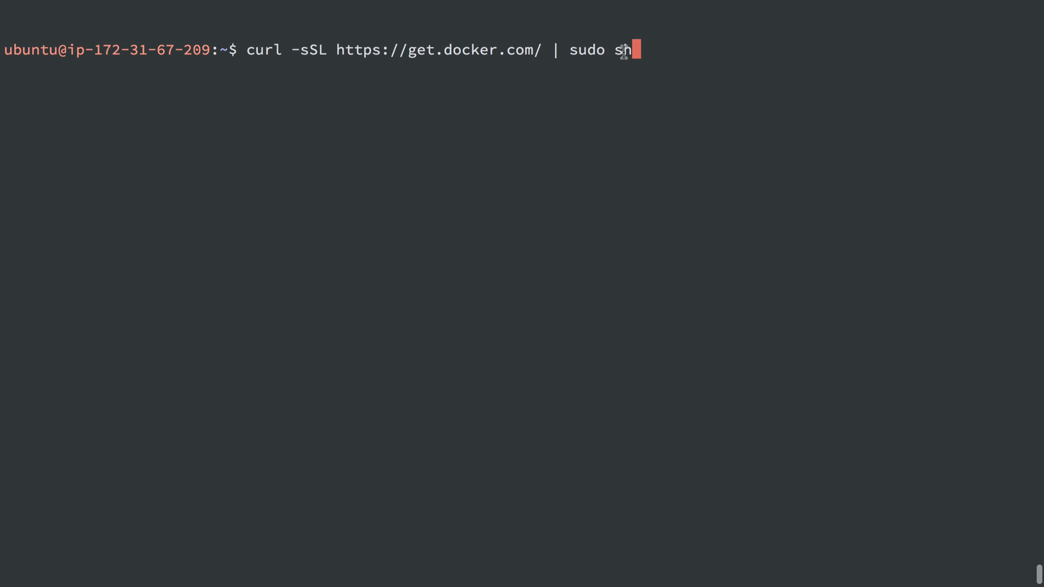
{"action": "key", "text": "Return"}
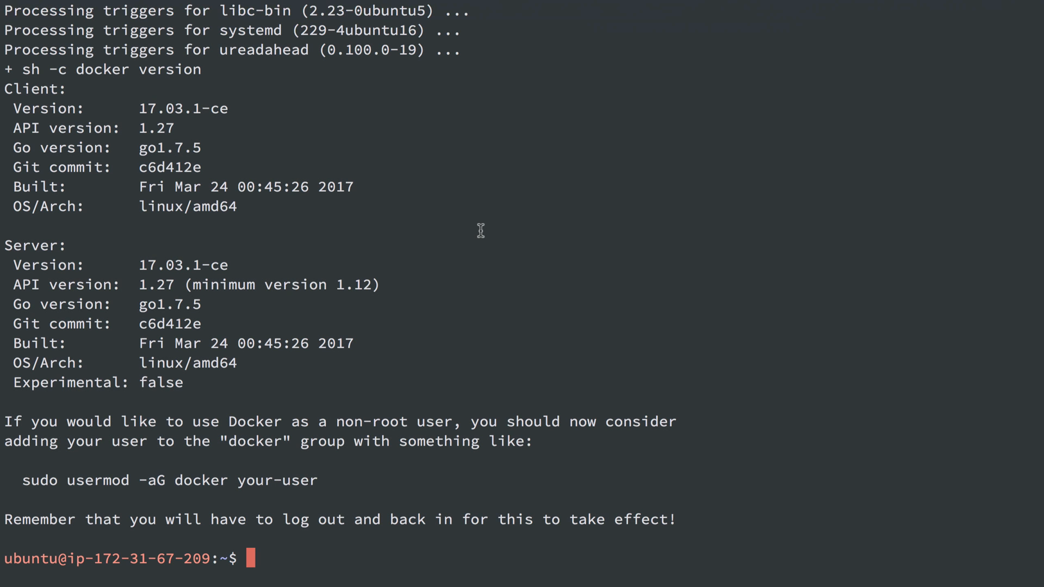
{"action": "mouse_move", "coordinate": [474, 225]}
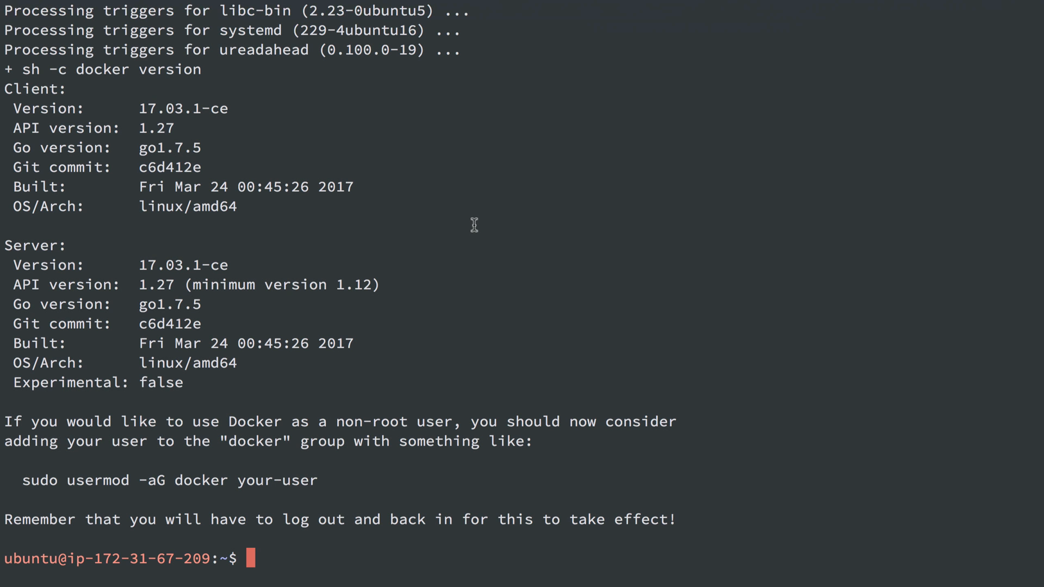
{"action": "mouse_move", "coordinate": [106, 485]}
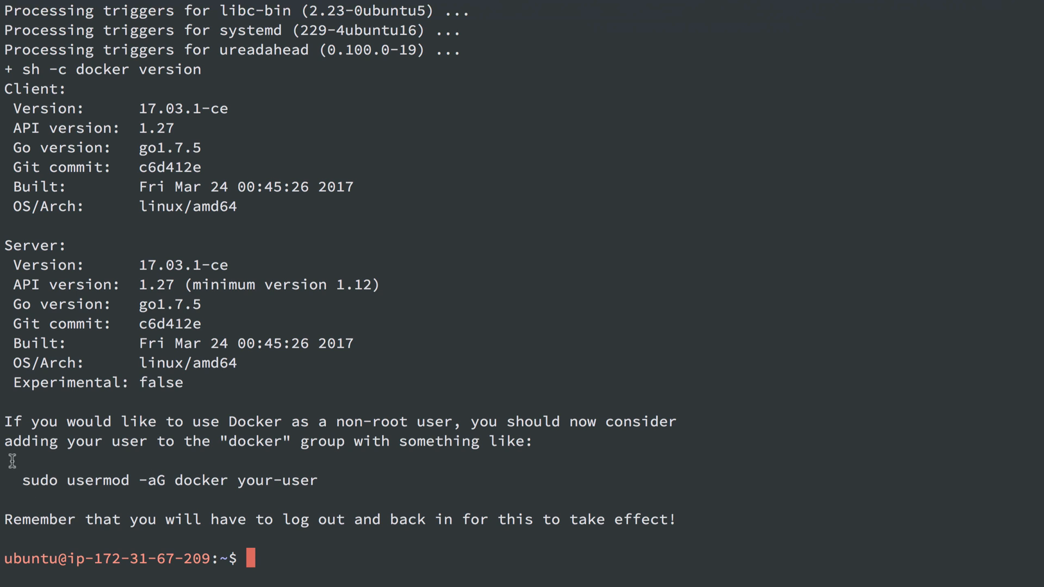
{"action": "double_click", "coordinate": [372, 422]}
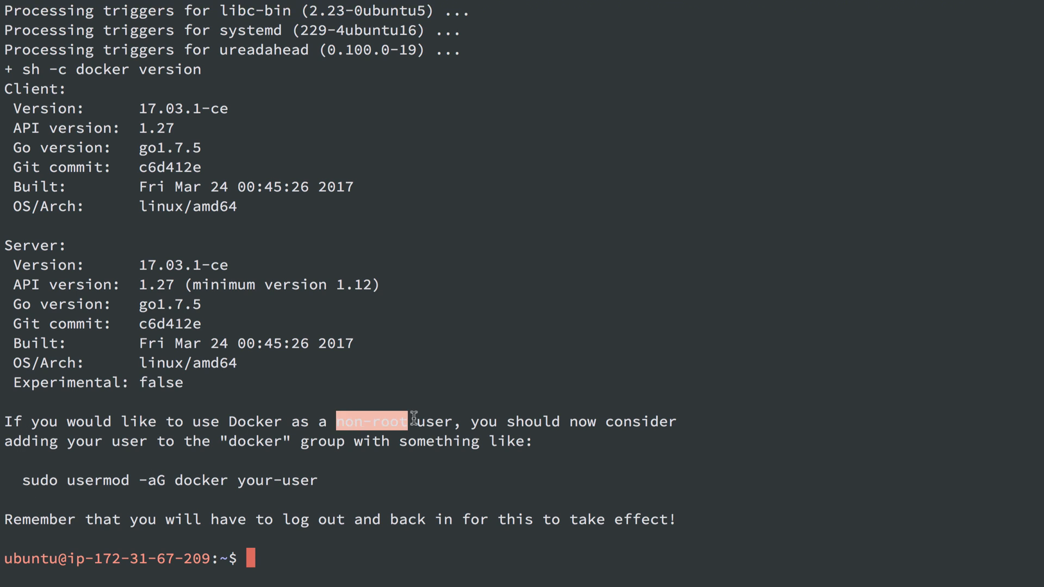
{"action": "mouse_move", "coordinate": [252, 437]}
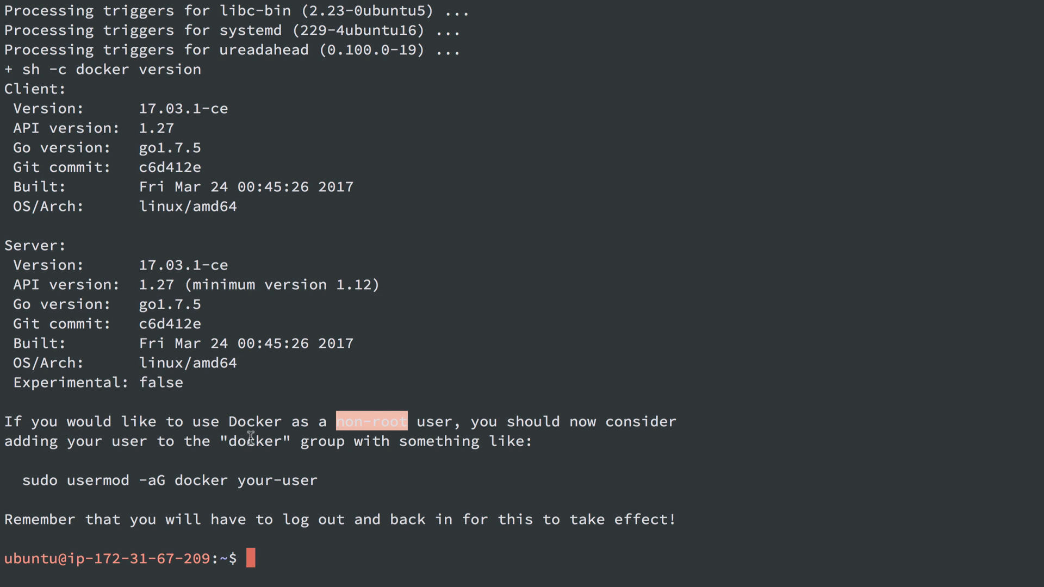
{"action": "double_click", "coordinate": [254, 441]}
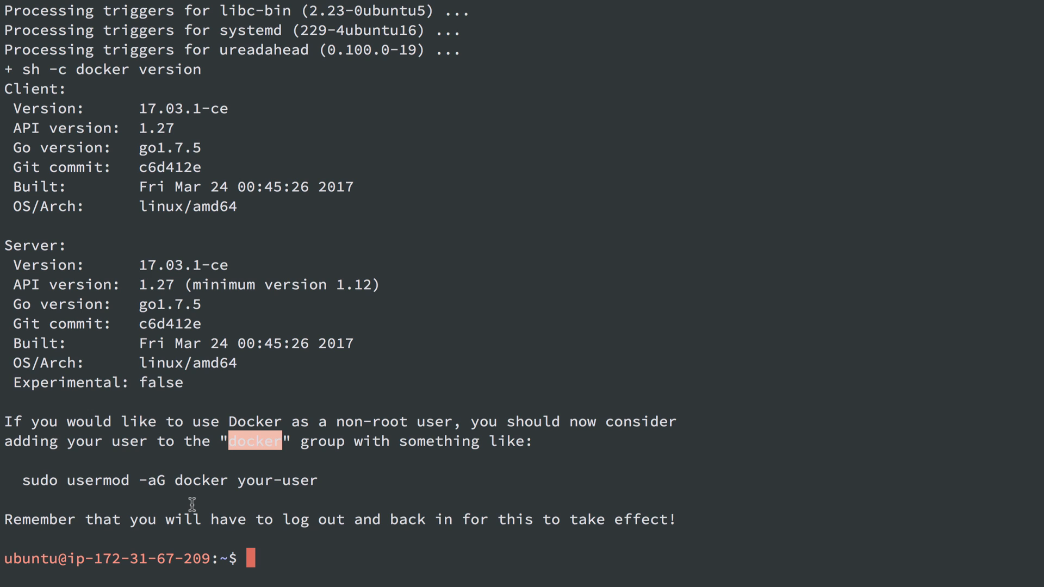
Check docker ps, then add the ubuntu user to the docker group with usermod -aG.
{"action": "type", "text": "docker ps"}
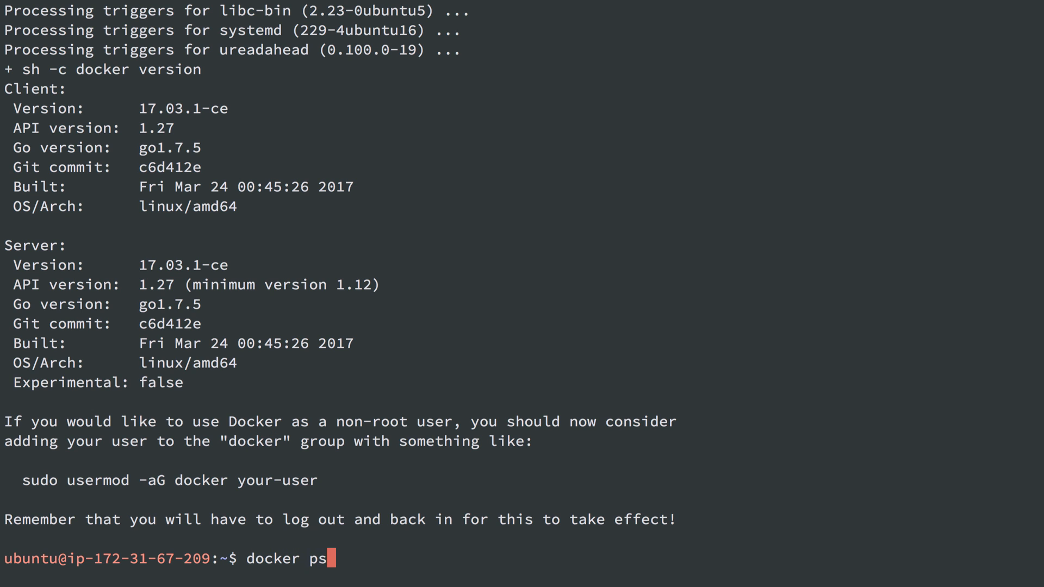
{"action": "key", "text": "Return"}
{"action": "type", "text": "sudo docker p"}
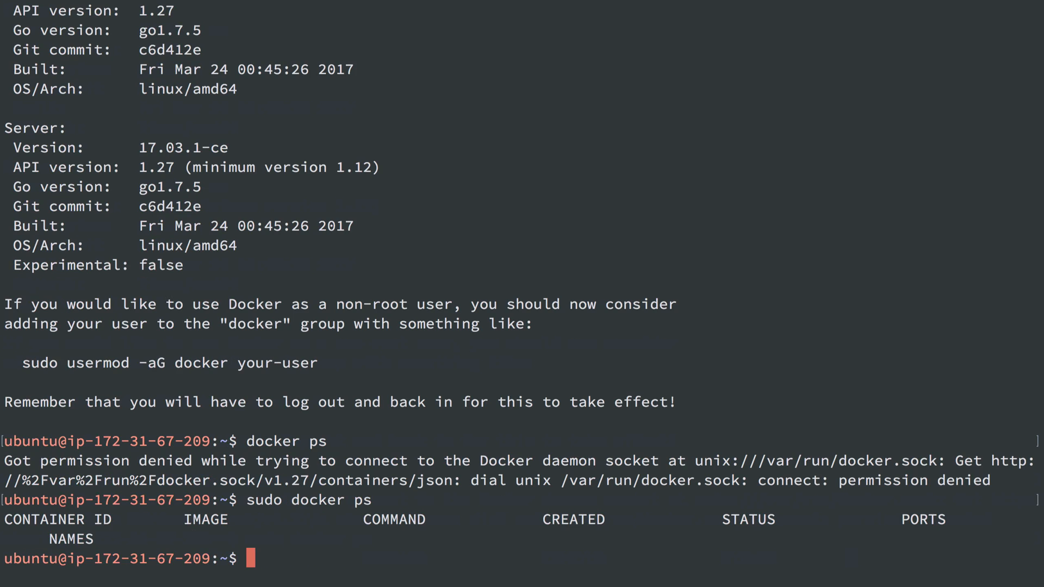
{"action": "type", "text": "sudo usermod -aG docker jen"}
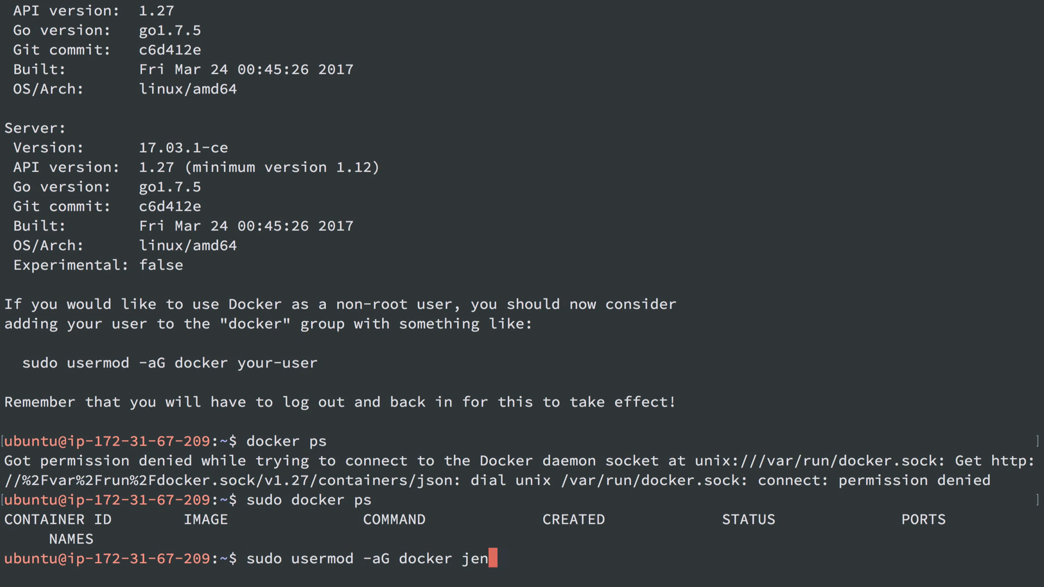
{"action": "type", "text": "ubuntu"}
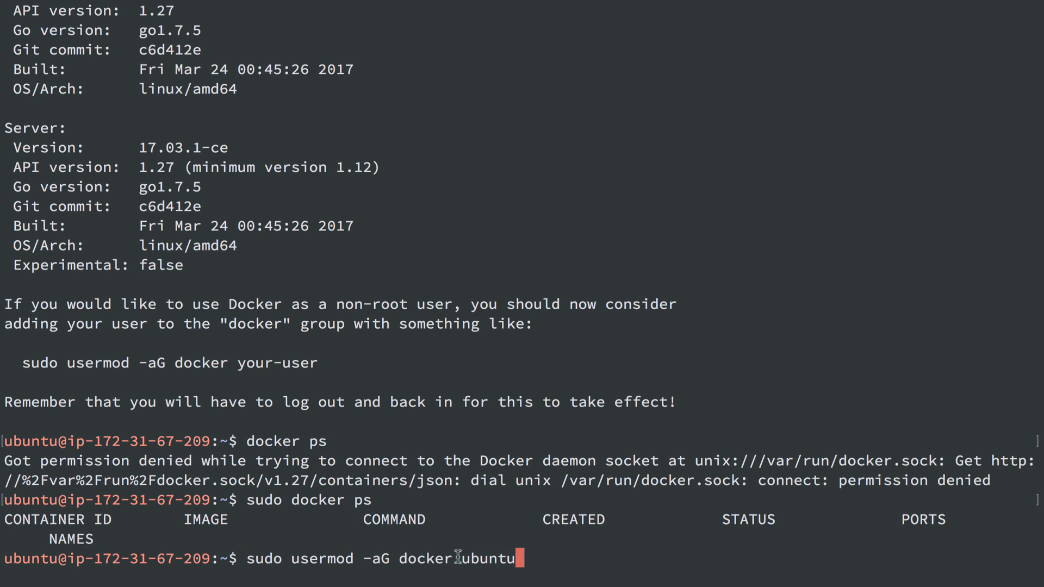
{"action": "double_click", "coordinate": [424, 558]}
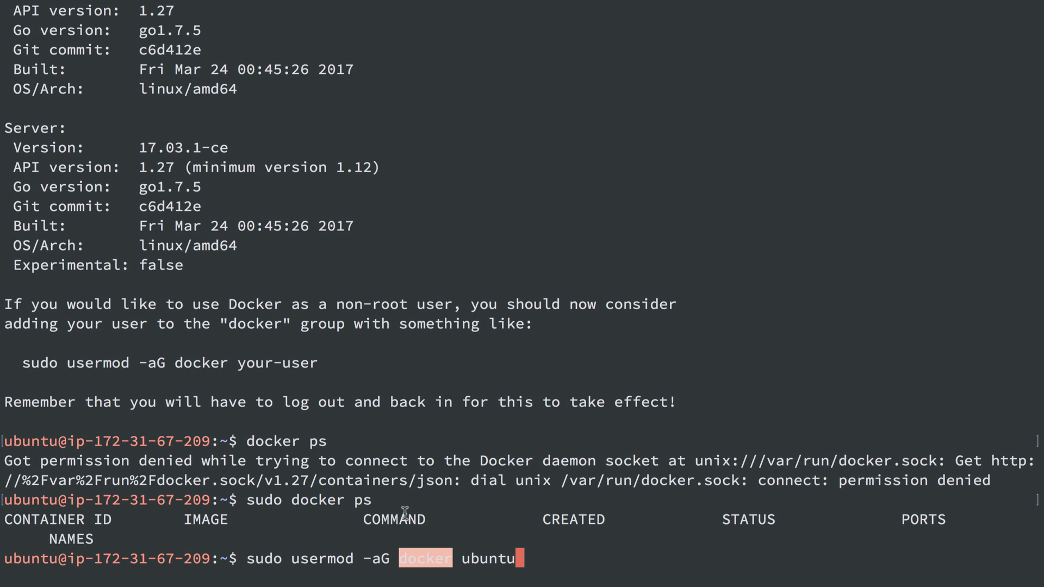
{"action": "key", "text": "Return"}
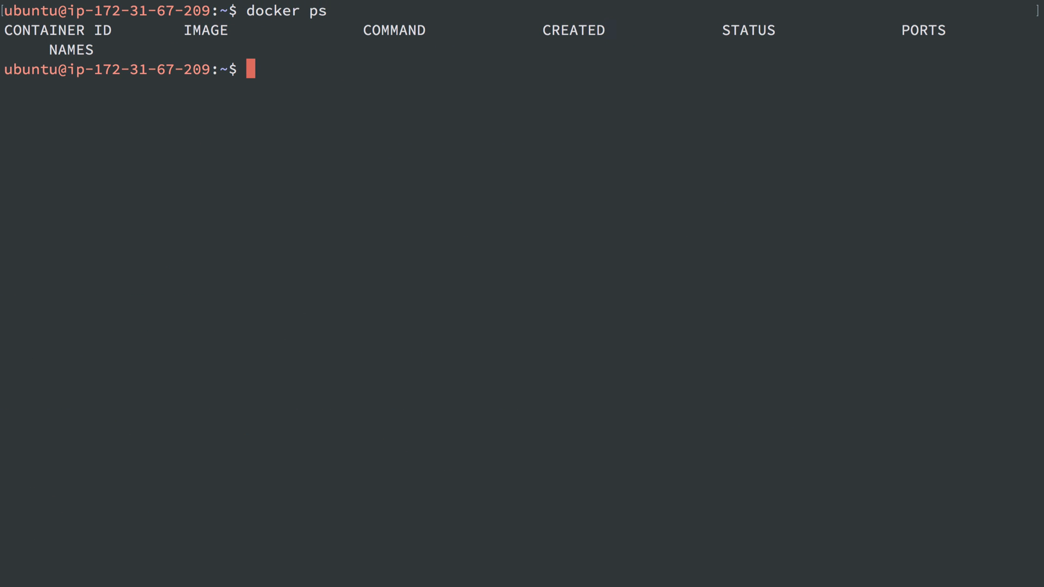
Look up the jenkins entry in /etc/passwd and note its home directory.
{"action": "type", "text": "cat /etc/pas"}
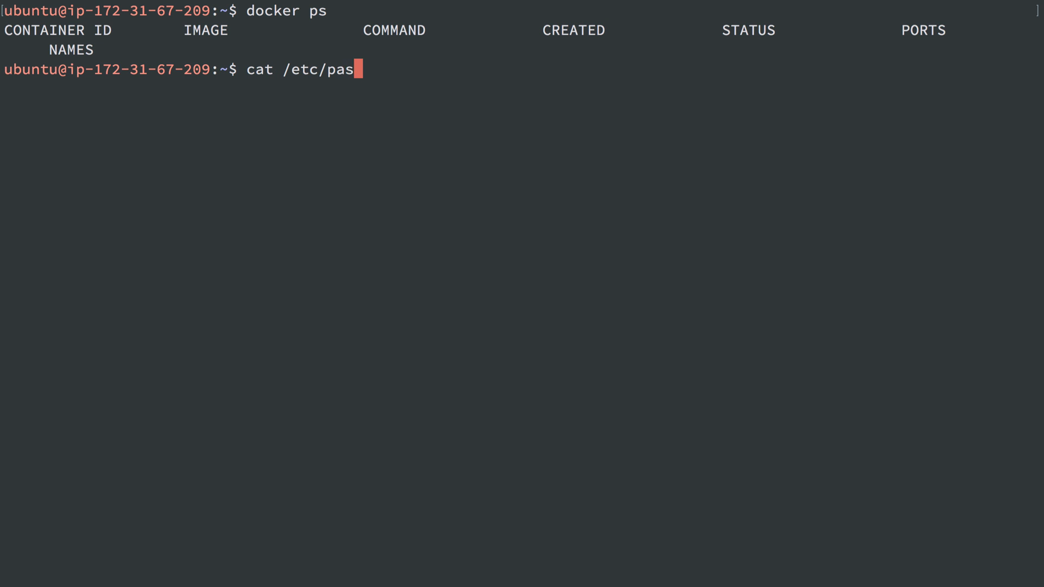
{"action": "type", "text": "wd | grep jenk"}
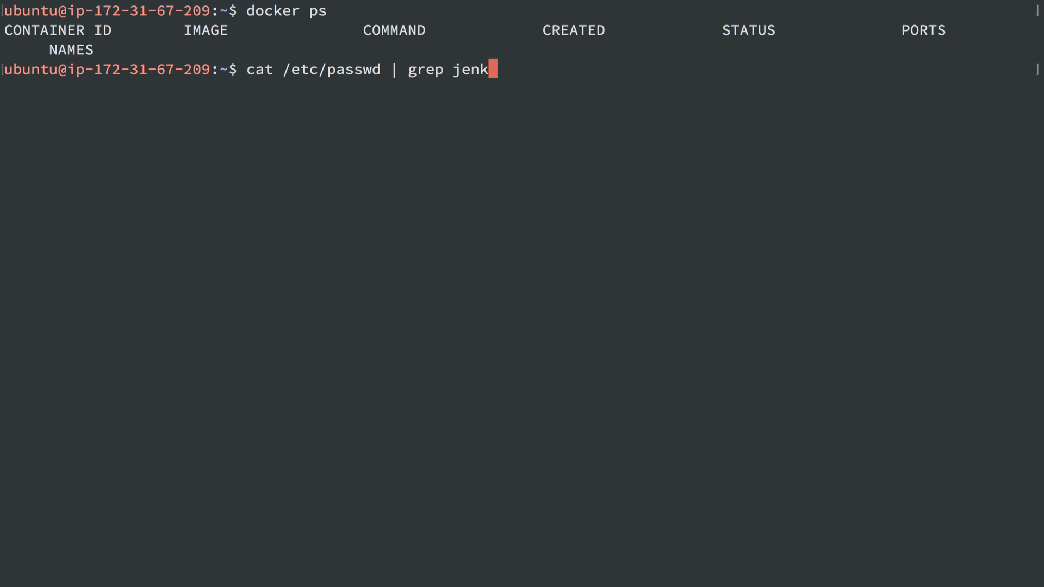
{"action": "key", "text": "Return"}
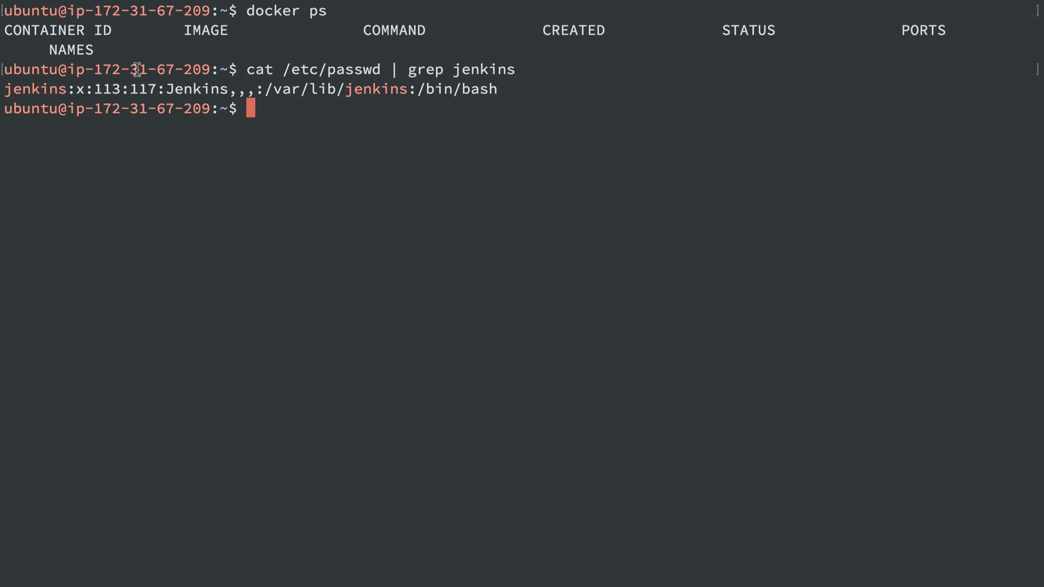
{"action": "double_click", "coordinate": [375, 88]}
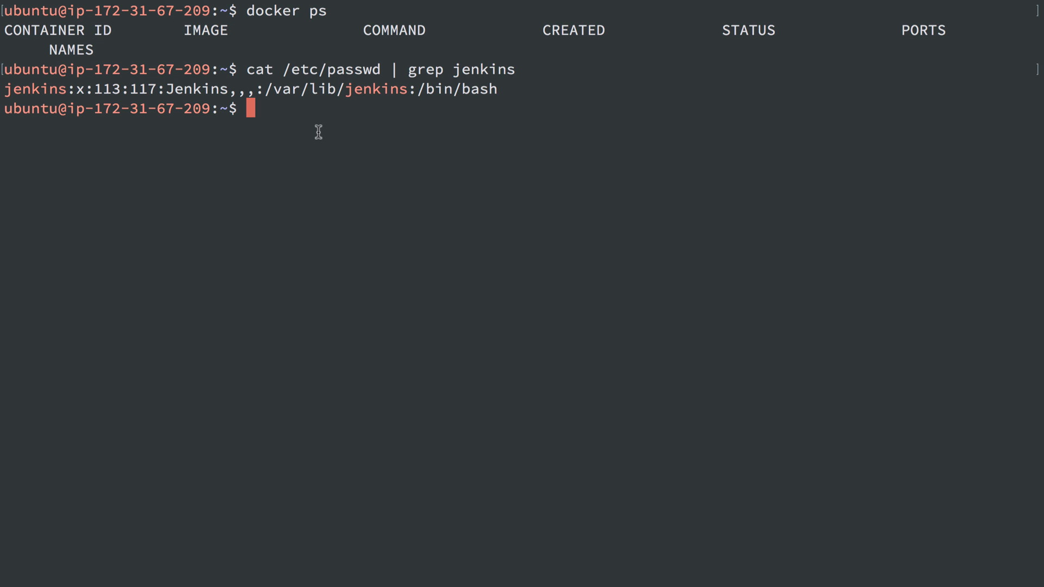
{"action": "double_click", "coordinate": [377, 88]}
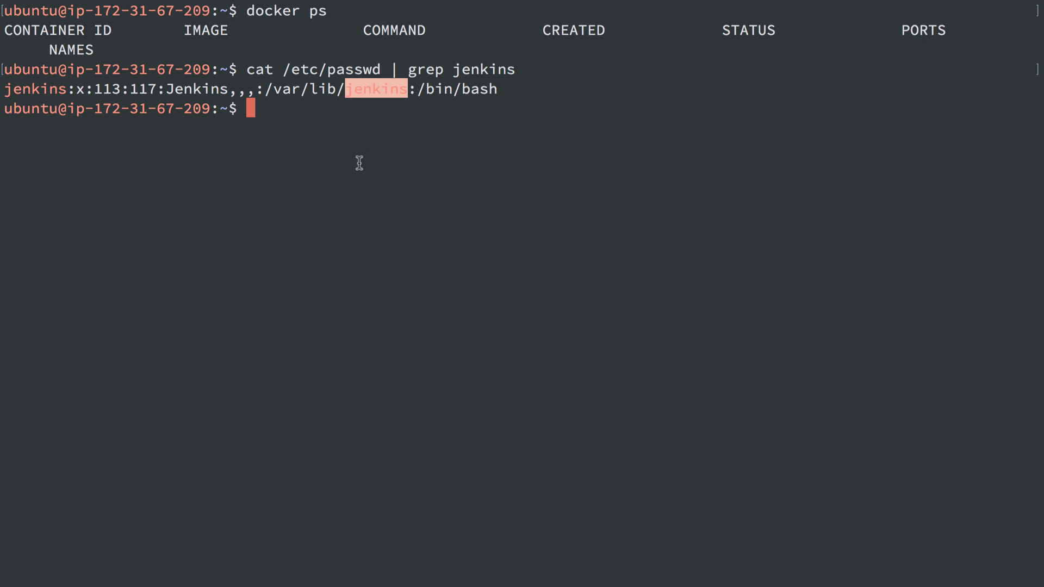
Add the jenkins user to the docker group with usermod -aG docker jenkins.
{"action": "type", "text": "sudo usermod -aG docker jenkins"}
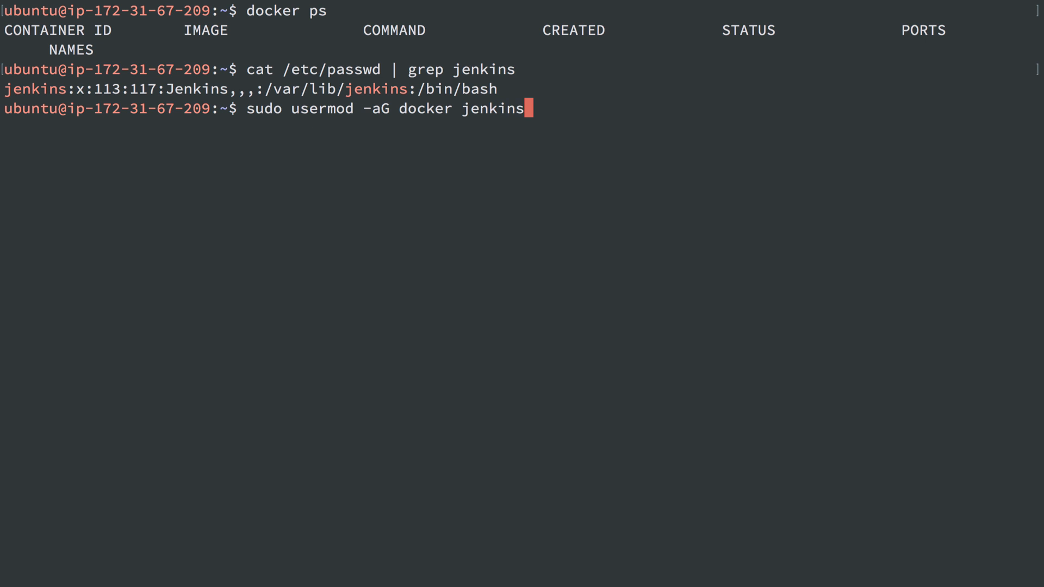
{"action": "mouse_move", "coordinate": [428, 109]}
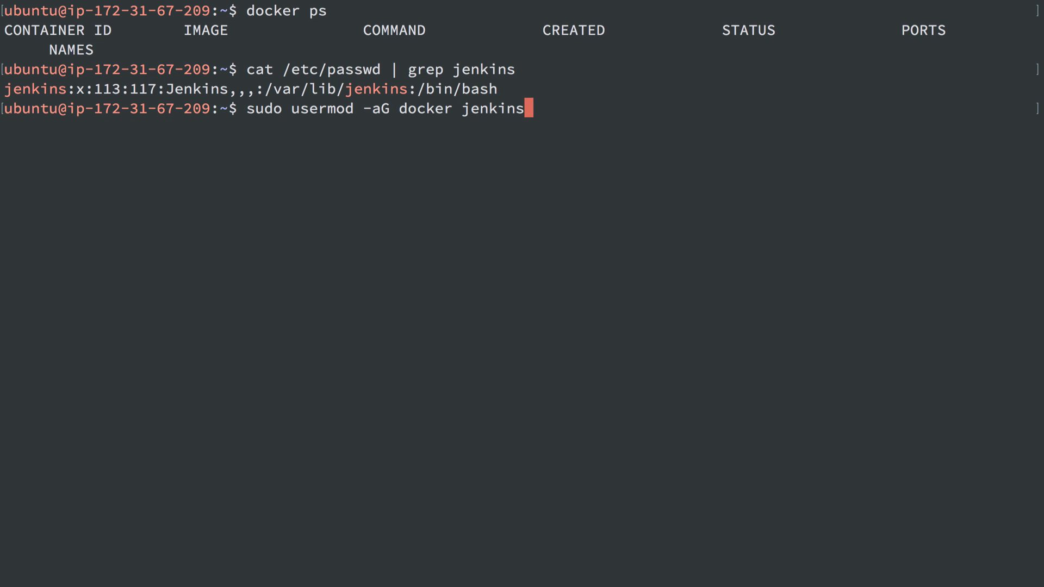
{"action": "key", "text": "Return"}
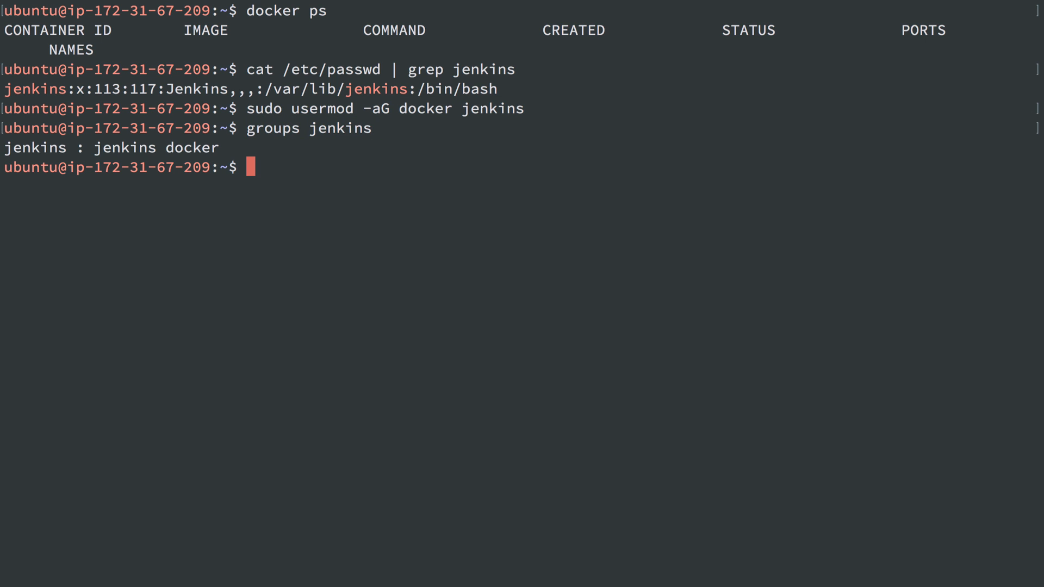
{"action": "double_click", "coordinate": [192, 147]}
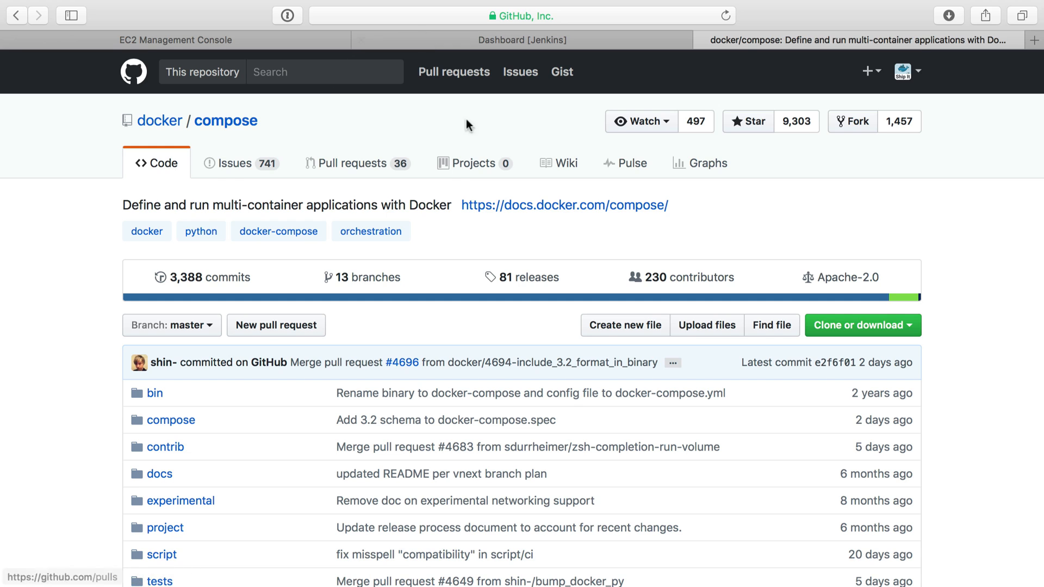
{"action": "mouse_move", "coordinate": [408, 123]}
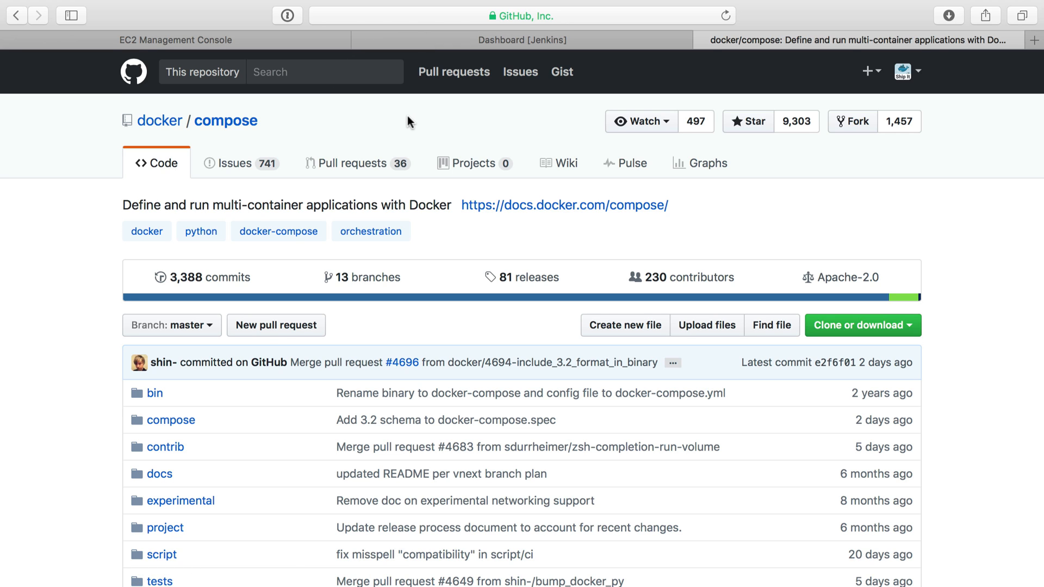
{"action": "mouse_move", "coordinate": [529, 277]}
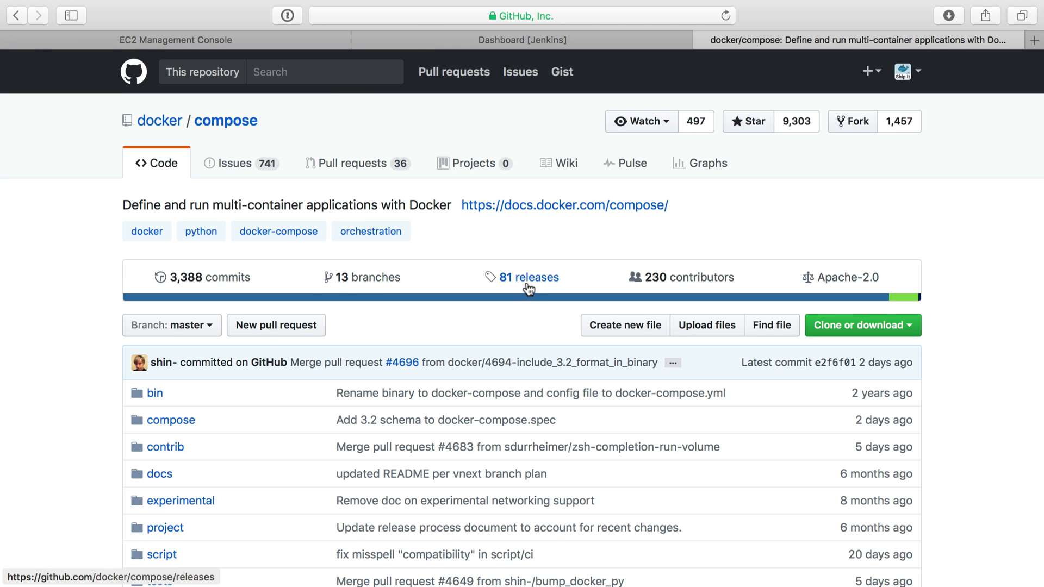
Bring up the docker/compose releases list and locate the 1.12.0 curl install command.
{"action": "left_click", "coordinate": [529, 277]}
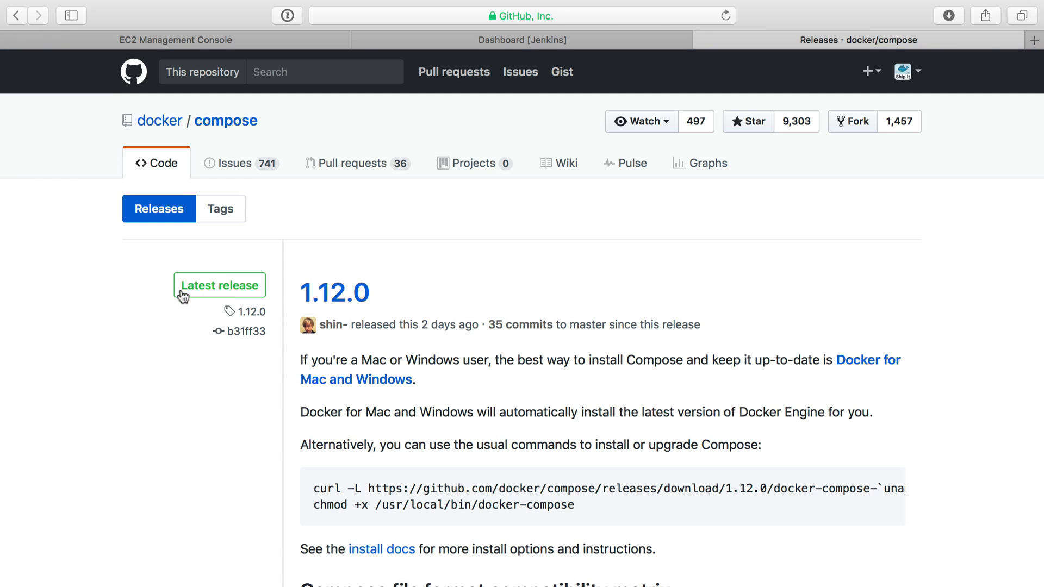
{"action": "mouse_move", "coordinate": [306, 292]}
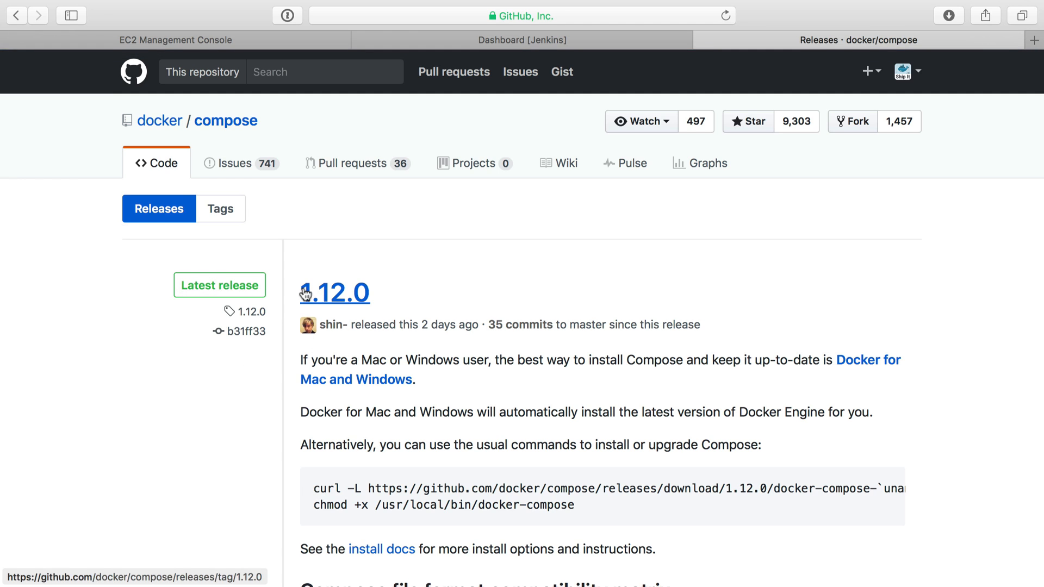
{"action": "mouse_move", "coordinate": [312, 491]}
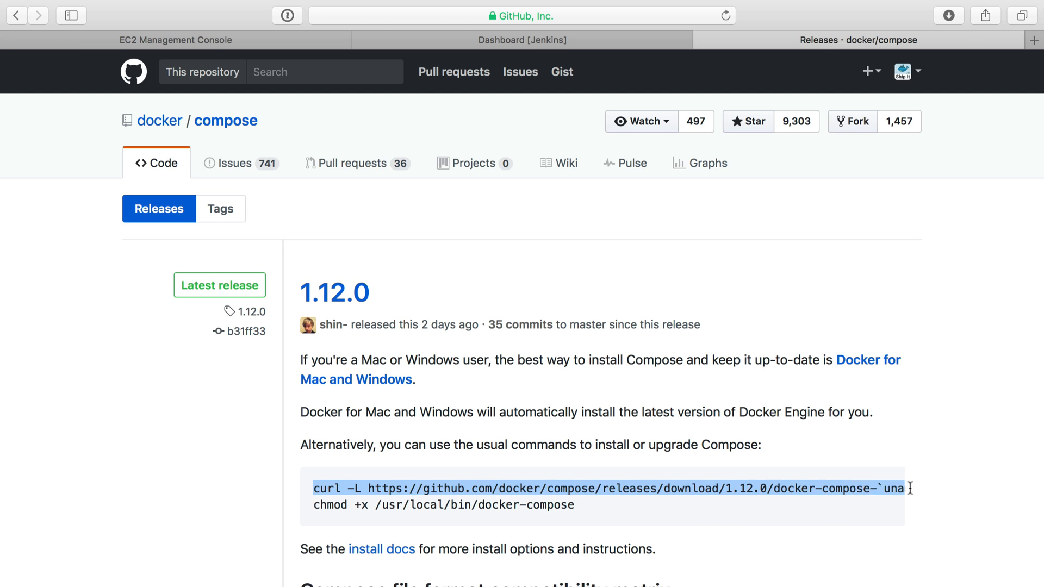
{"action": "scroll", "scroll_direction": "right", "scroll_amount": 3}
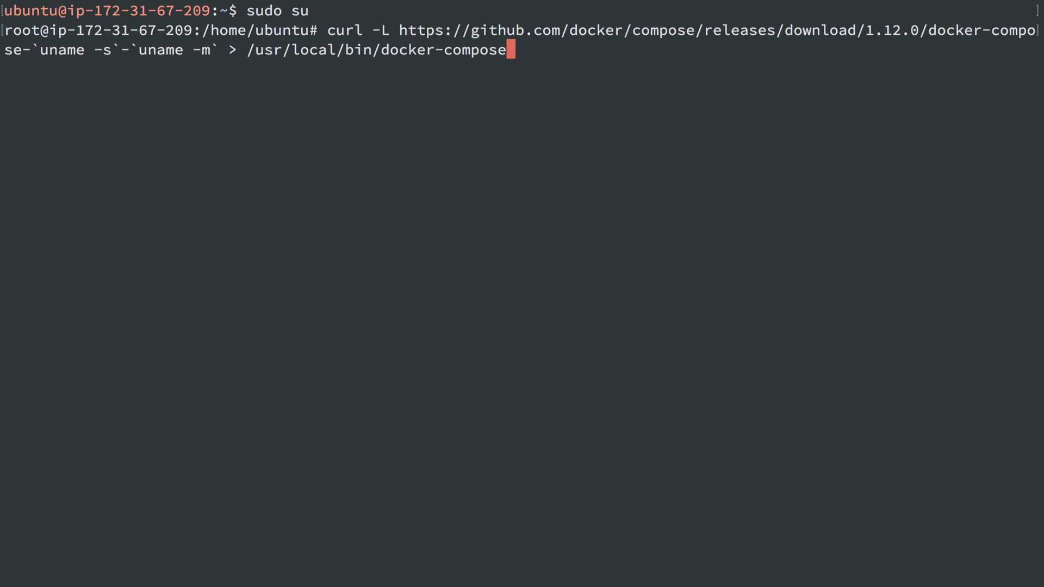
Download the docker-compose 1.12.0 binary into /usr/local/bin as root, then leave the root shell.
{"action": "key", "text": "Return"}
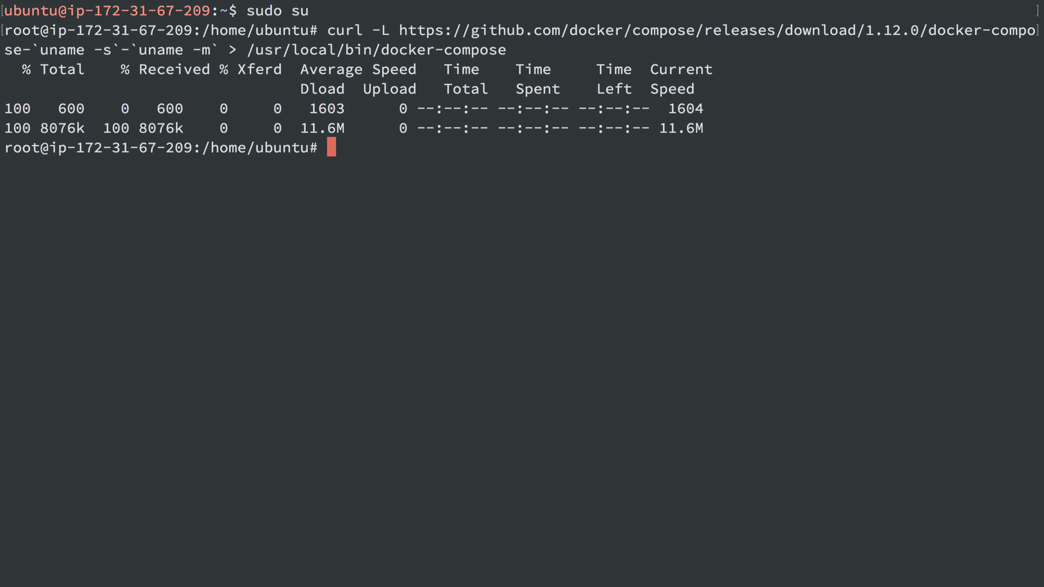
{"action": "mouse_move", "coordinate": [456, 52]}
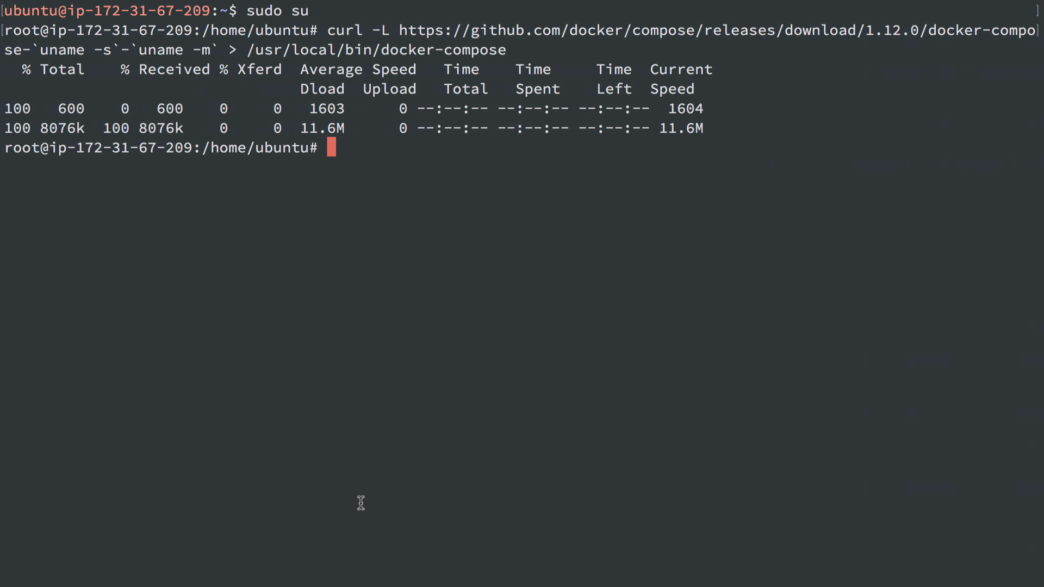
{"action": "type", "text": "ex"}
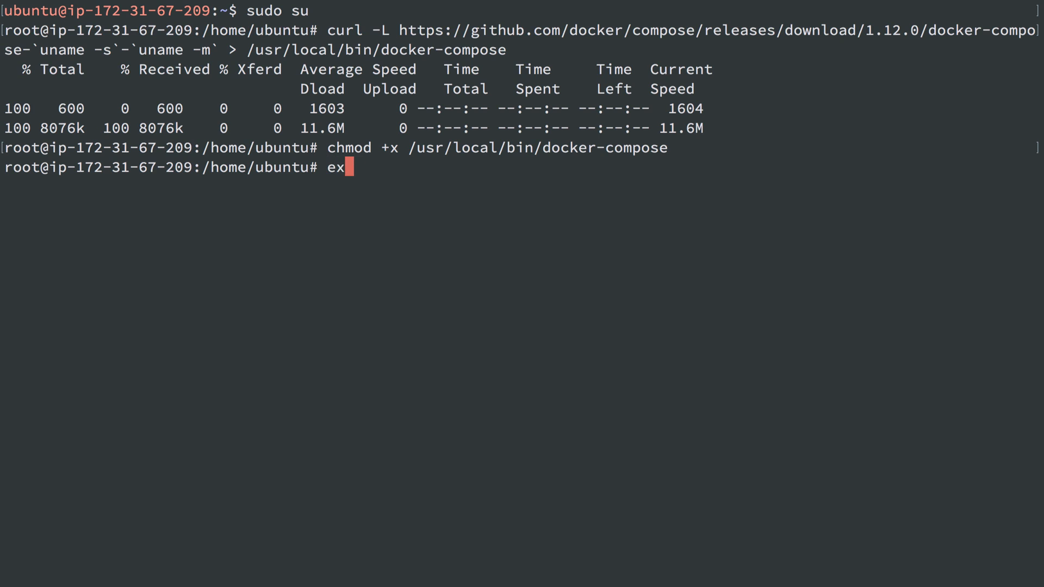
{"action": "key", "text": "Return"}
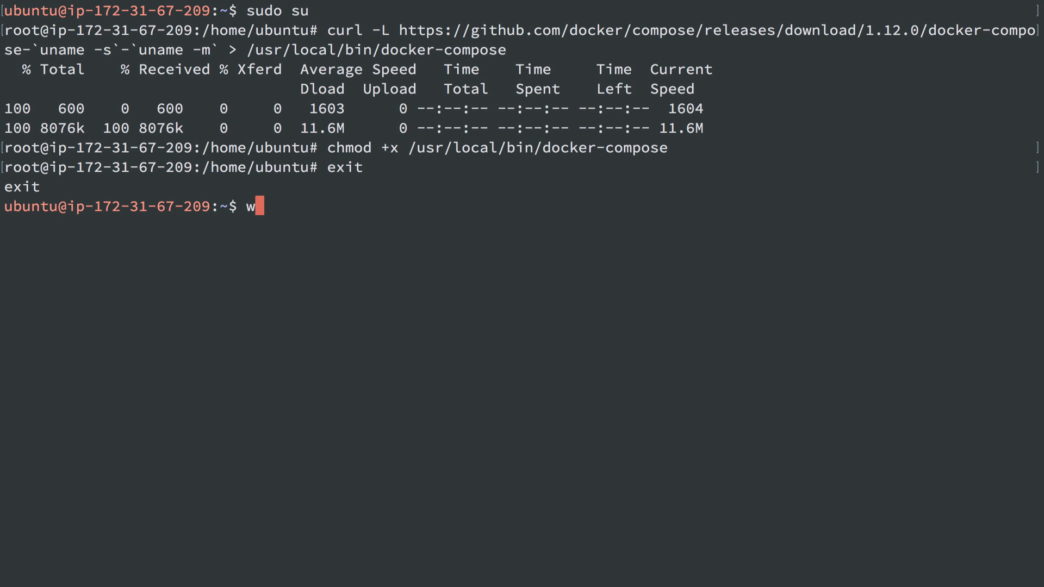
Confirm docker-compose resolves on the PATH and reports version 1.12.0.
{"action": "key", "text": "Return"}
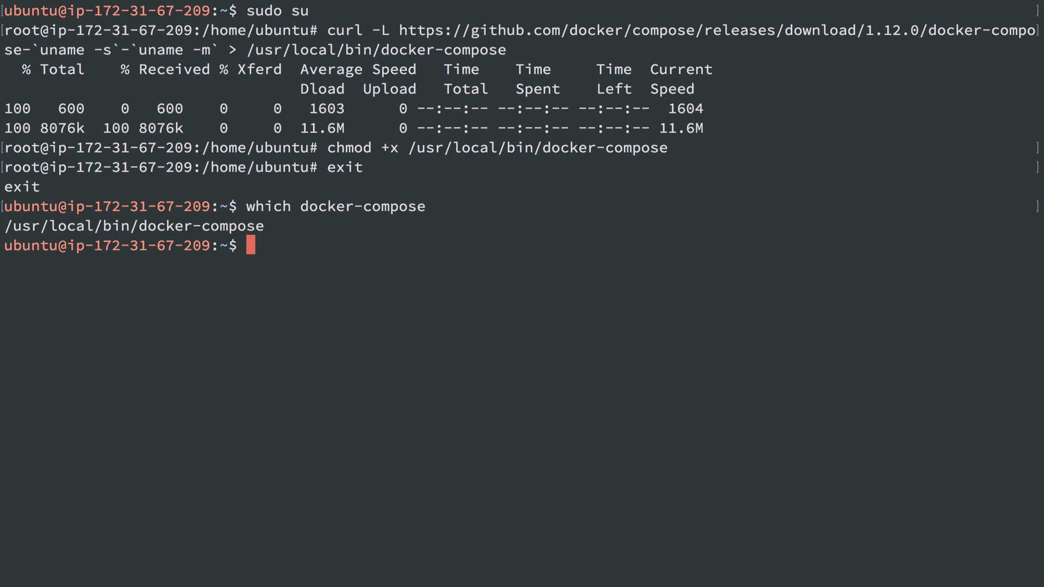
{"action": "type", "text": "docekr-compose version"}
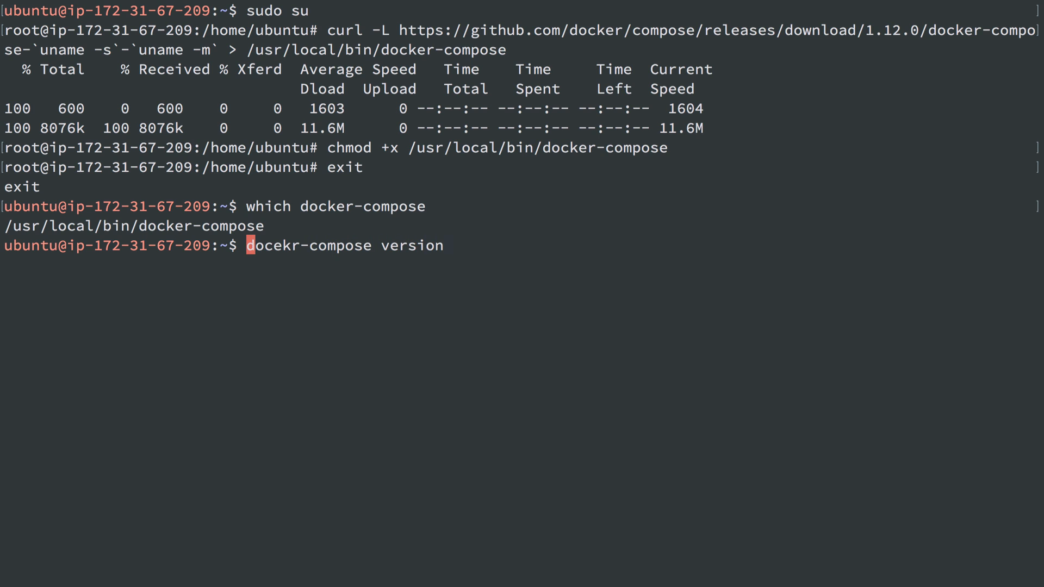
{"action": "key", "text": "Return"}
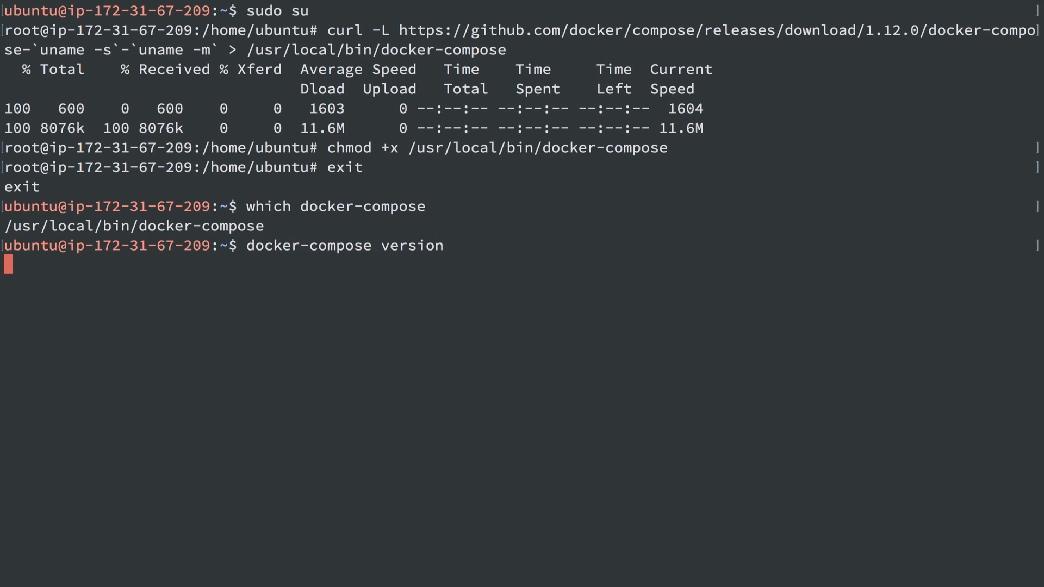
{"action": "key", "text": "Return"}
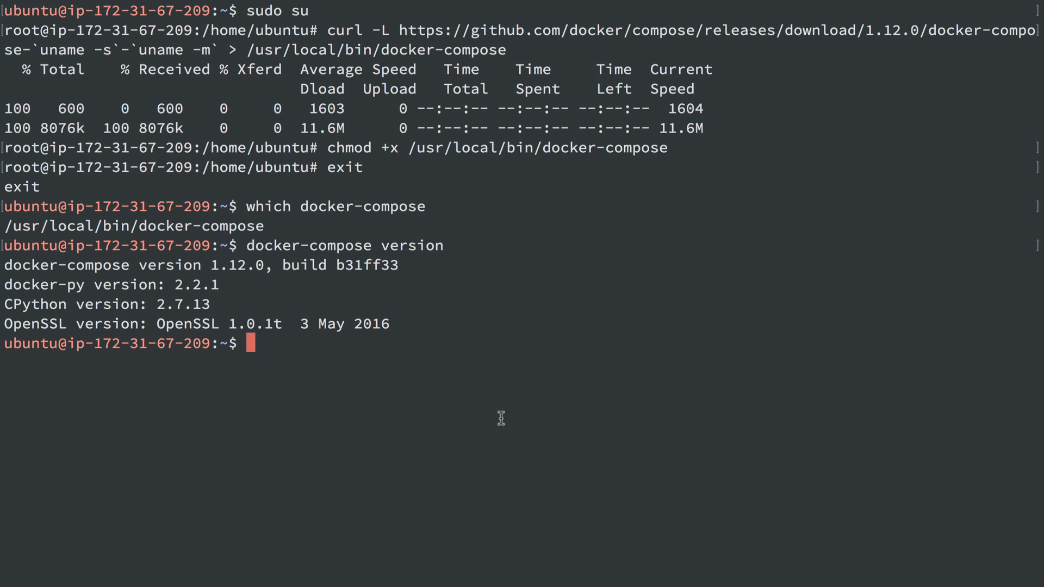
{"action": "mouse_move", "coordinate": [334, 496]}
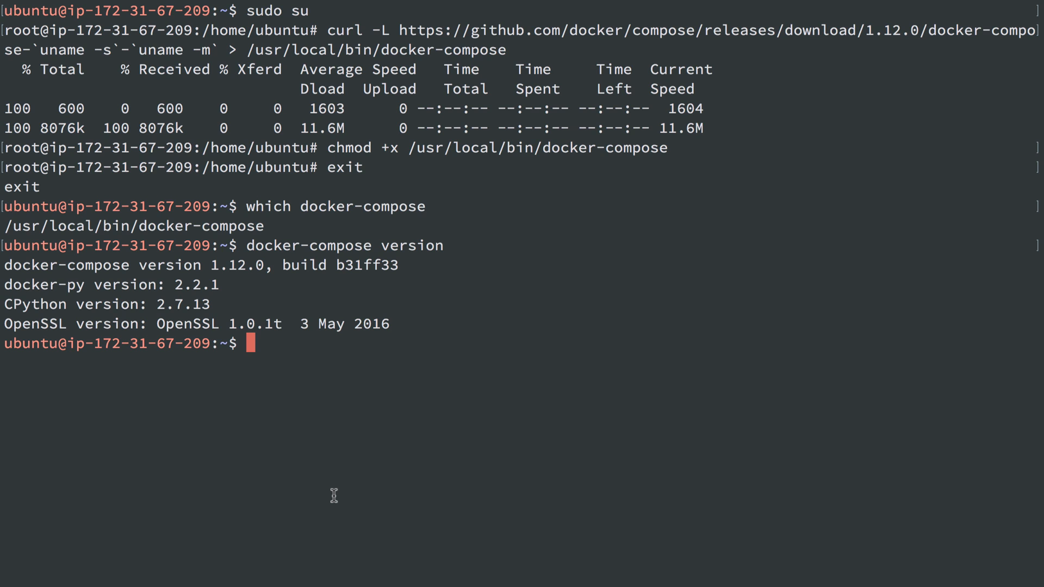